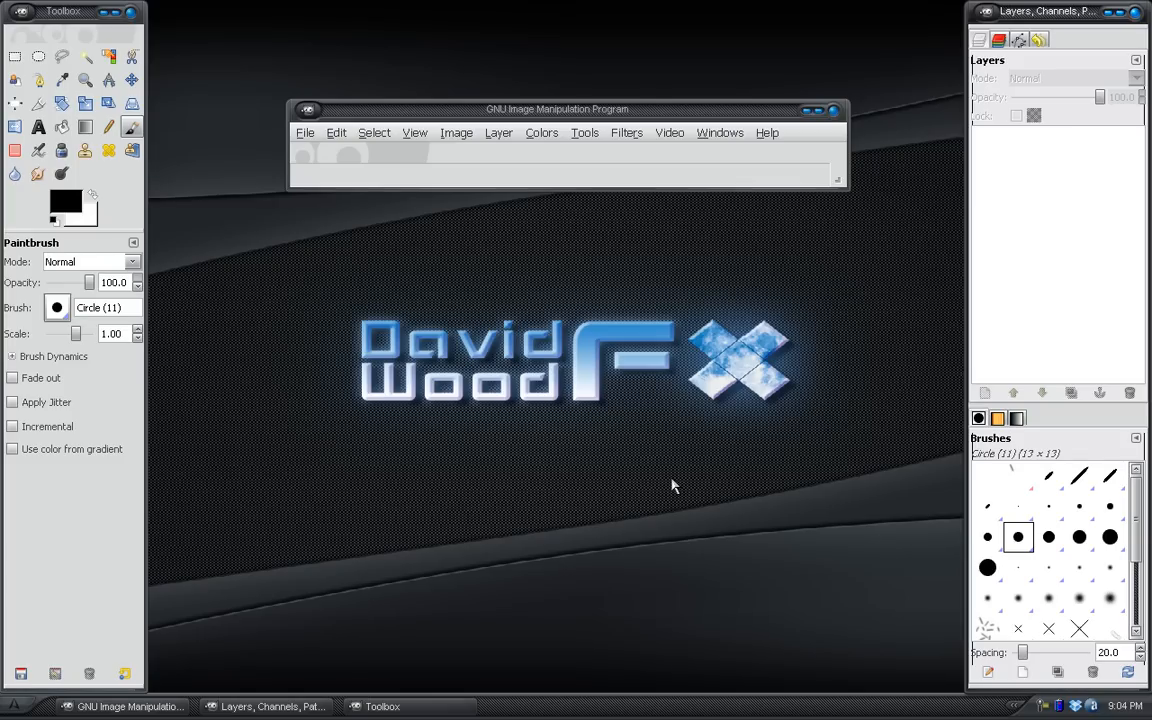
{"action": "mouse_move", "coordinate": [592, 330]}
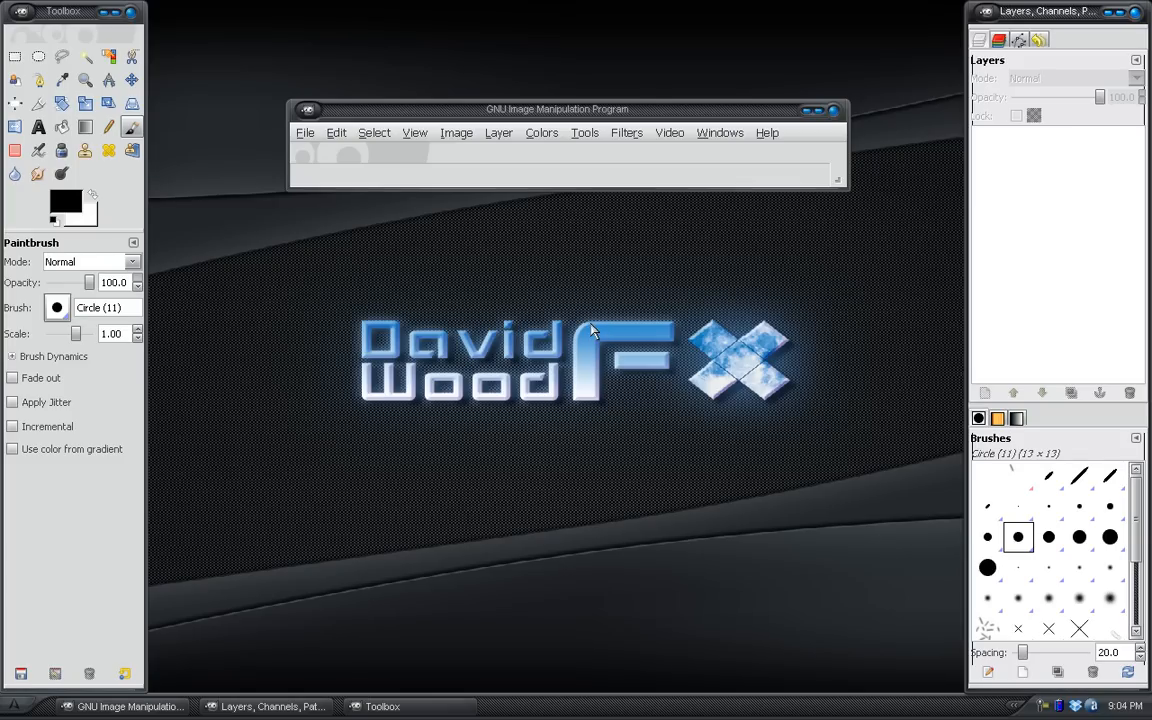
{"action": "mouse_move", "coordinate": [577, 347]}
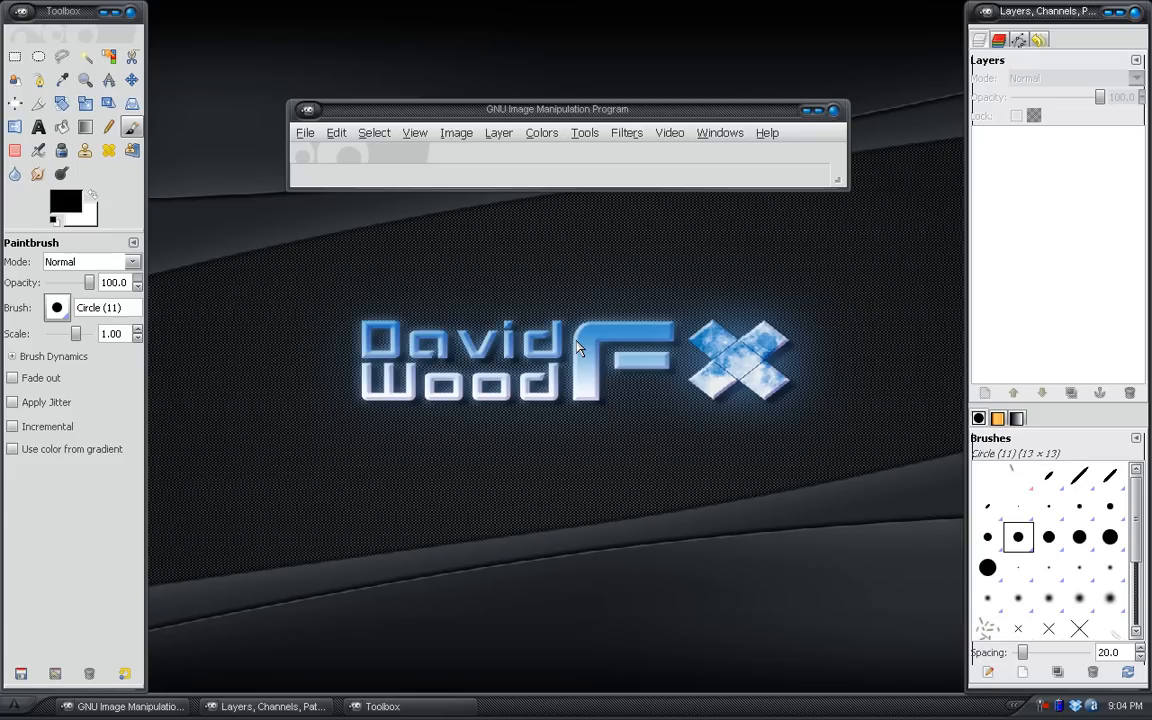
{"action": "mouse_move", "coordinate": [632, 322]}
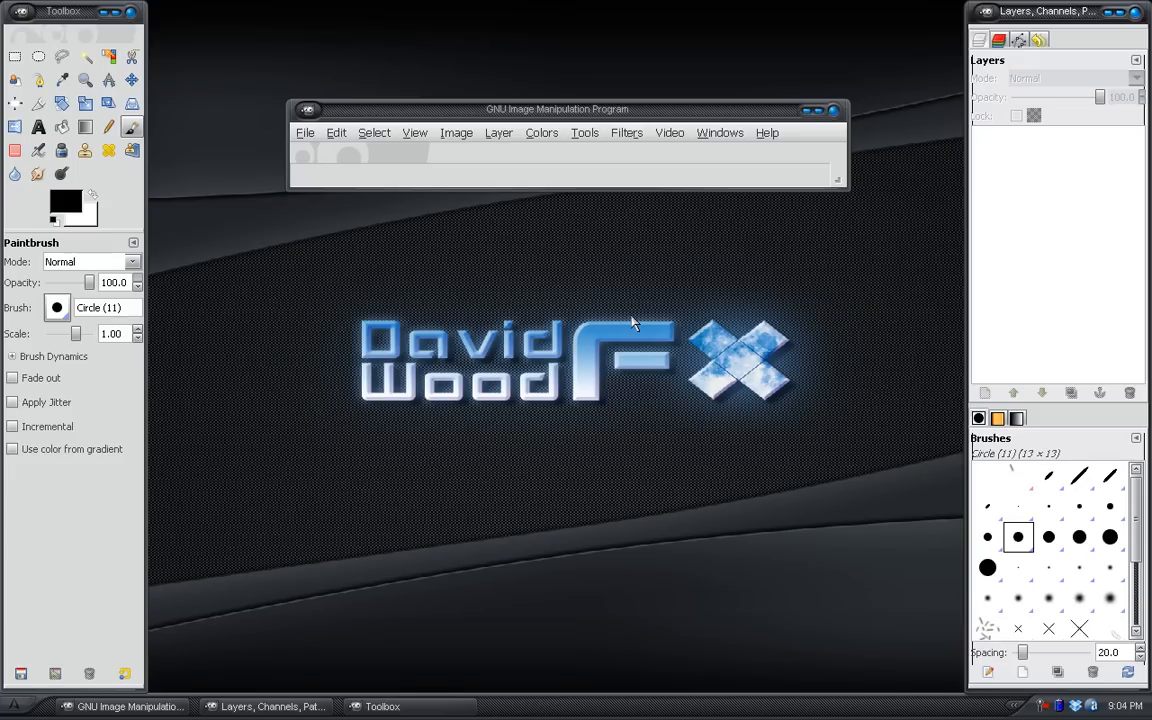
{"action": "mouse_move", "coordinate": [648, 428]}
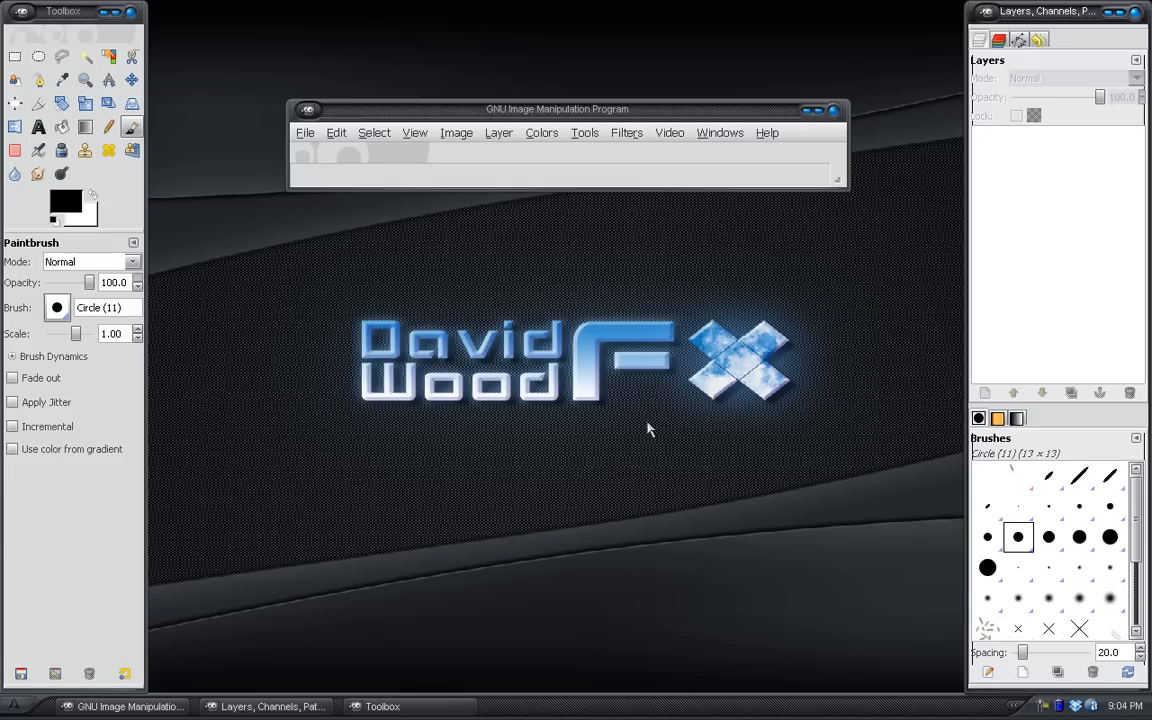
{"action": "mouse_move", "coordinate": [453, 311]}
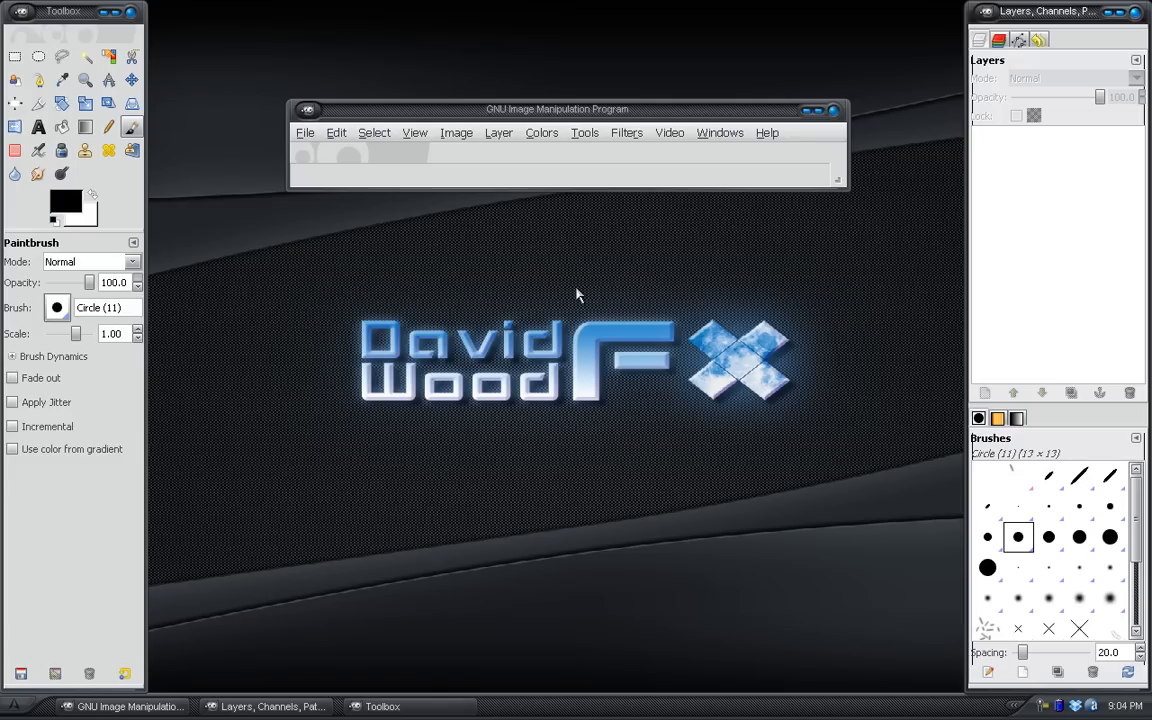
{"action": "mouse_move", "coordinate": [560, 377]}
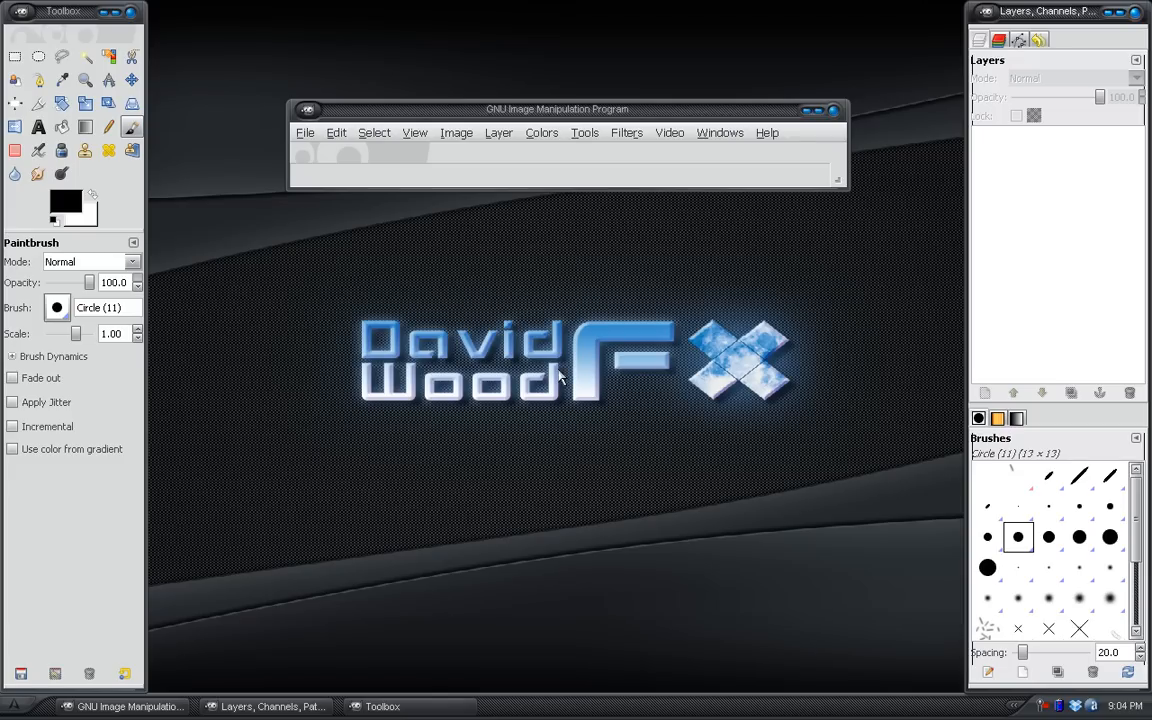
{"action": "mouse_move", "coordinate": [510, 518]}
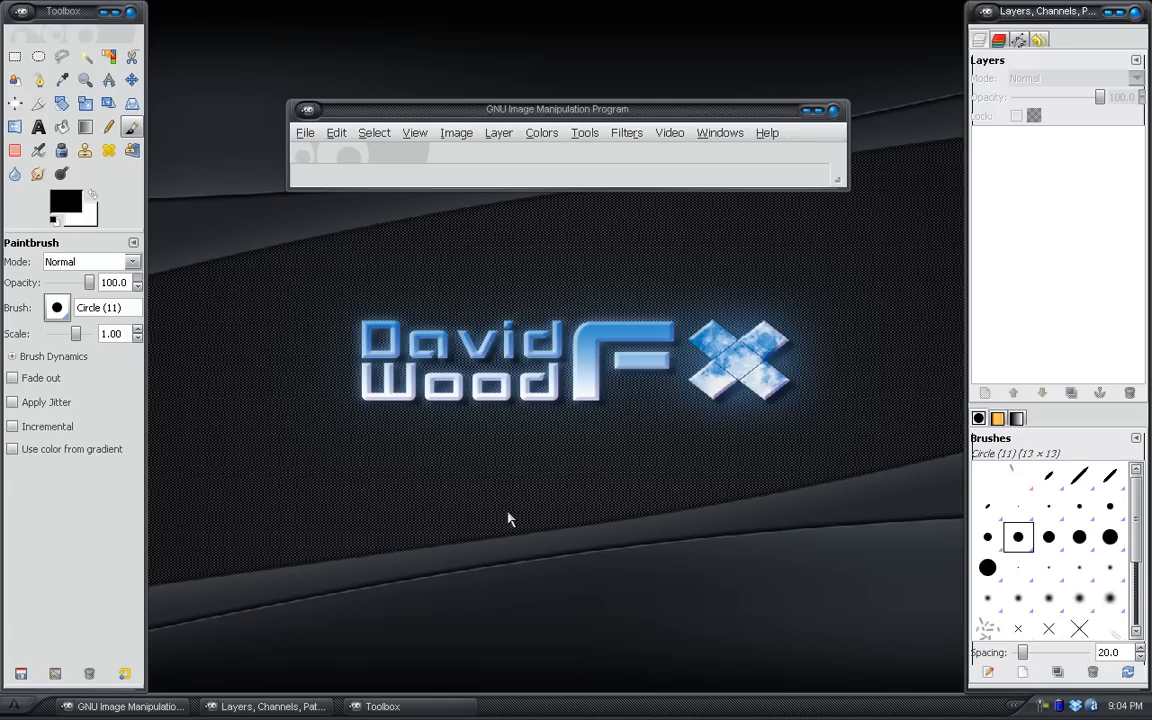
{"action": "mouse_move", "coordinate": [683, 481]}
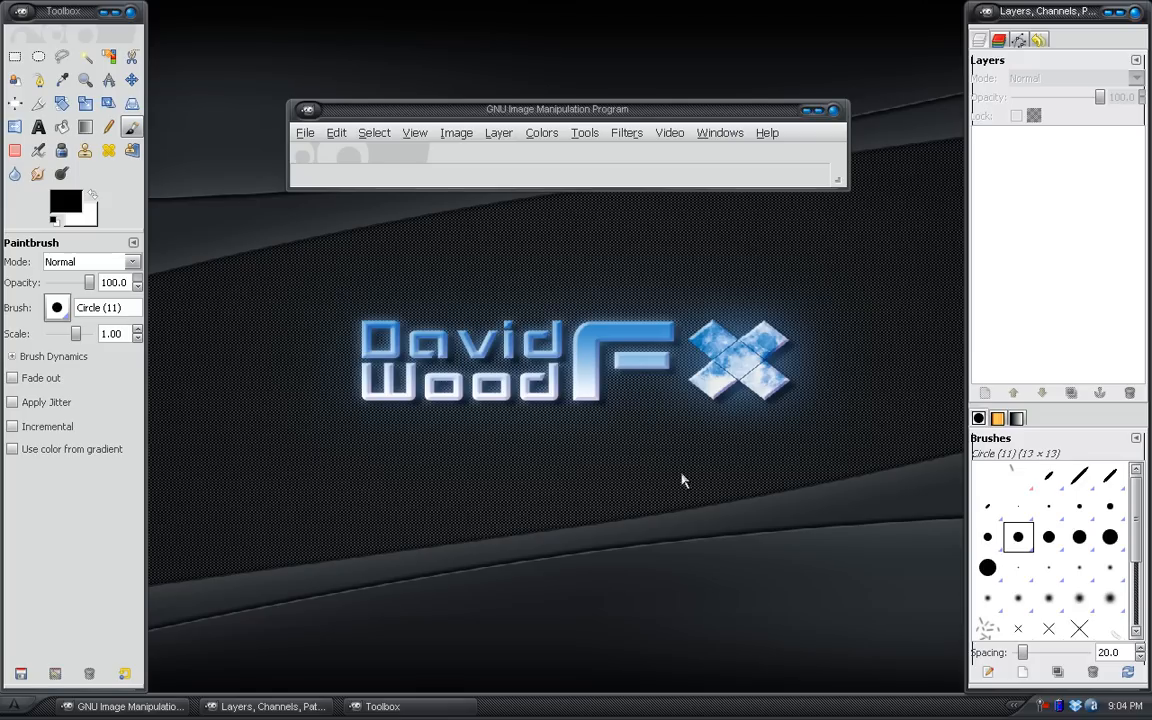
{"action": "mouse_move", "coordinate": [510, 235]}
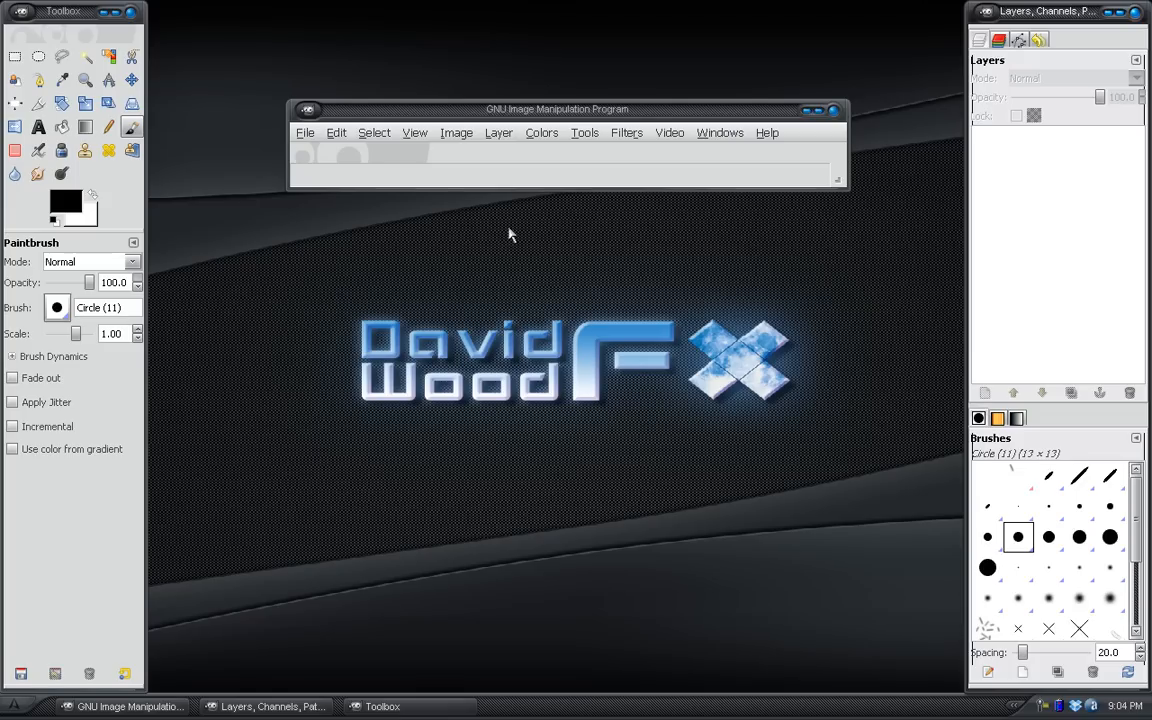
{"action": "mouse_move", "coordinate": [555, 247]}
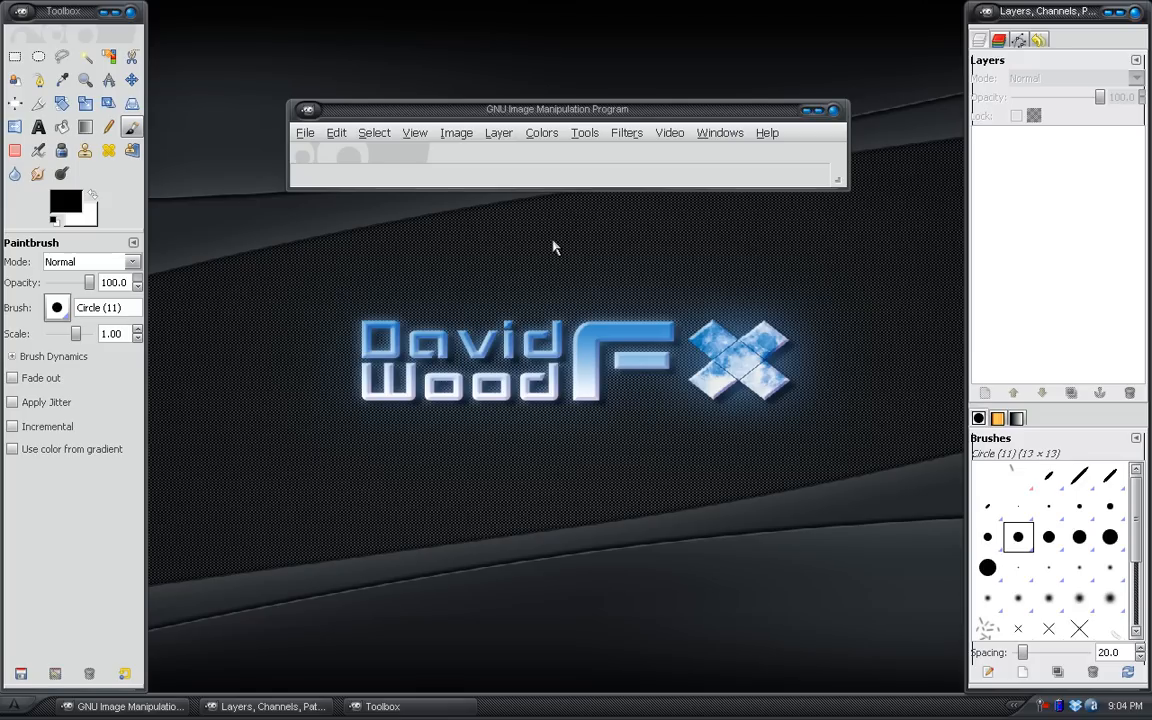
{"action": "mouse_move", "coordinate": [358, 270]}
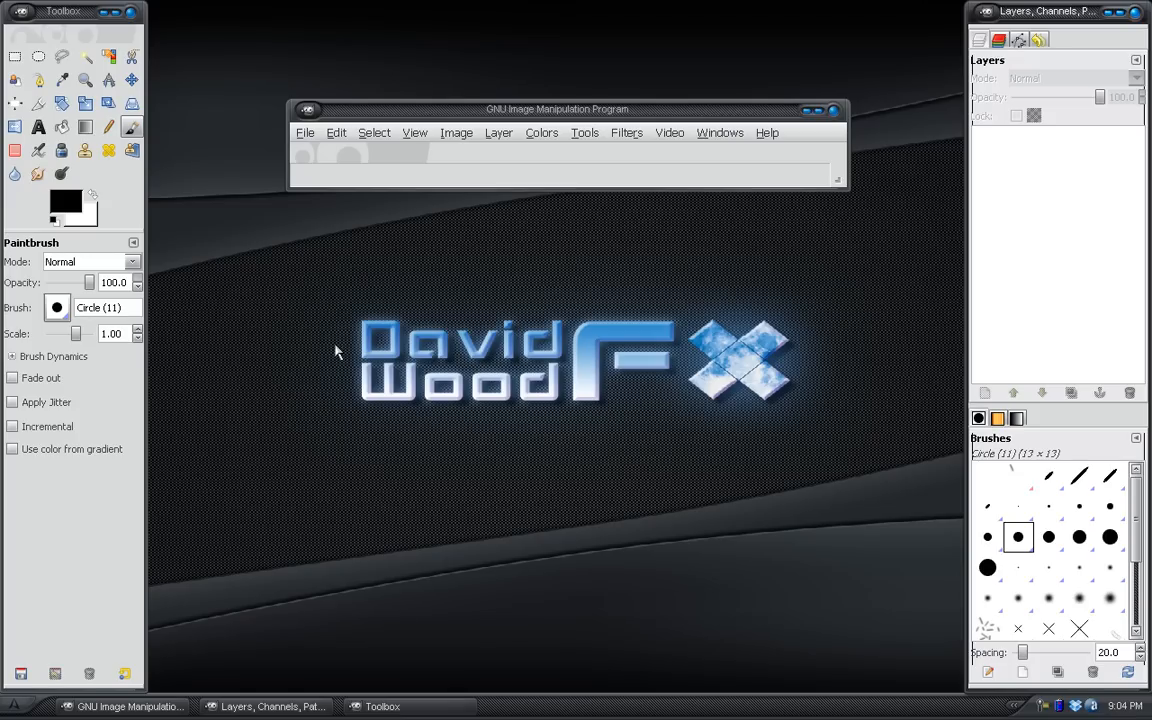
{"action": "mouse_move", "coordinate": [315, 538]}
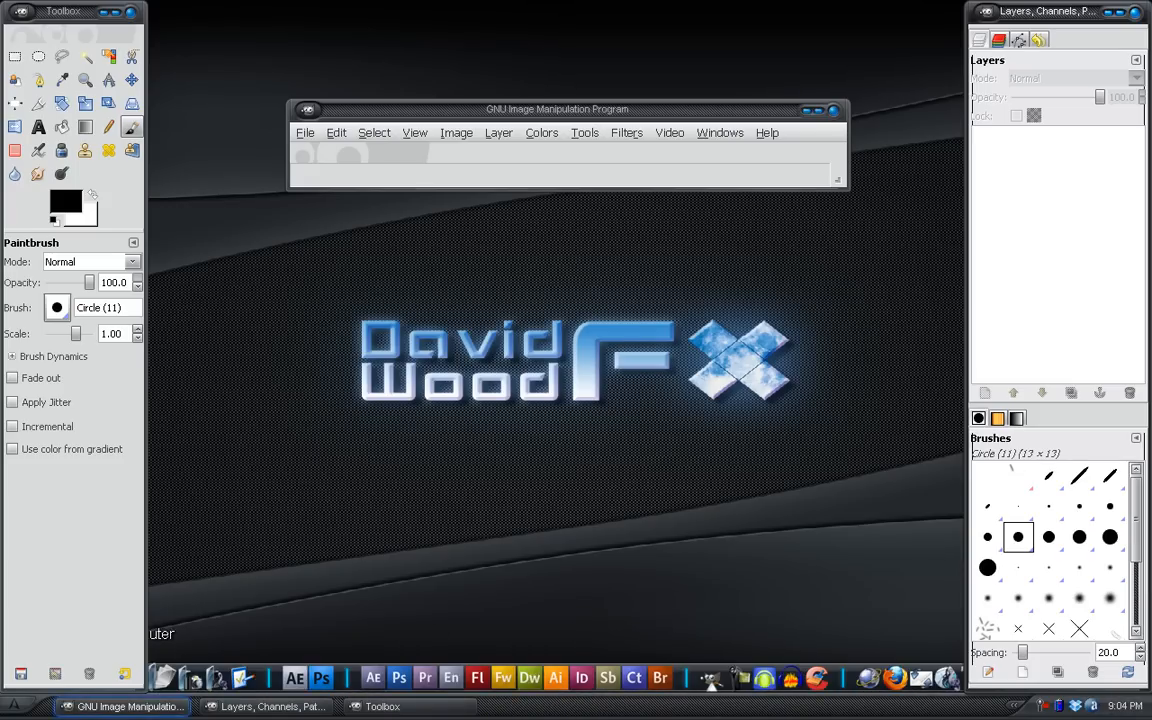
{"action": "mouse_move", "coordinate": [368, 470]}
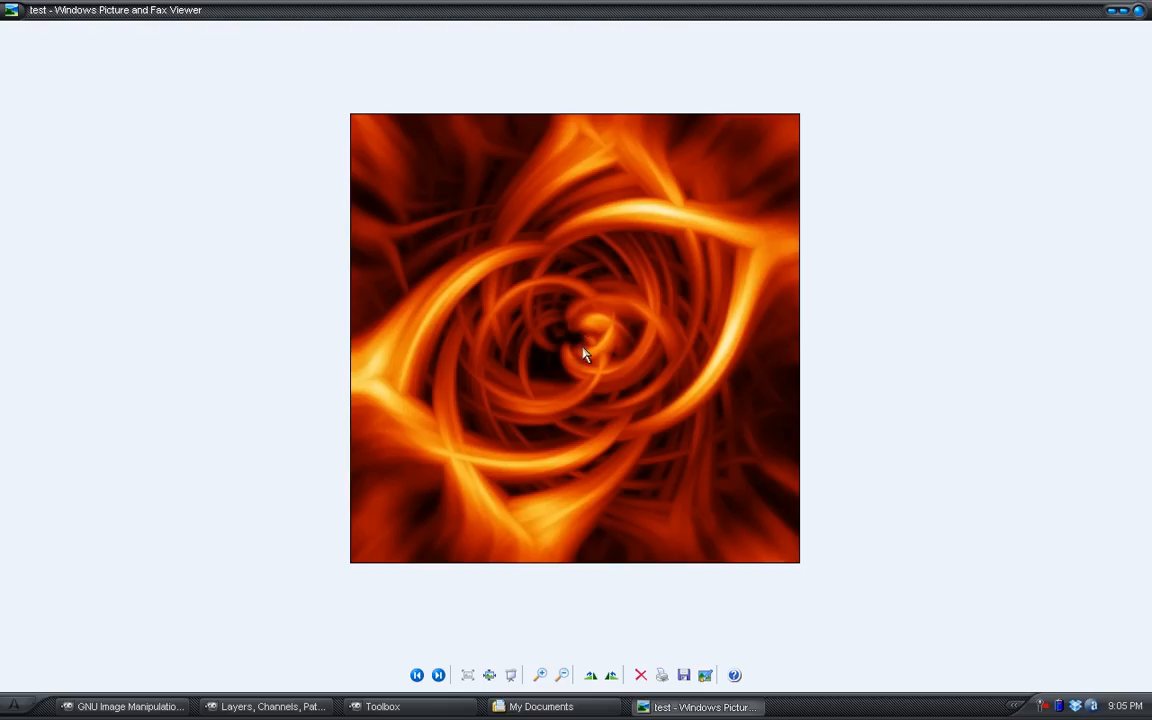
{"action": "mouse_move", "coordinate": [600, 86]}
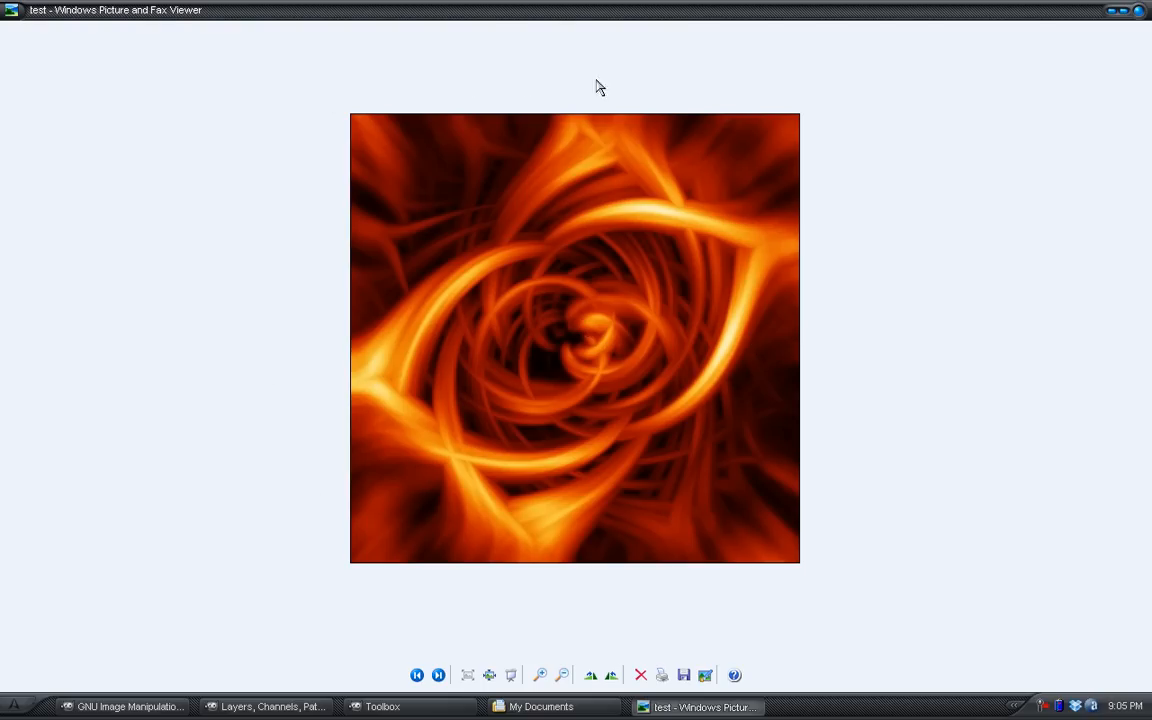
{"action": "mouse_move", "coordinate": [624, 569]}
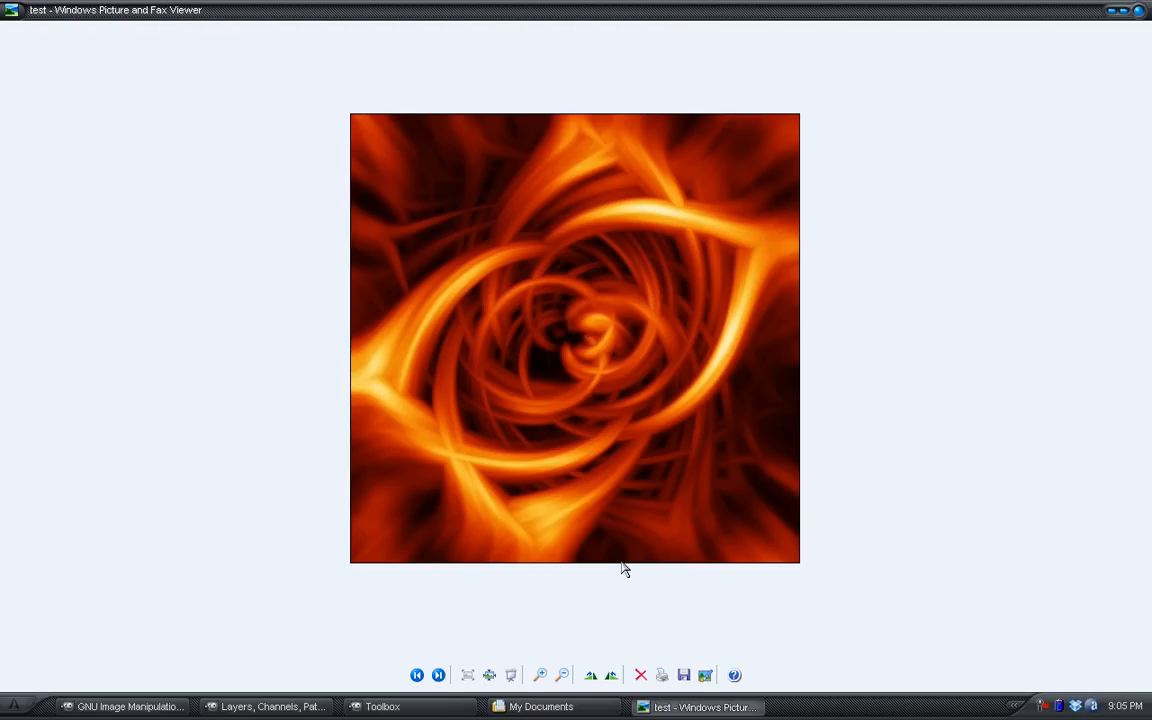
{"action": "mouse_move", "coordinate": [340, 278]}
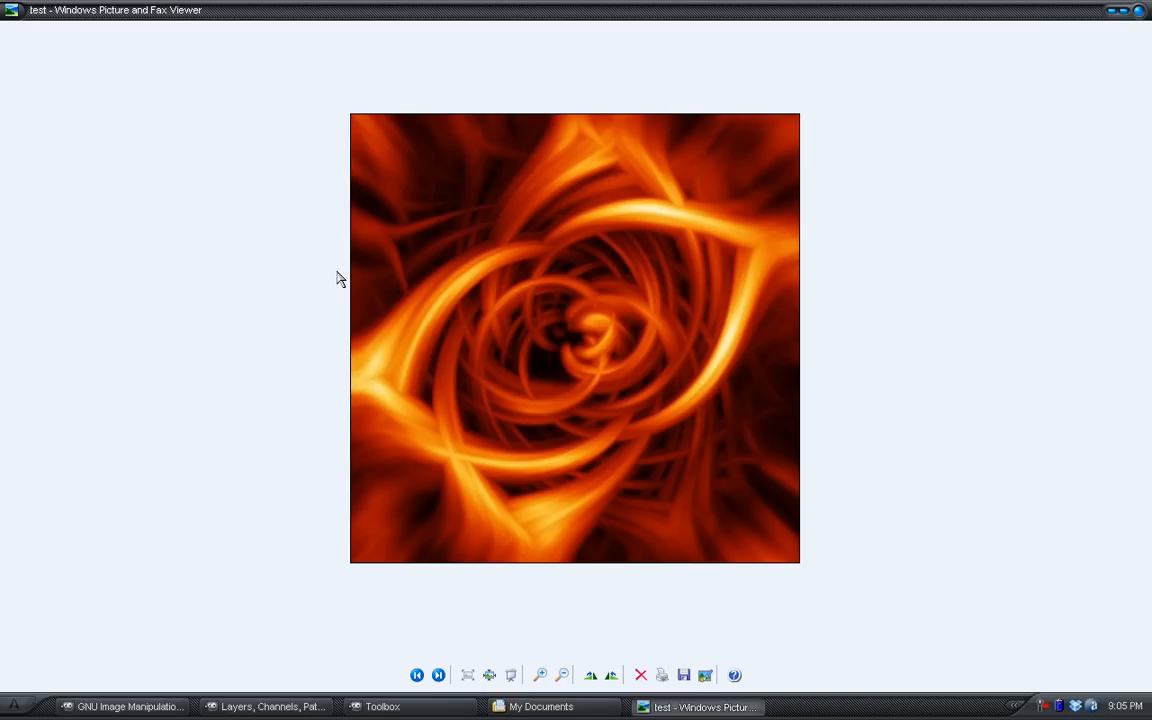
{"action": "mouse_move", "coordinate": [1133, 70]}
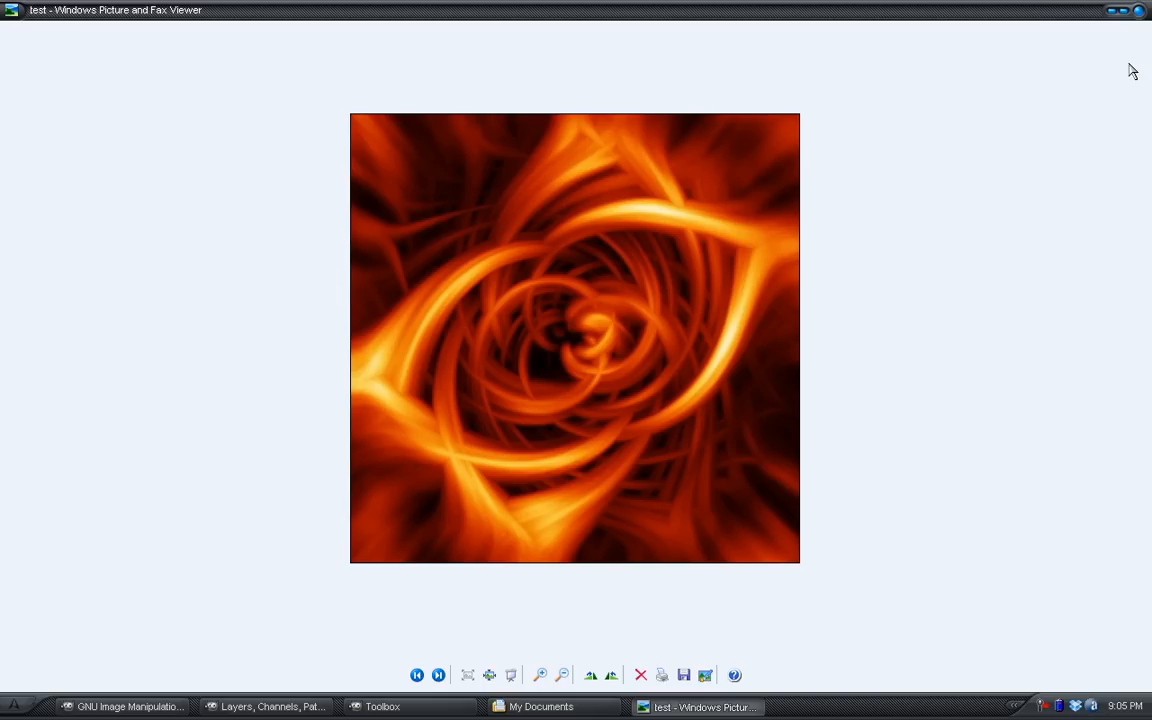
{"action": "mouse_move", "coordinate": [1131, 27]}
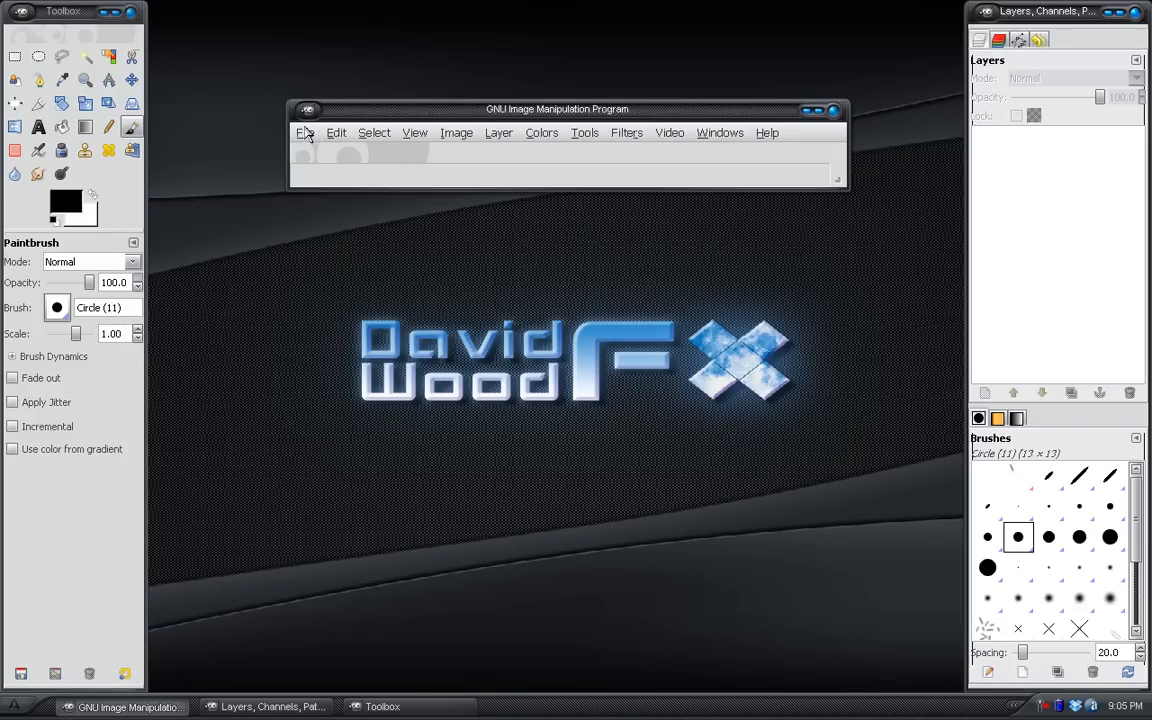
- Create a new blank image sized 640 × 640 pixels
{"action": "left_click", "coordinate": [305, 132]}
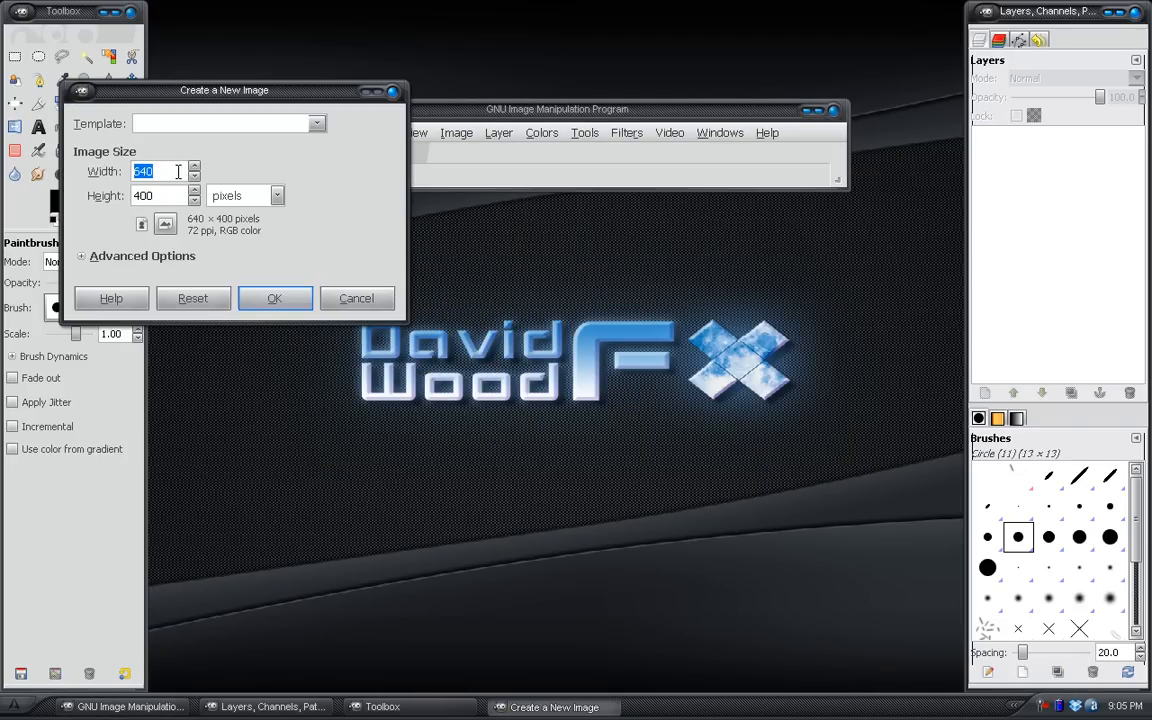
{"action": "left_click", "coordinate": [160, 195]}
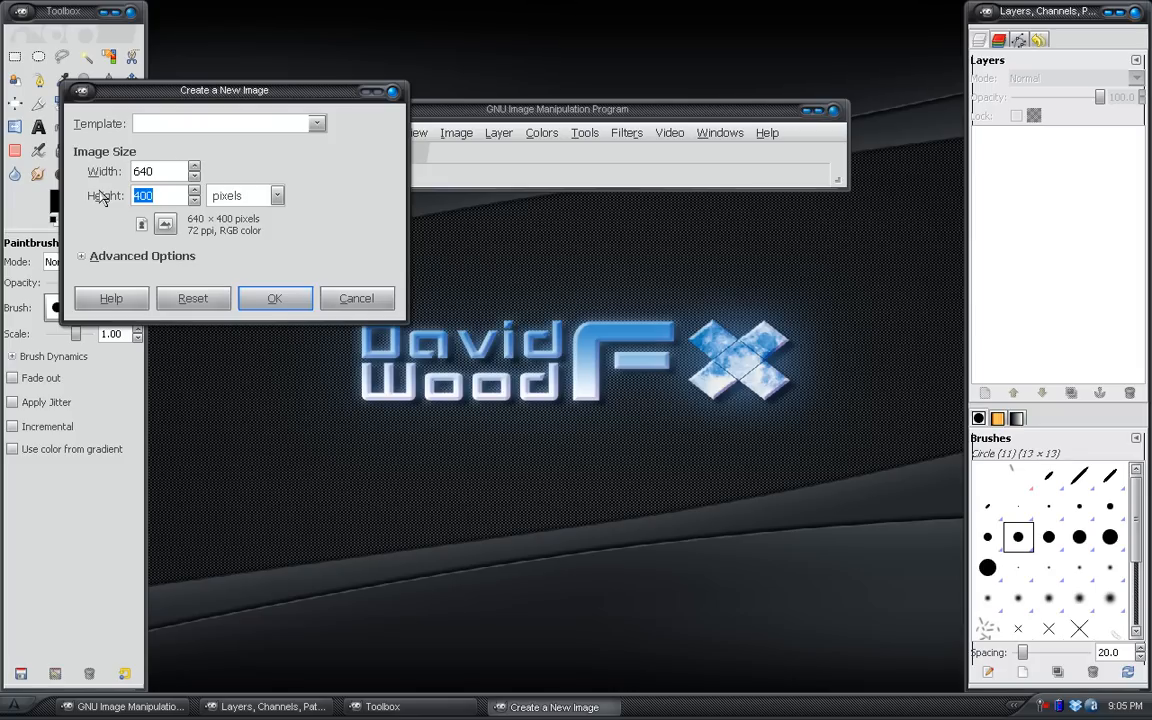
{"action": "type", "text": "640"}
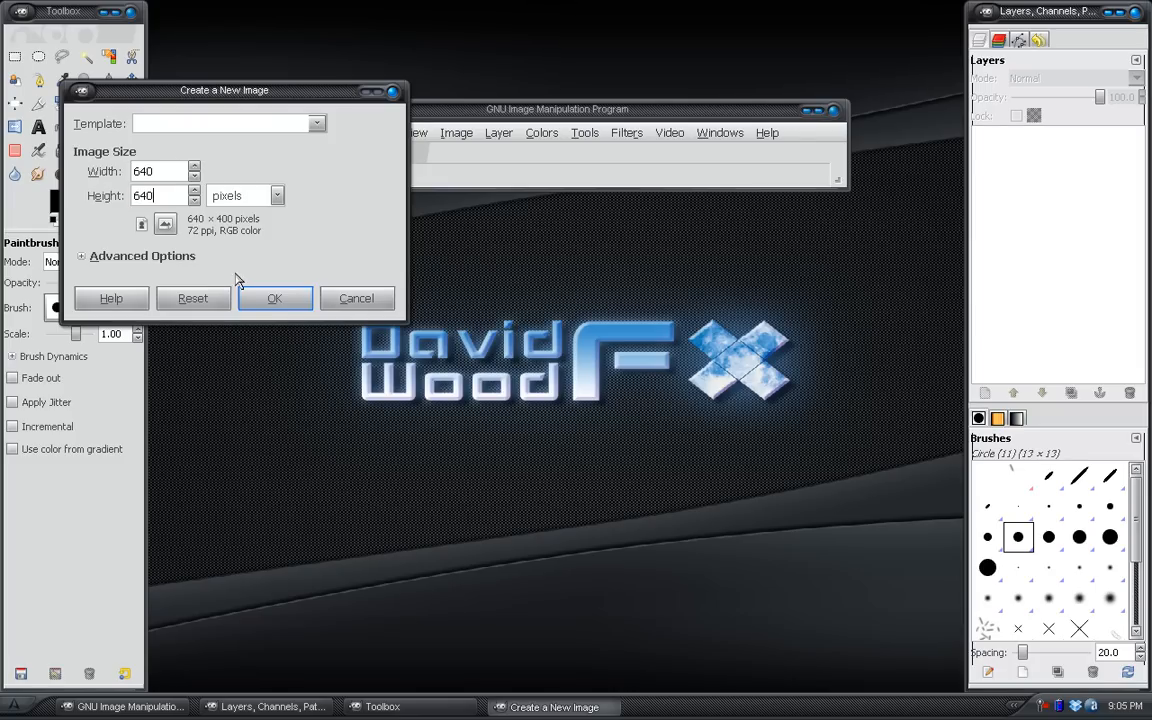
{"action": "left_click", "coordinate": [274, 298]}
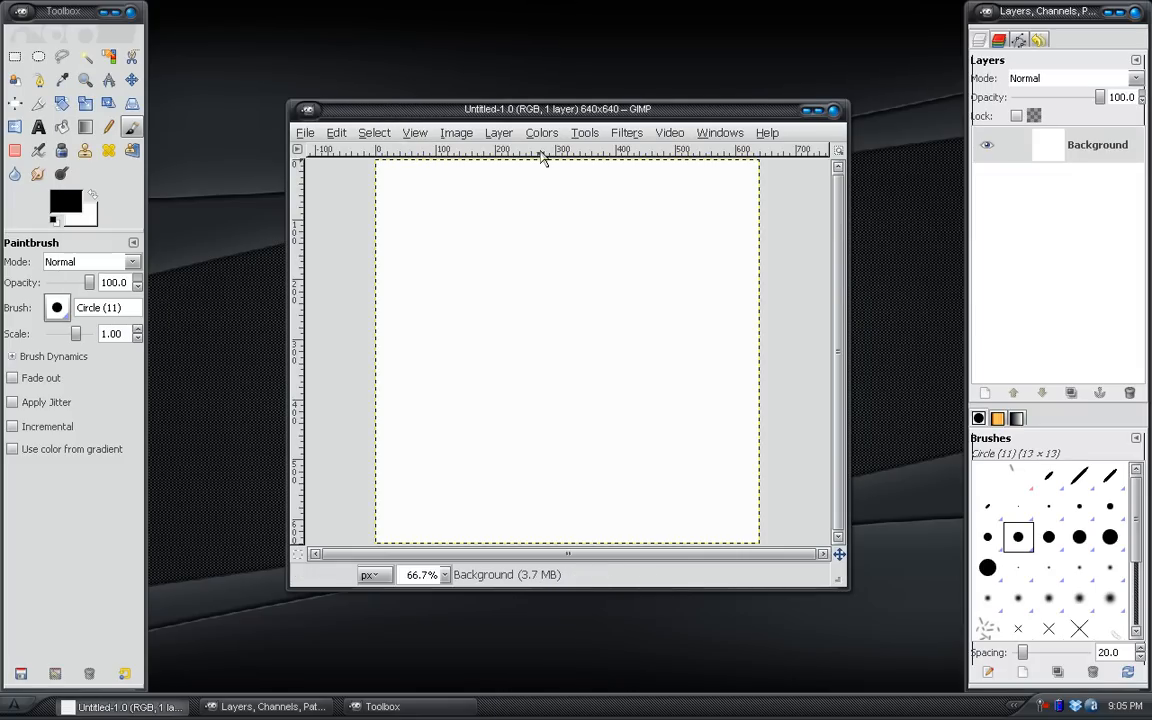
- Render turbulent Solid Noise with increased detail over the whole canvas
{"action": "left_click", "coordinate": [627, 132]}
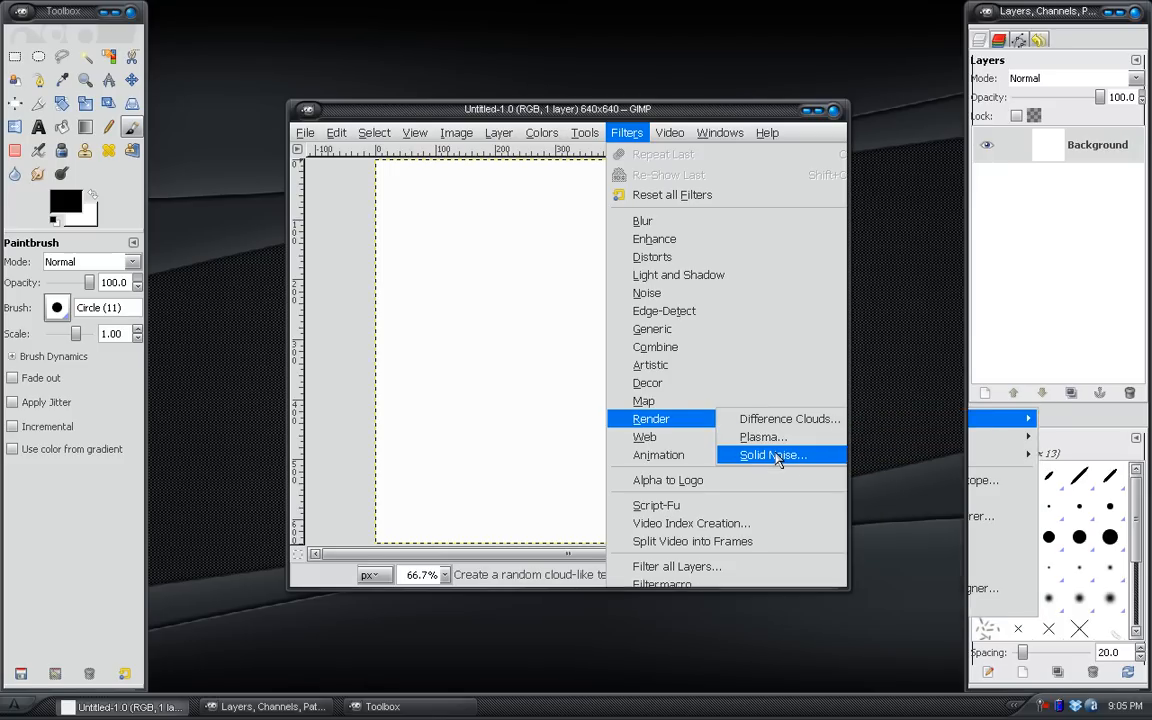
{"action": "left_click", "coordinate": [771, 455]}
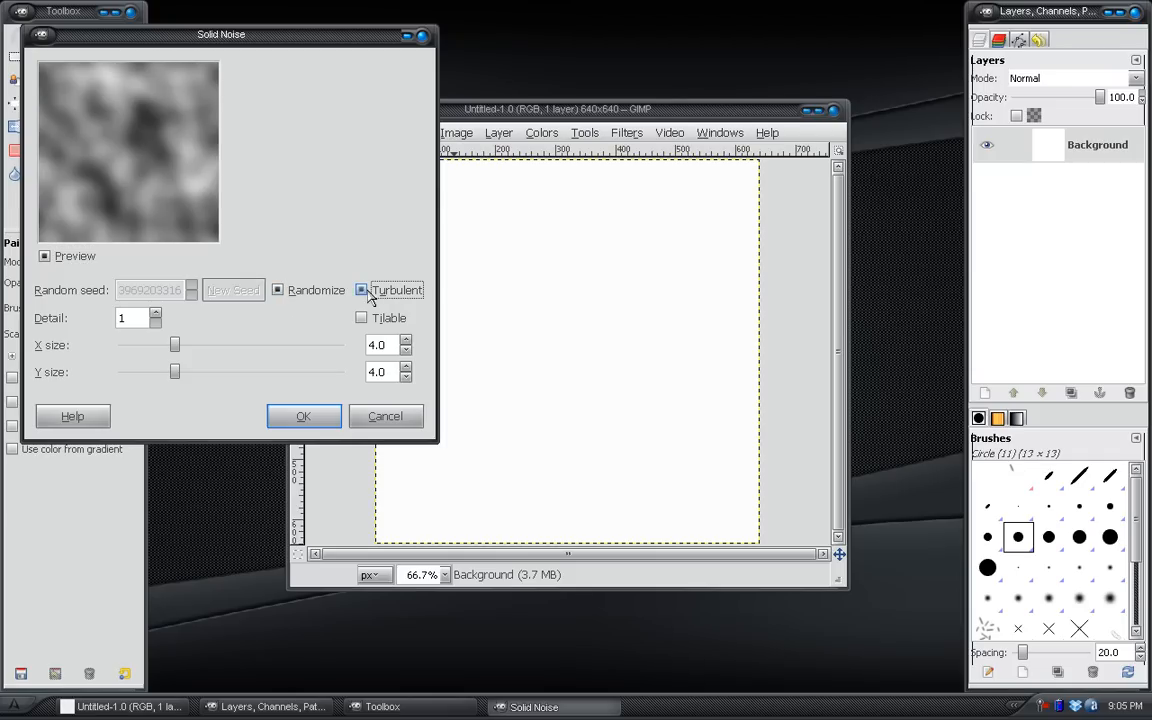
{"action": "left_click", "coordinate": [361, 290]}
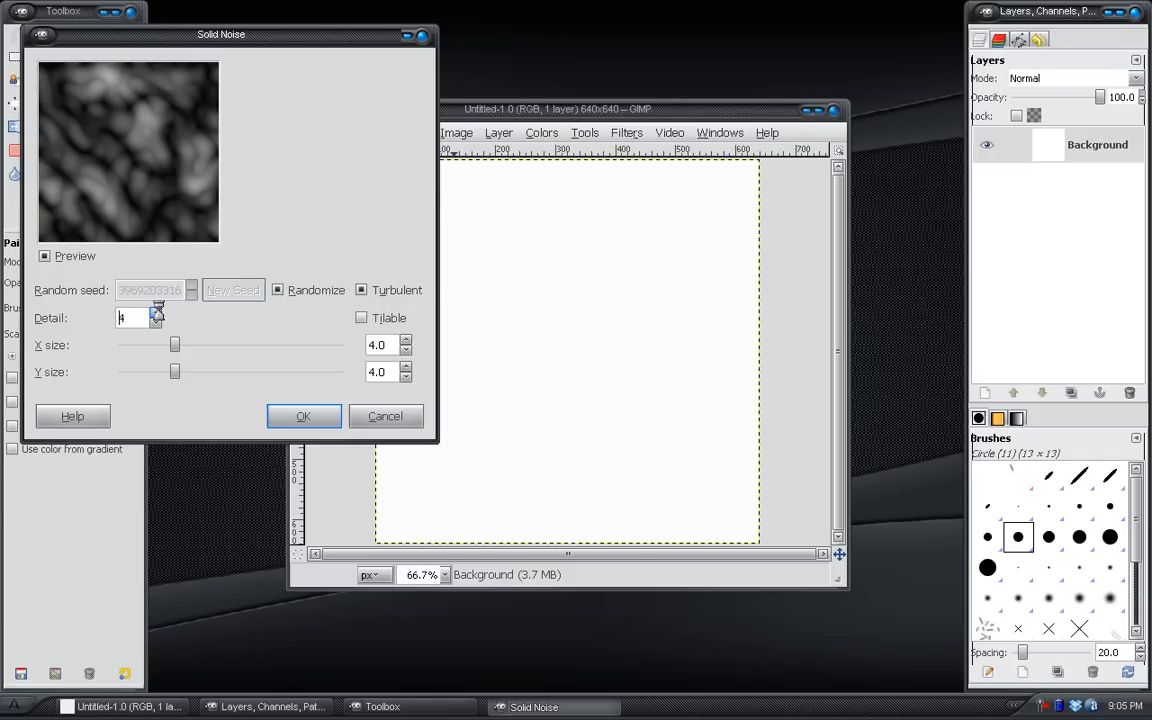
{"action": "left_click", "coordinate": [157, 313]}
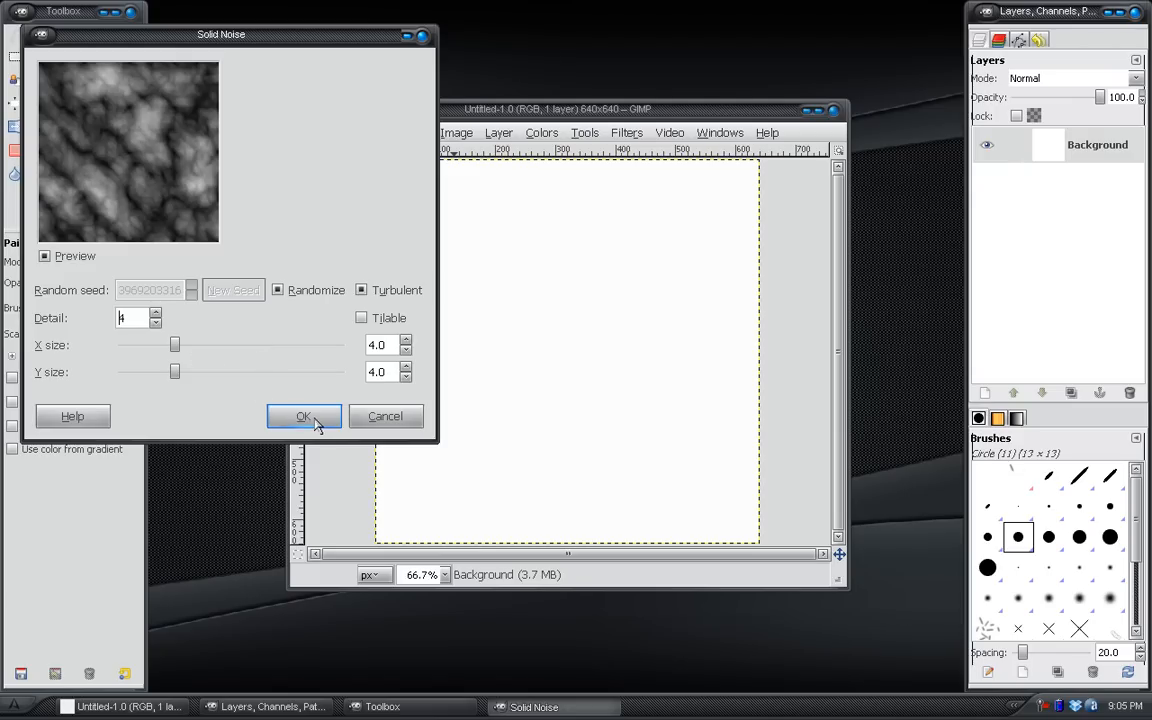
{"action": "left_click", "coordinate": [304, 416]}
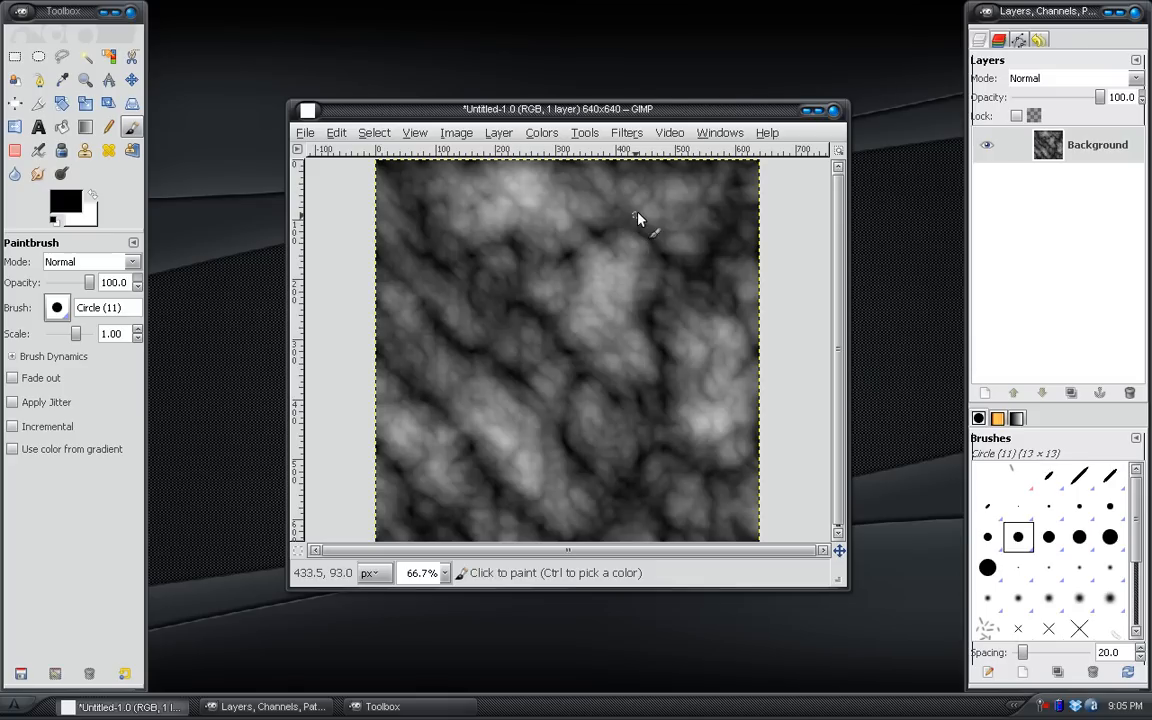
- Apply Difference Clouds over the noise texture to add dark crackled veins
{"action": "left_click", "coordinate": [626, 132]}
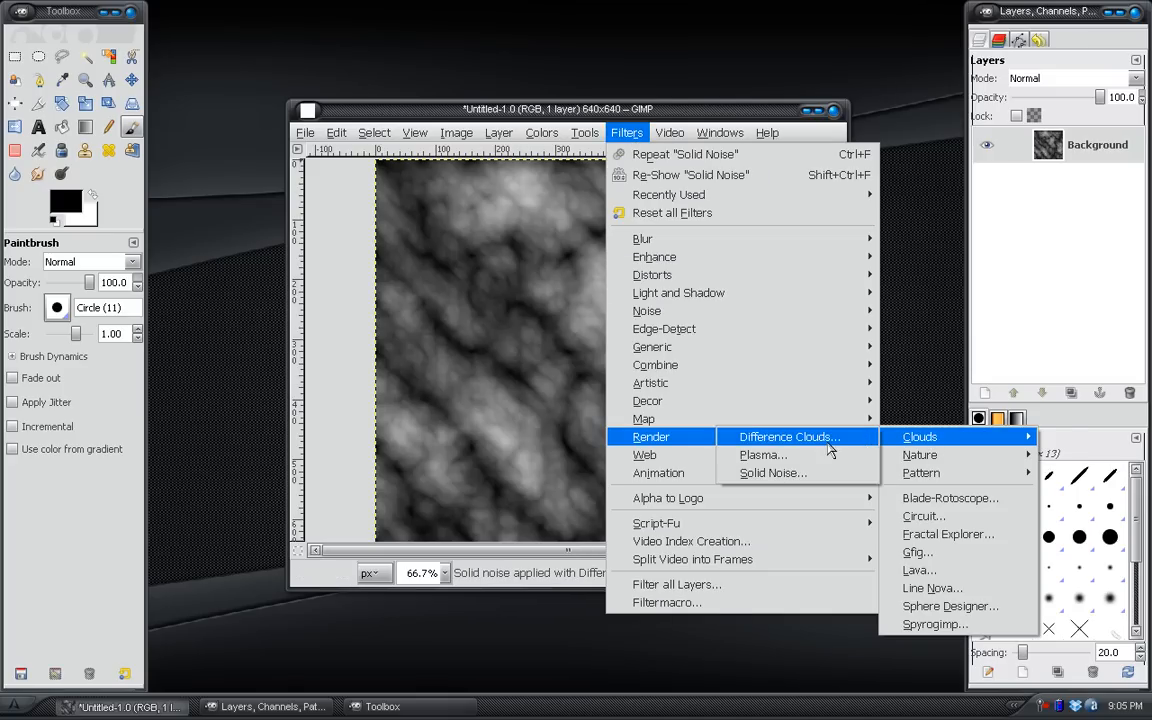
{"action": "left_click", "coordinate": [919, 436]}
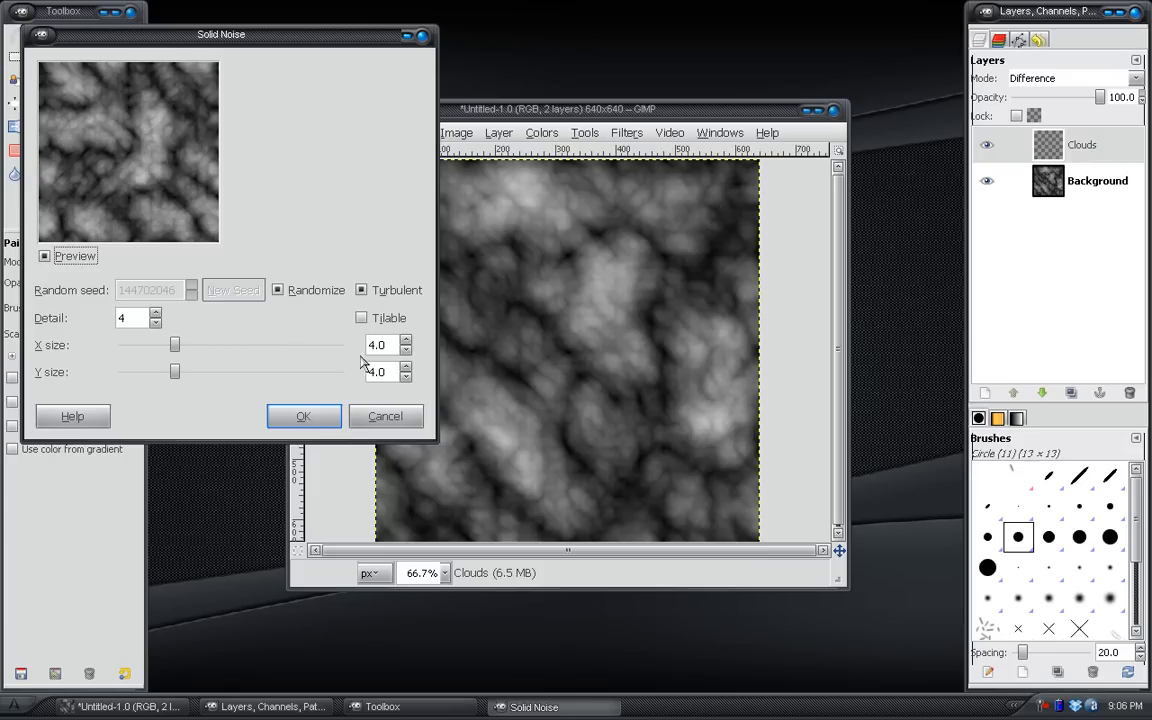
{"action": "left_click", "coordinate": [303, 416]}
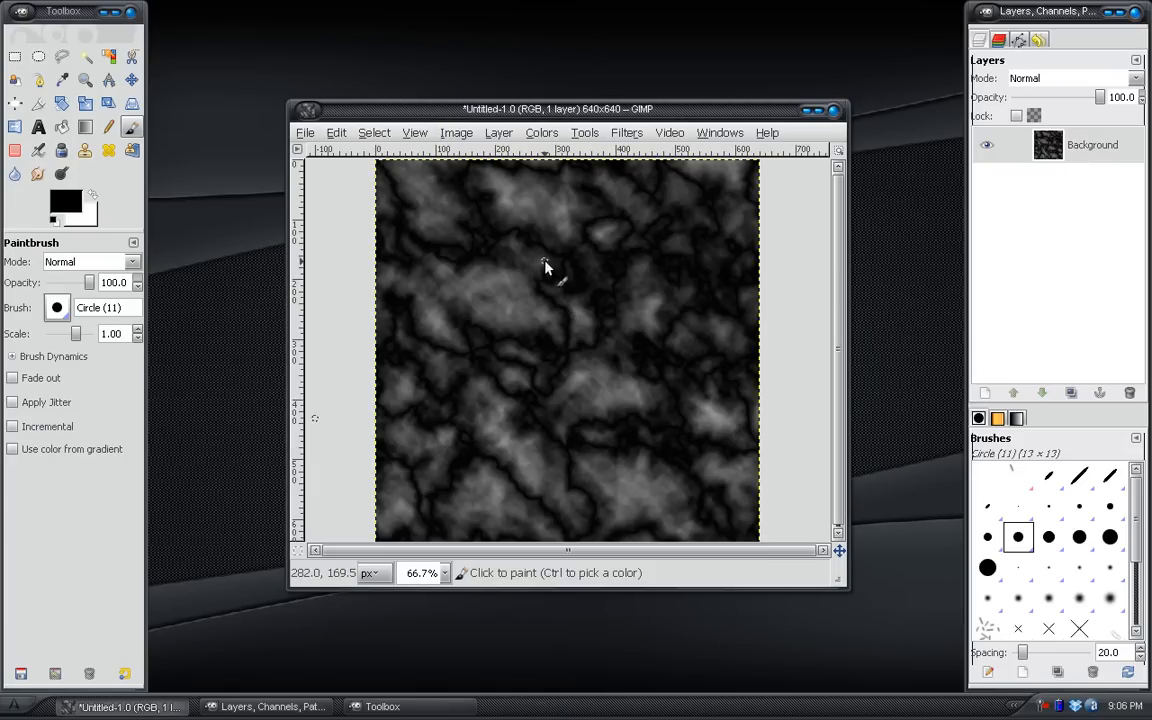
{"action": "mouse_move", "coordinate": [553, 238]}
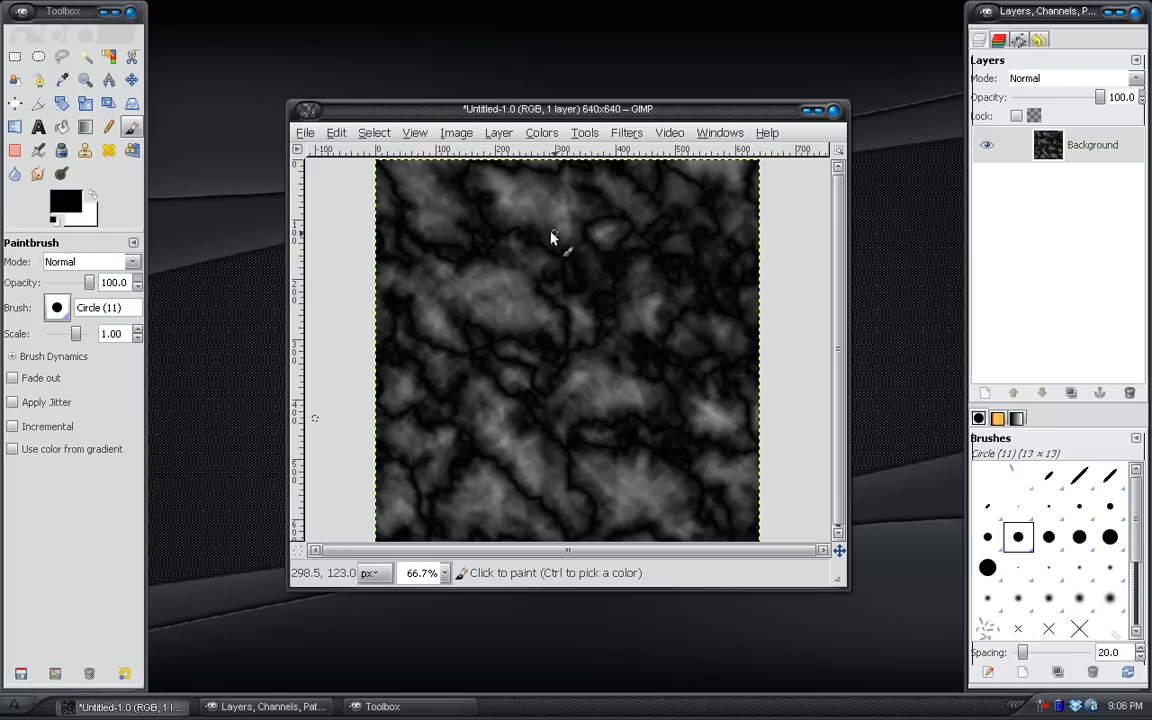
{"action": "mouse_move", "coordinate": [477, 238]}
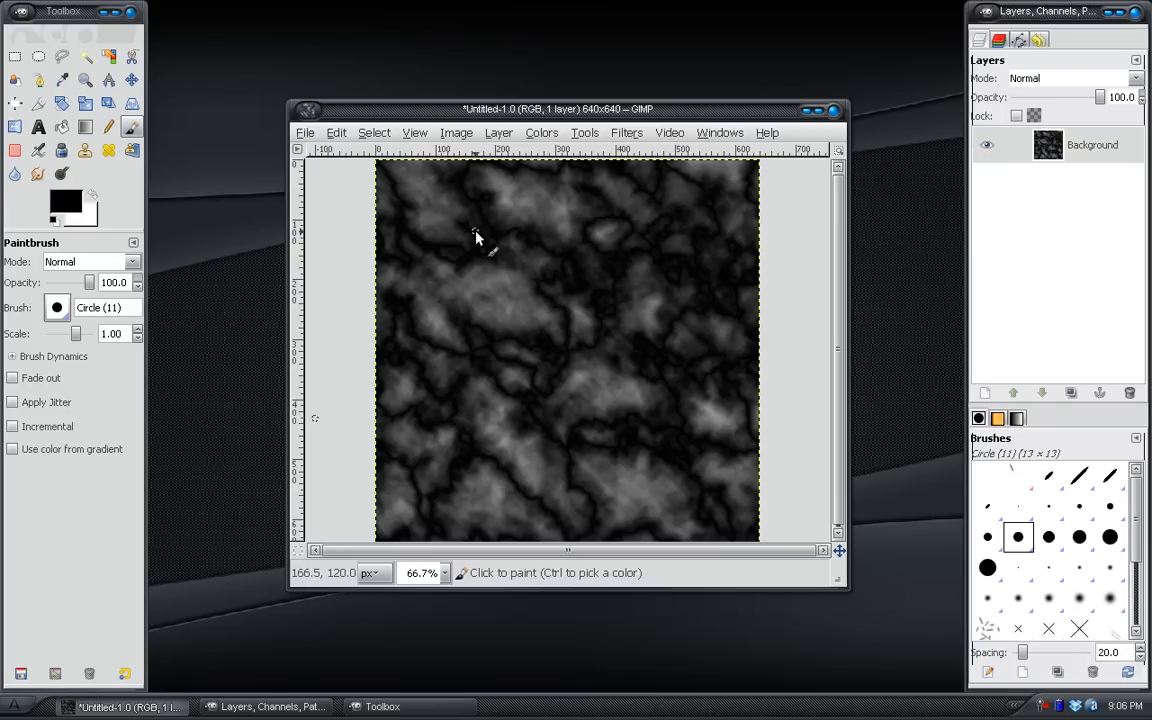
{"action": "mouse_move", "coordinate": [562, 168]}
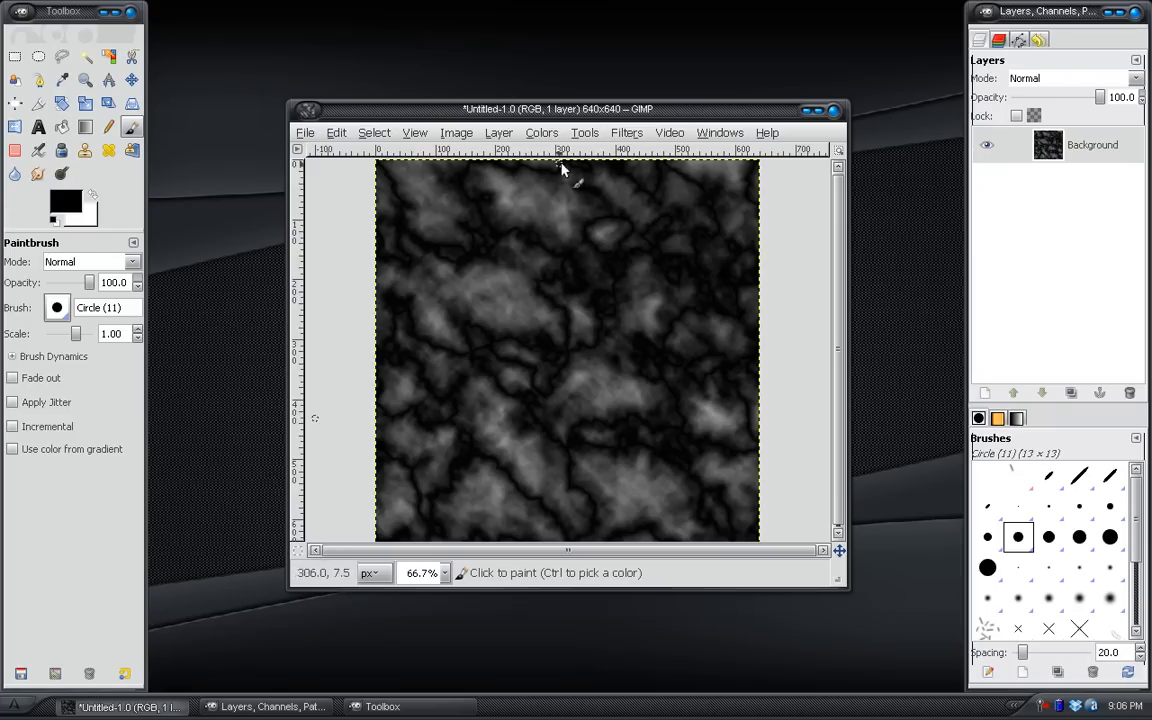
- Apply Levels with the white input lowered to about 112 and gamma 1.63
{"action": "left_click", "coordinate": [541, 132]}
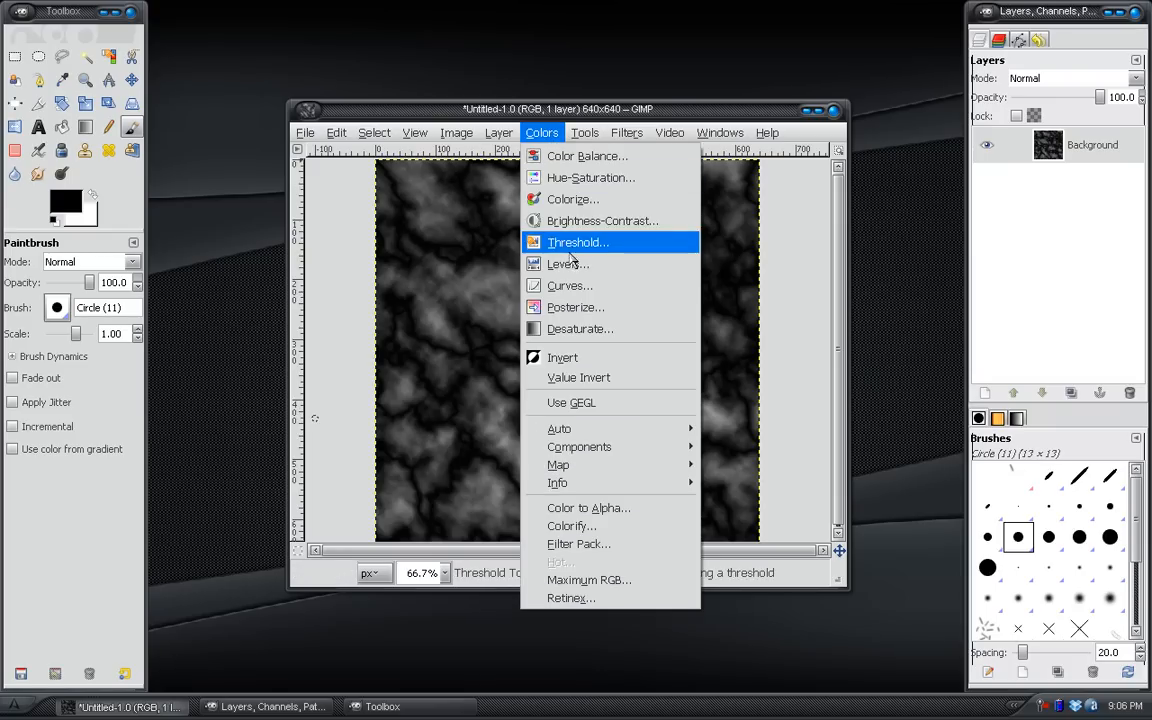
{"action": "left_click", "coordinate": [565, 264]}
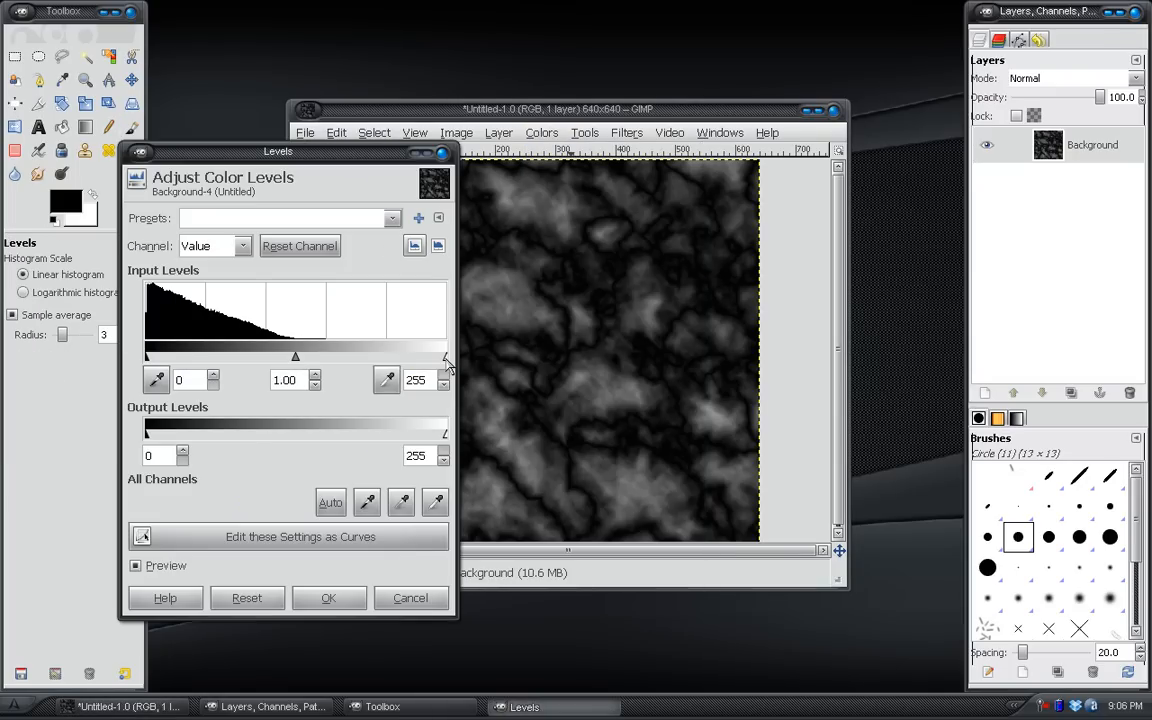
{"action": "left_click_drag", "start_coordinate": [447, 357], "coordinate": [418, 357]}
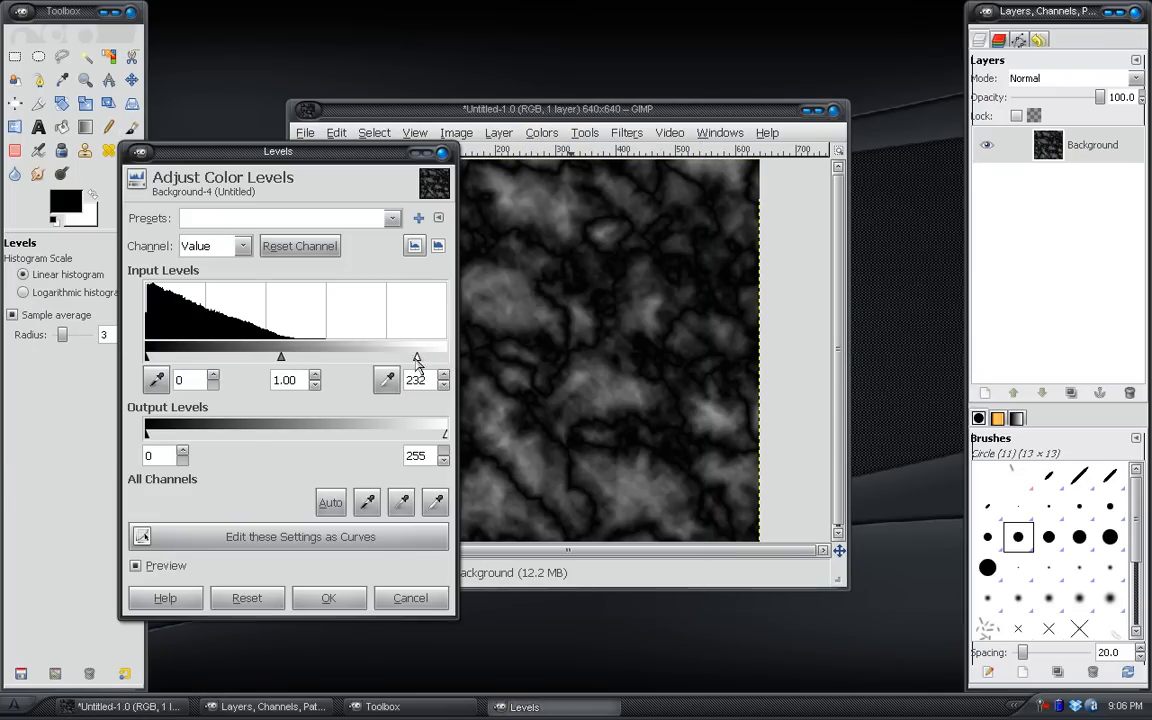
{"action": "left_click_drag", "start_coordinate": [418, 357], "coordinate": [309, 357]}
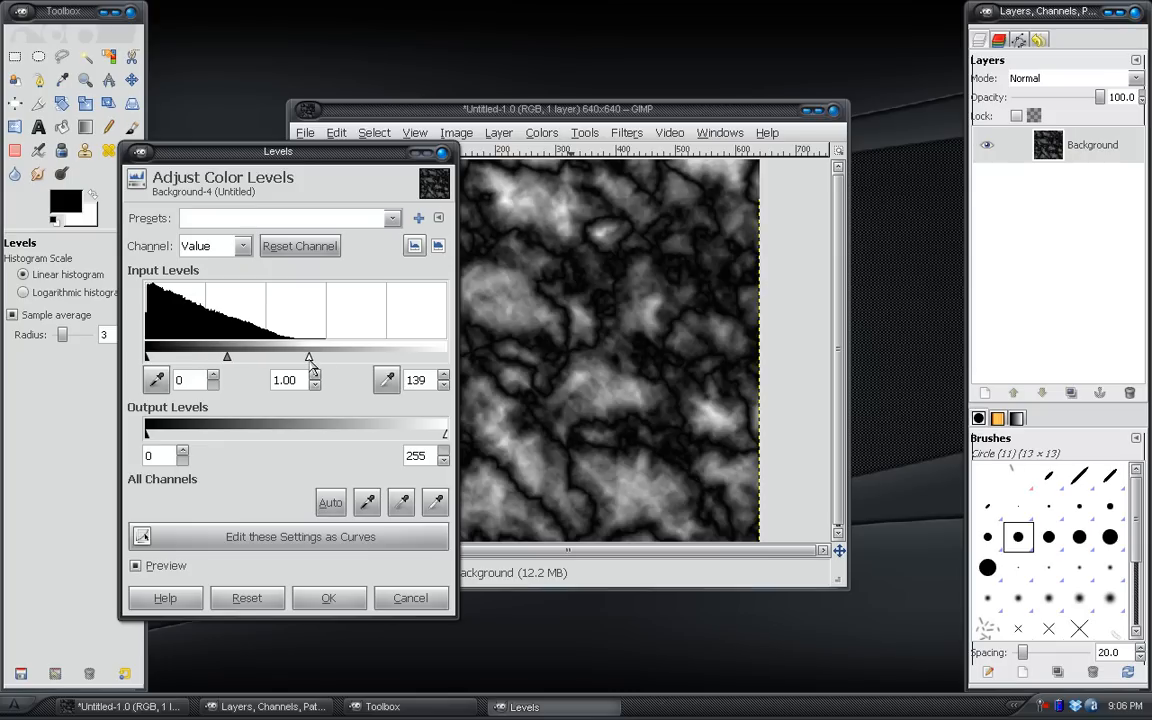
{"action": "left_click_drag", "start_coordinate": [309, 356], "coordinate": [261, 356]}
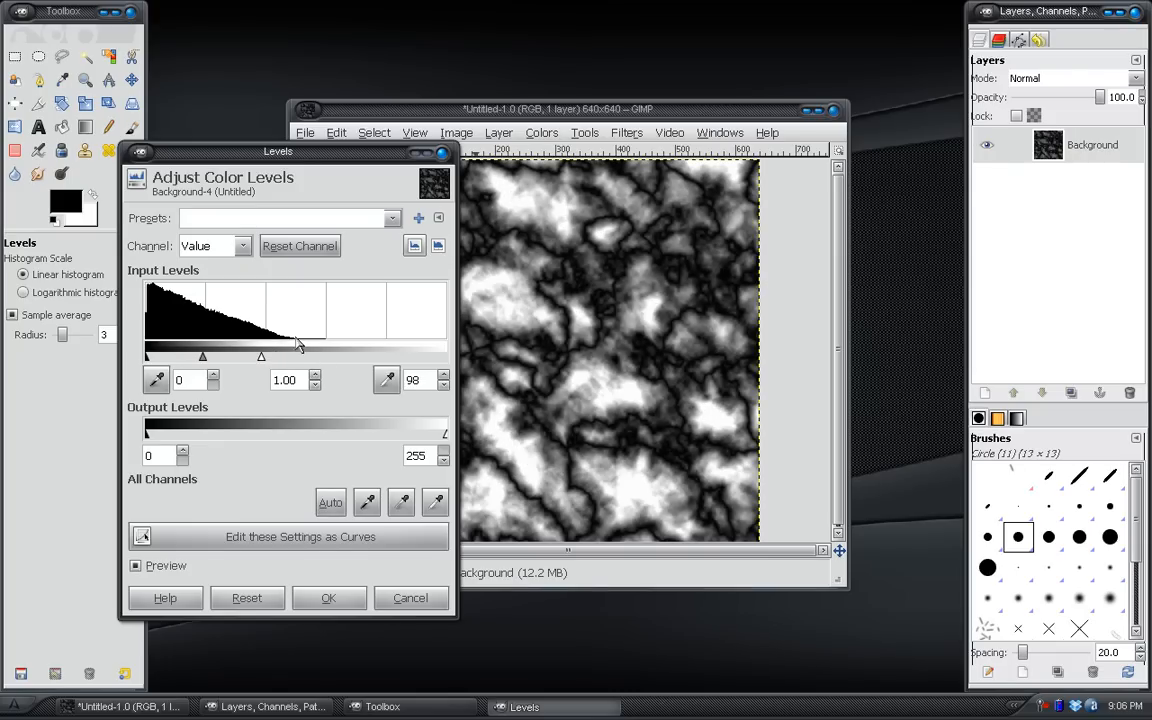
{"action": "left_click_drag", "start_coordinate": [295, 356], "coordinate": [280, 356]}
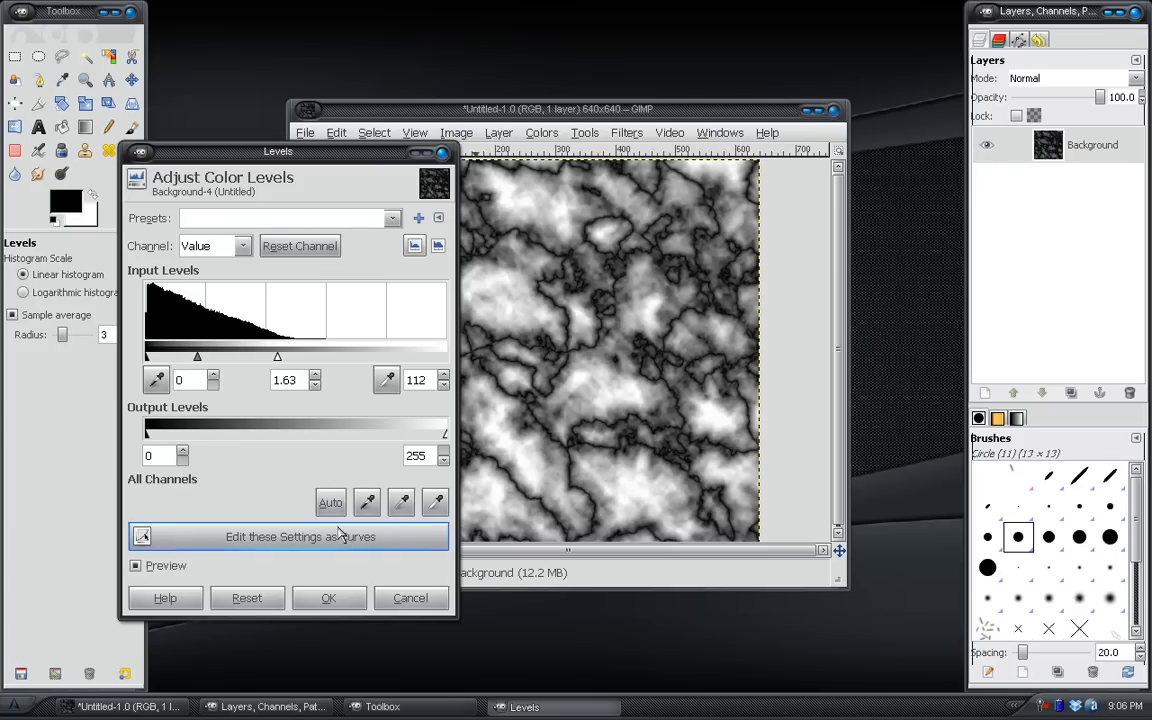
{"action": "left_click", "coordinate": [328, 597]}
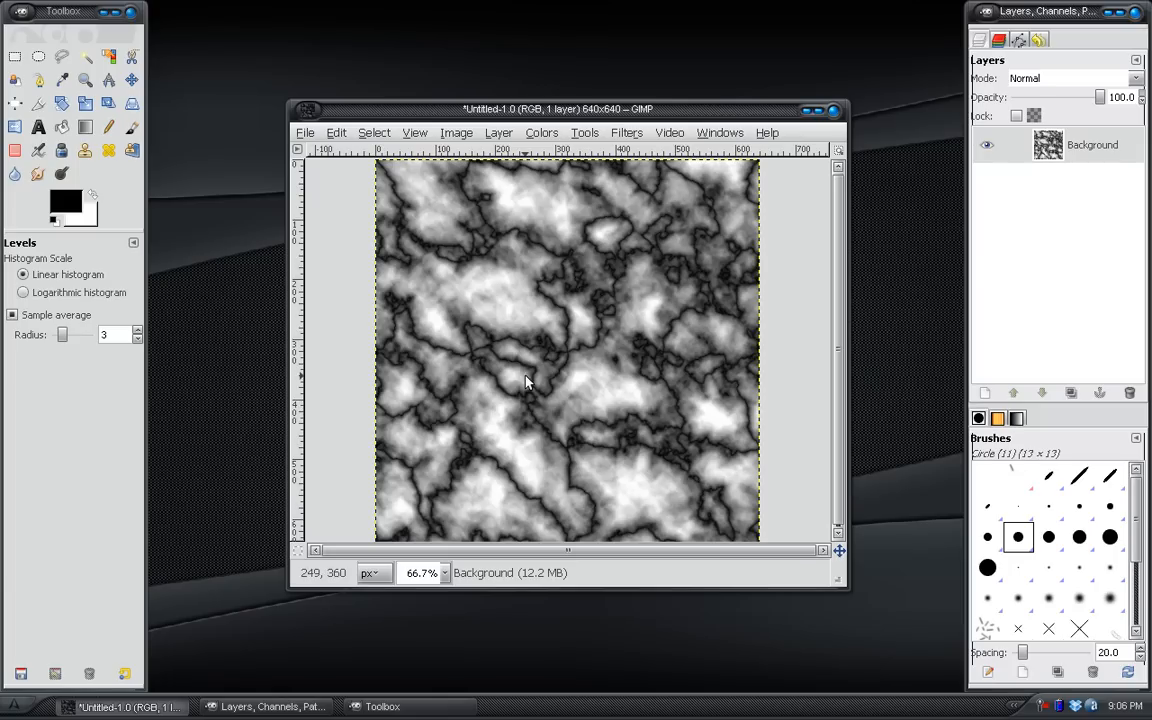
{"action": "mouse_move", "coordinate": [585, 225]}
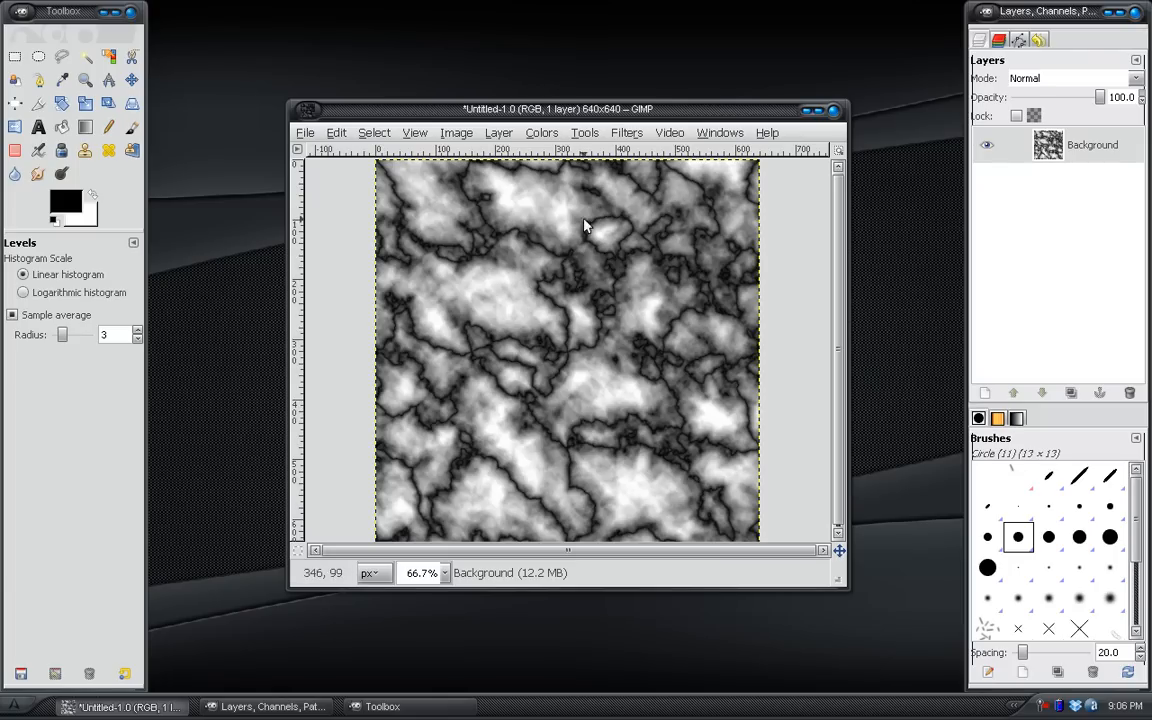
{"action": "mouse_move", "coordinate": [560, 200]}
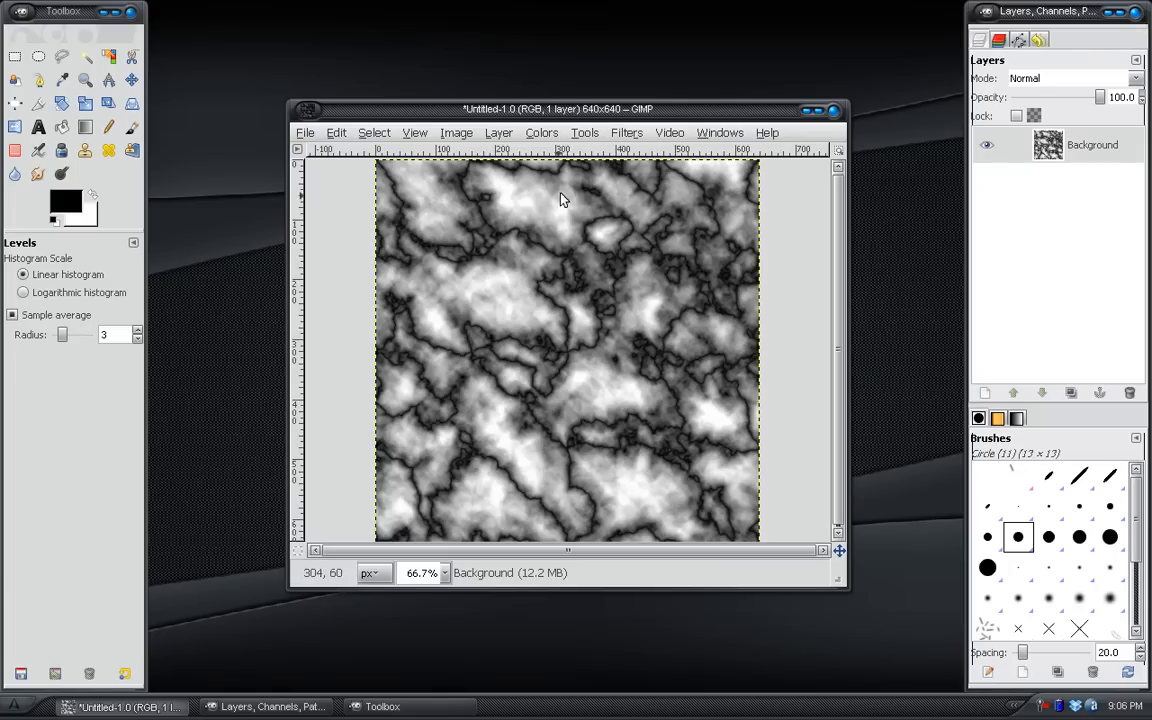
{"action": "mouse_move", "coordinate": [620, 147]}
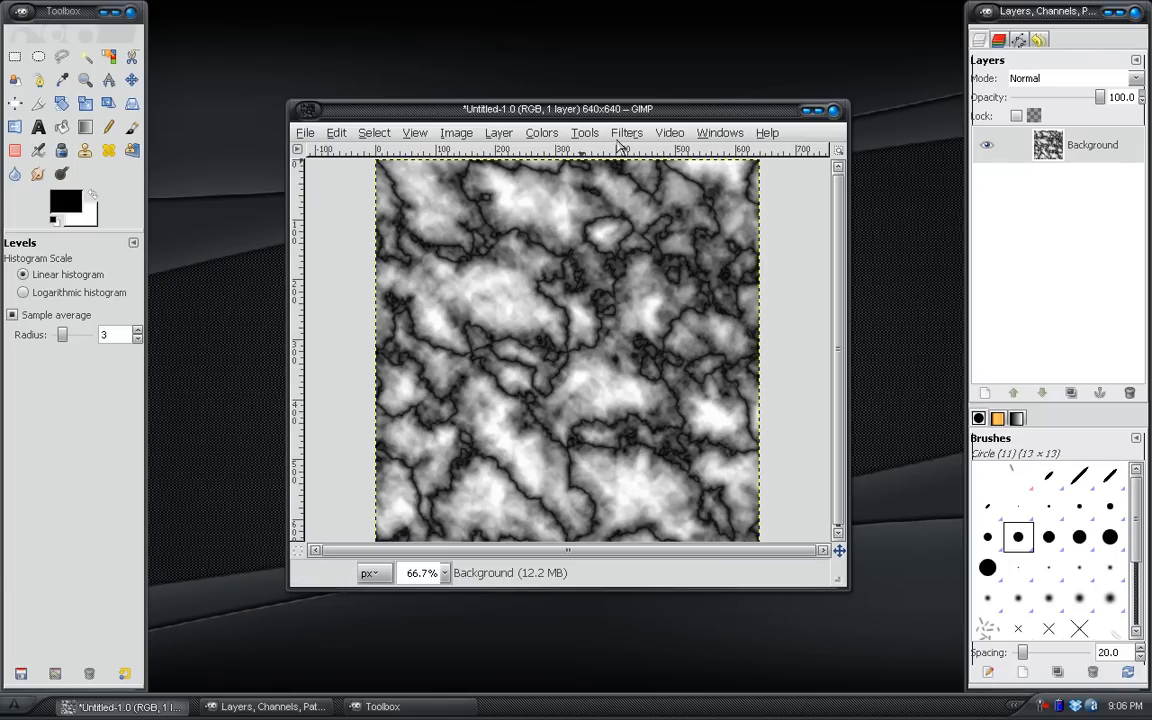
- Apply a Zoom-type Motion Blur of length 87 with preview turned off
{"action": "left_click", "coordinate": [626, 132]}
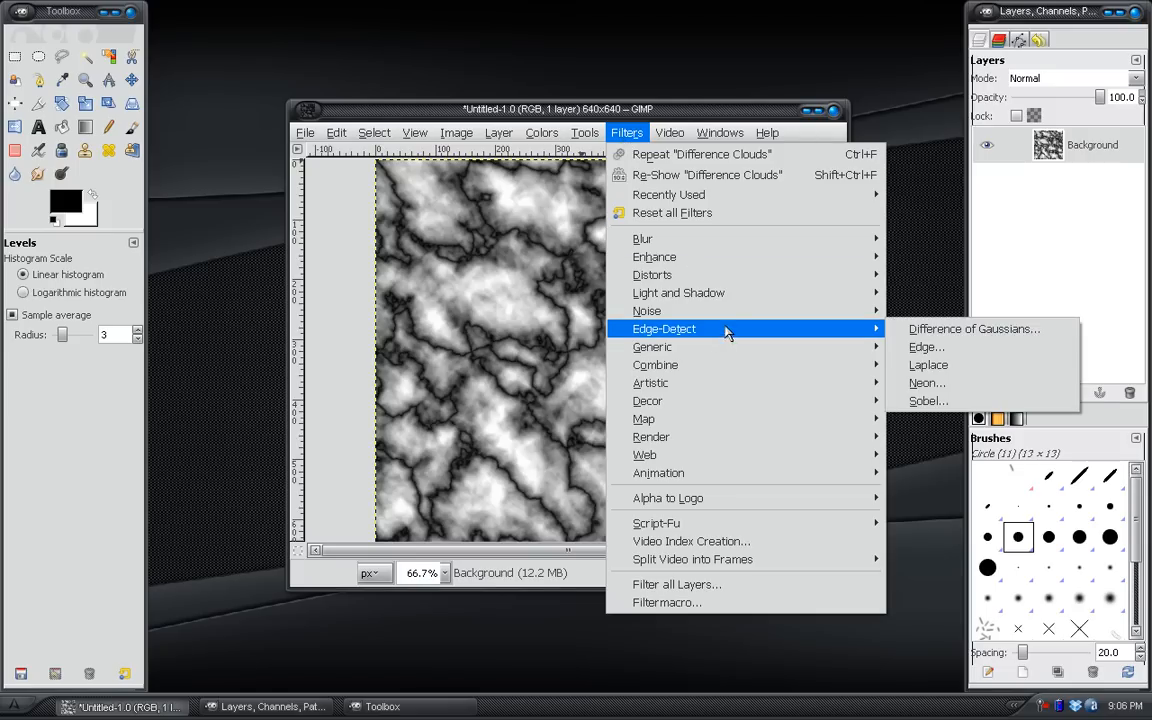
{"action": "mouse_move", "coordinate": [642, 238]}
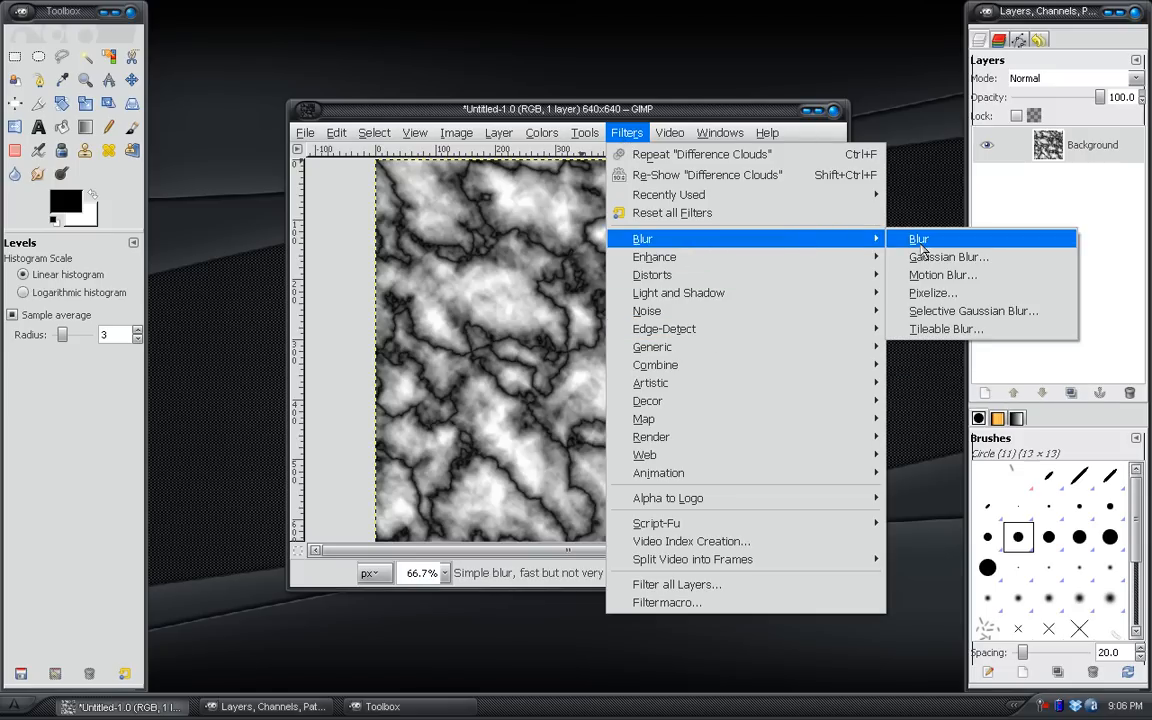
{"action": "left_click", "coordinate": [941, 274]}
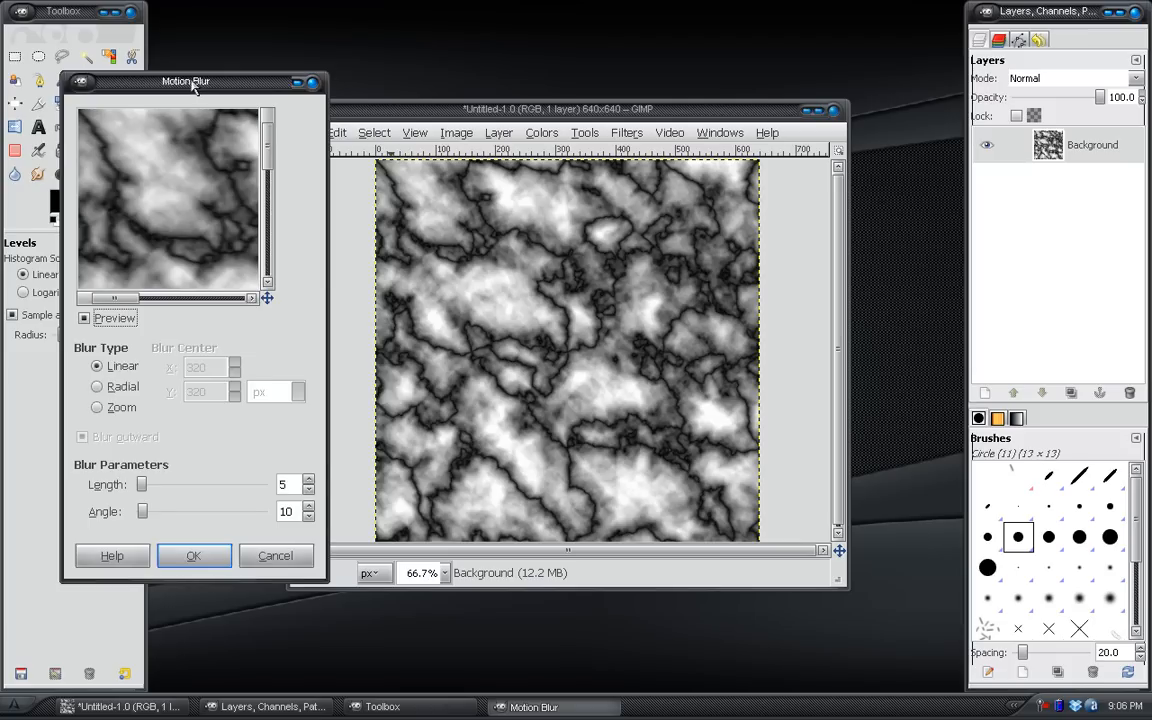
{"action": "left_click_drag", "start_coordinate": [185, 81], "coordinate": [261, 71]}
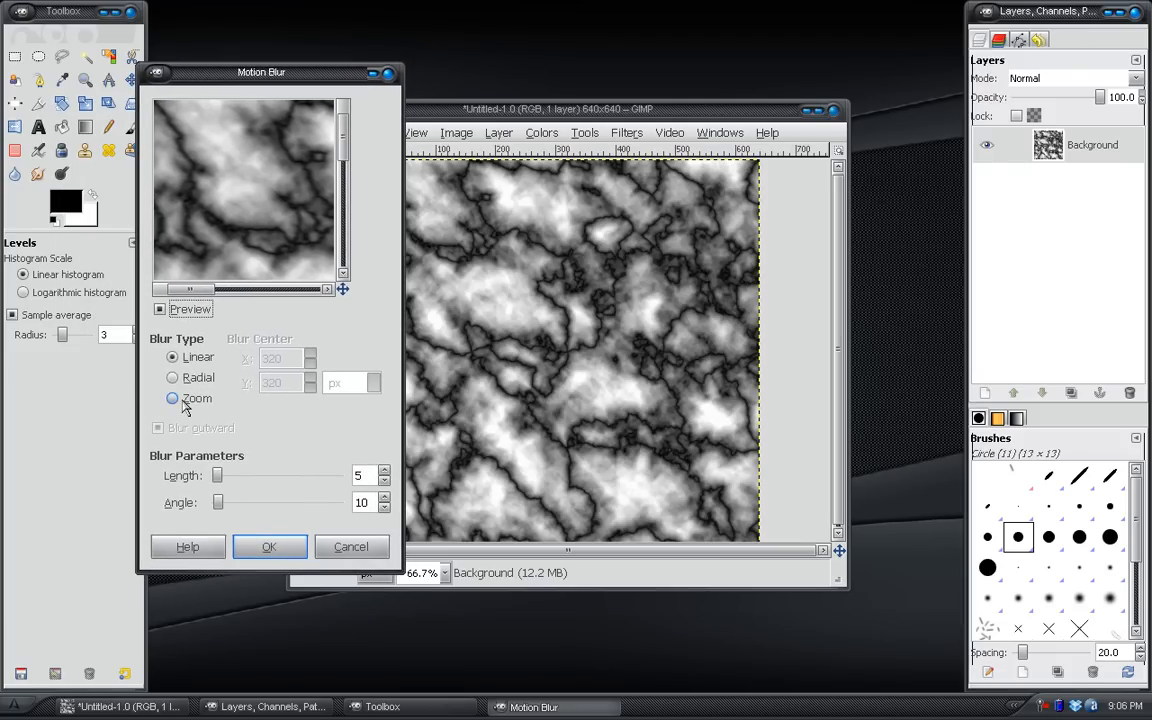
{"action": "left_click", "coordinate": [172, 398]}
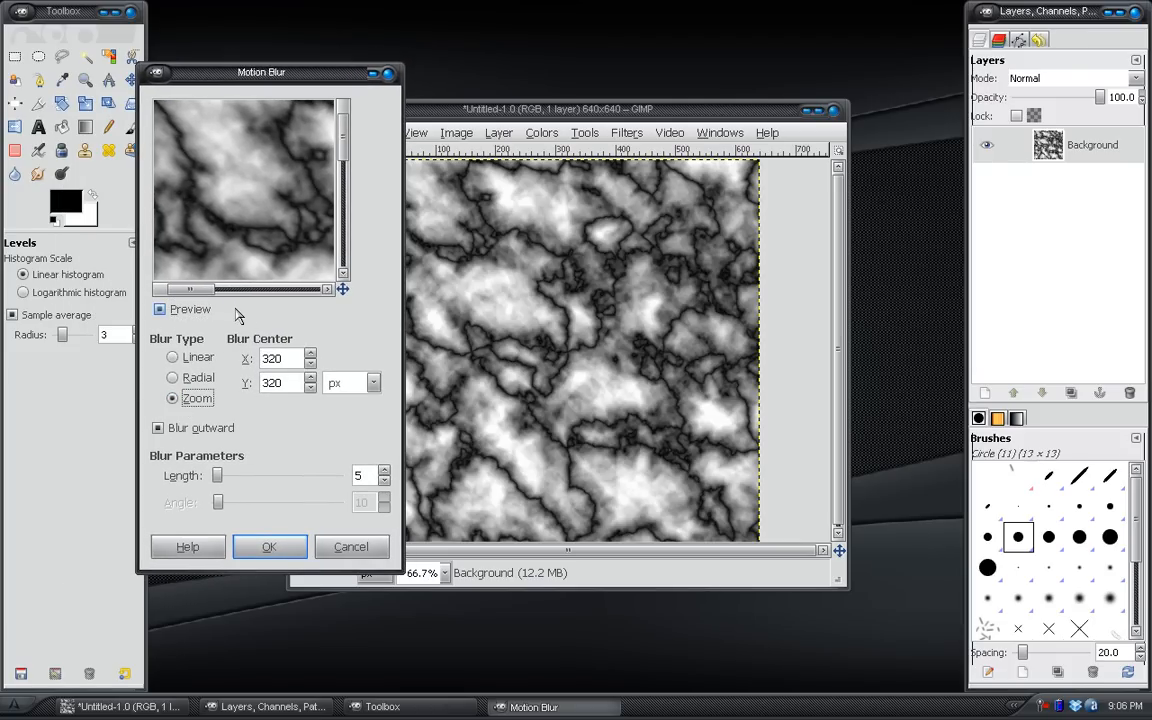
{"action": "mouse_move", "coordinate": [215, 313]}
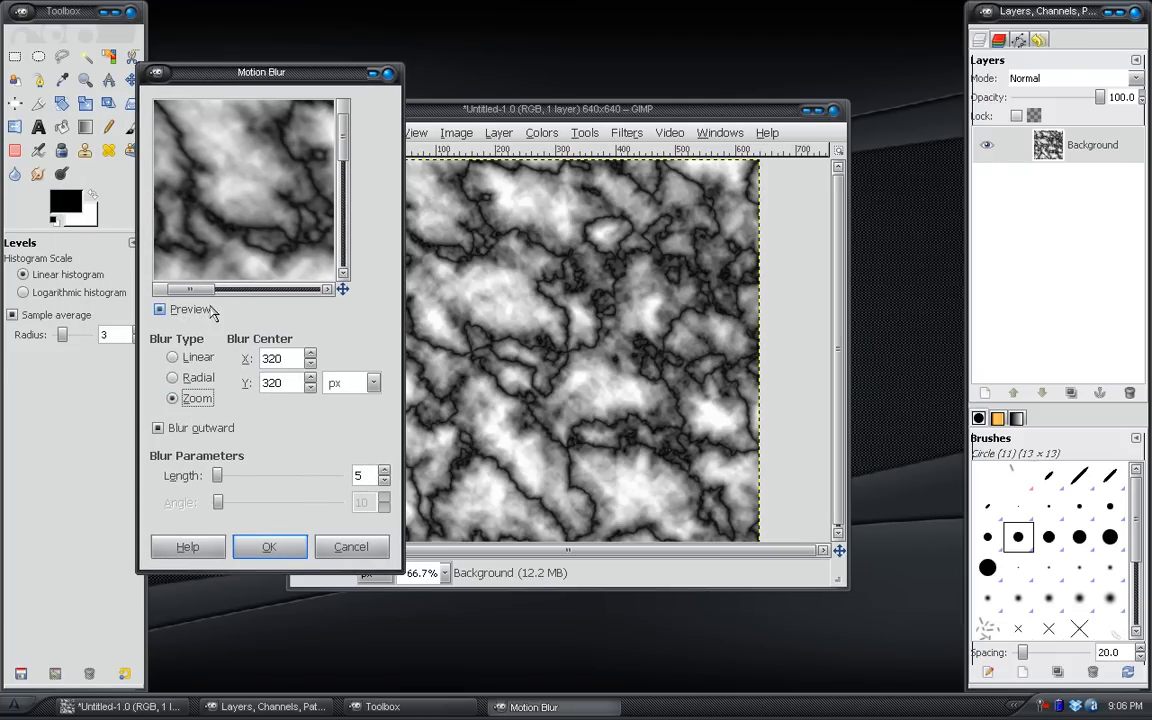
{"action": "left_click", "coordinate": [159, 309]}
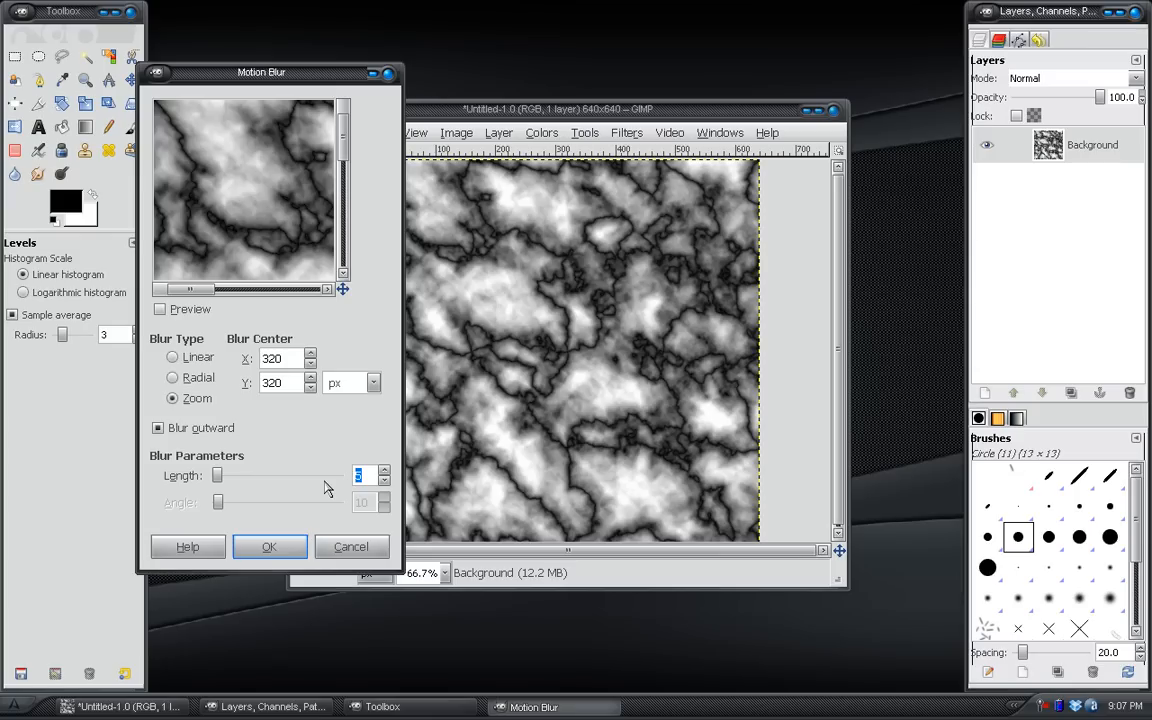
{"action": "type", "text": "87"}
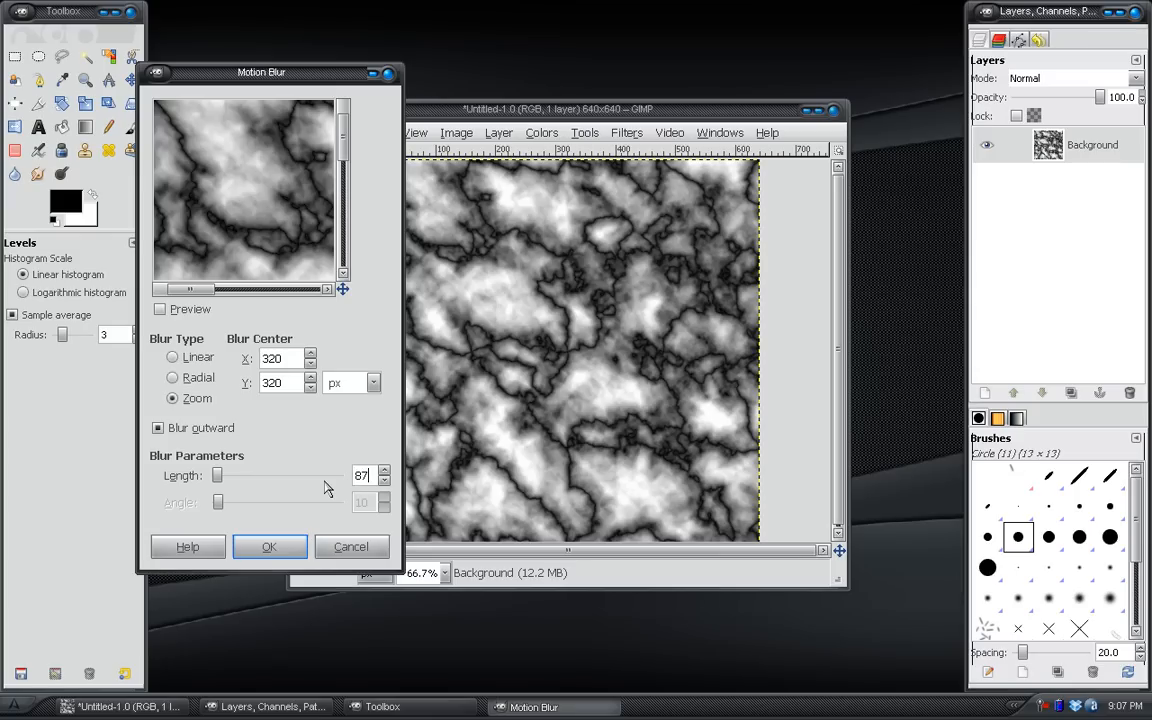
{"action": "left_click", "coordinate": [269, 546]}
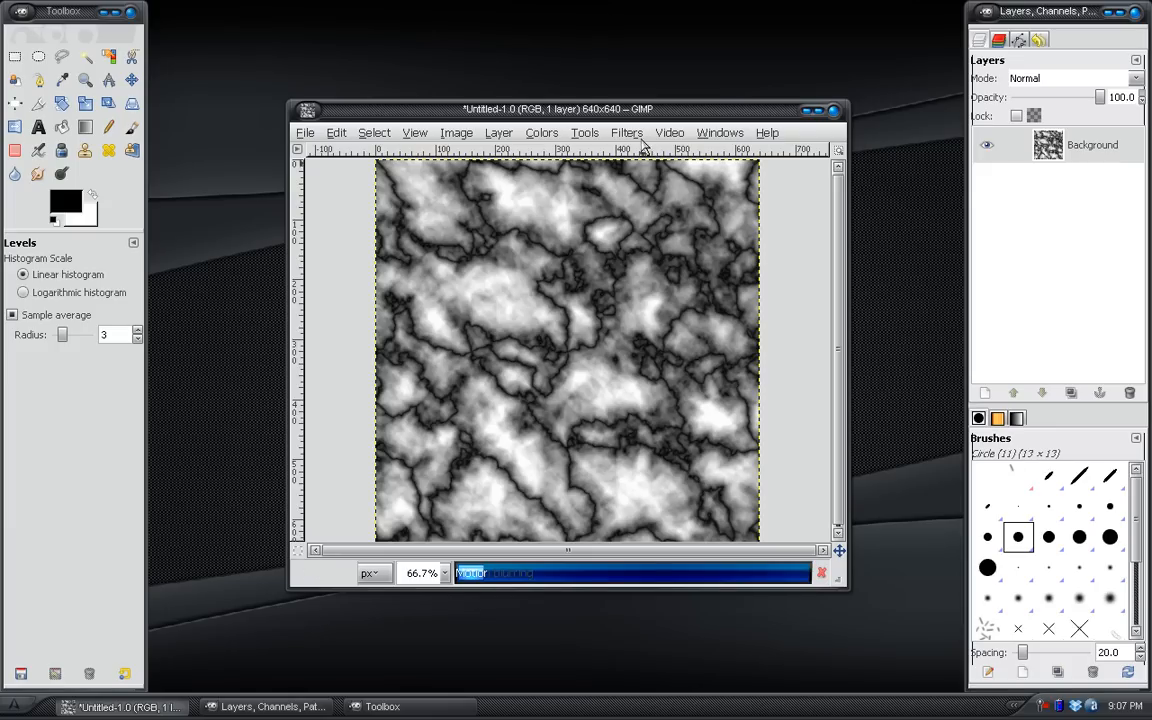
{"action": "left_click", "coordinate": [627, 132]}
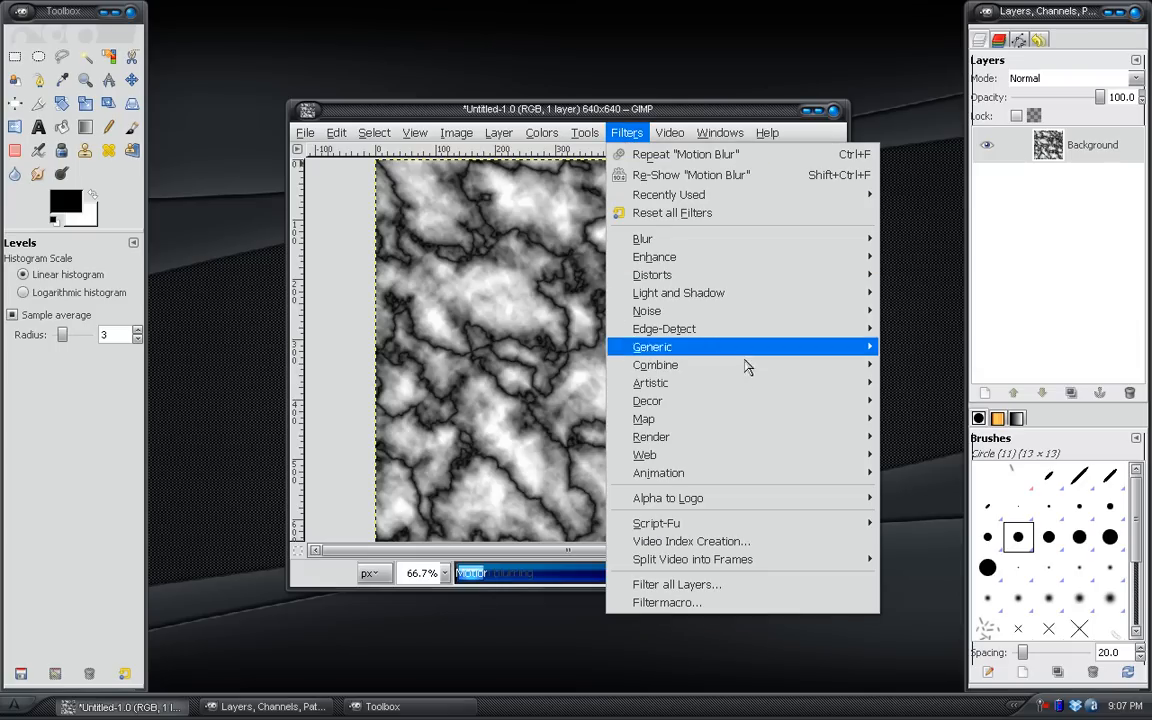
{"action": "mouse_move", "coordinate": [651, 436]}
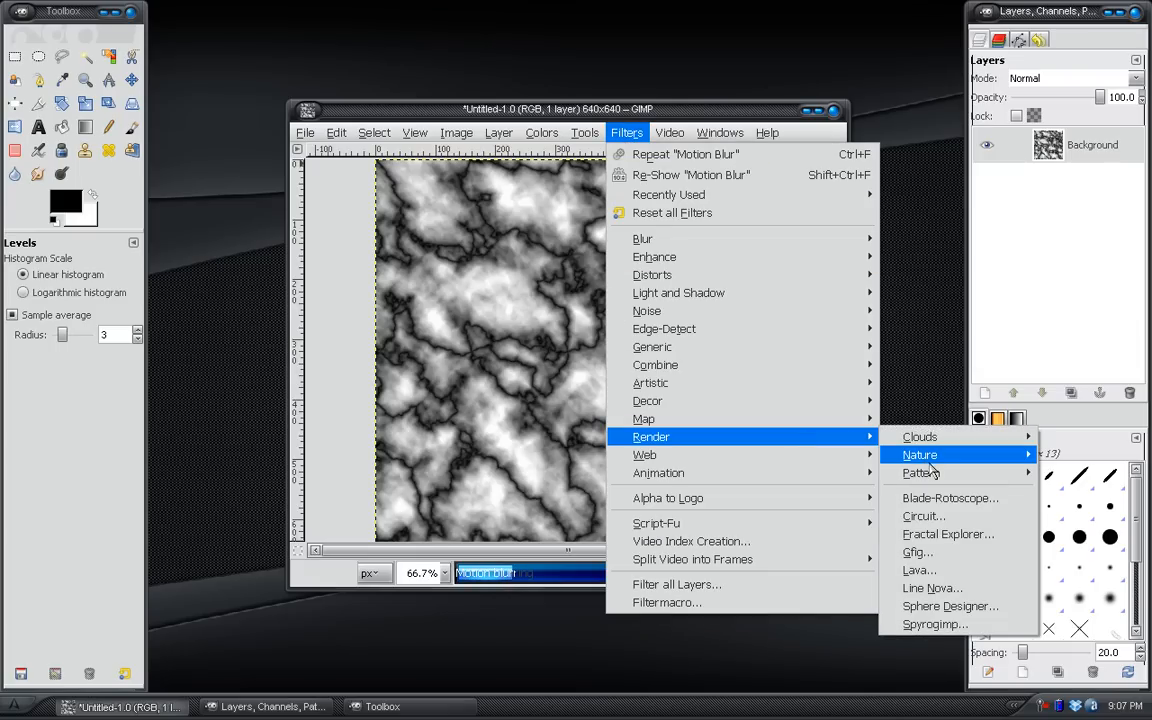
{"action": "mouse_move", "coordinate": [782, 225]}
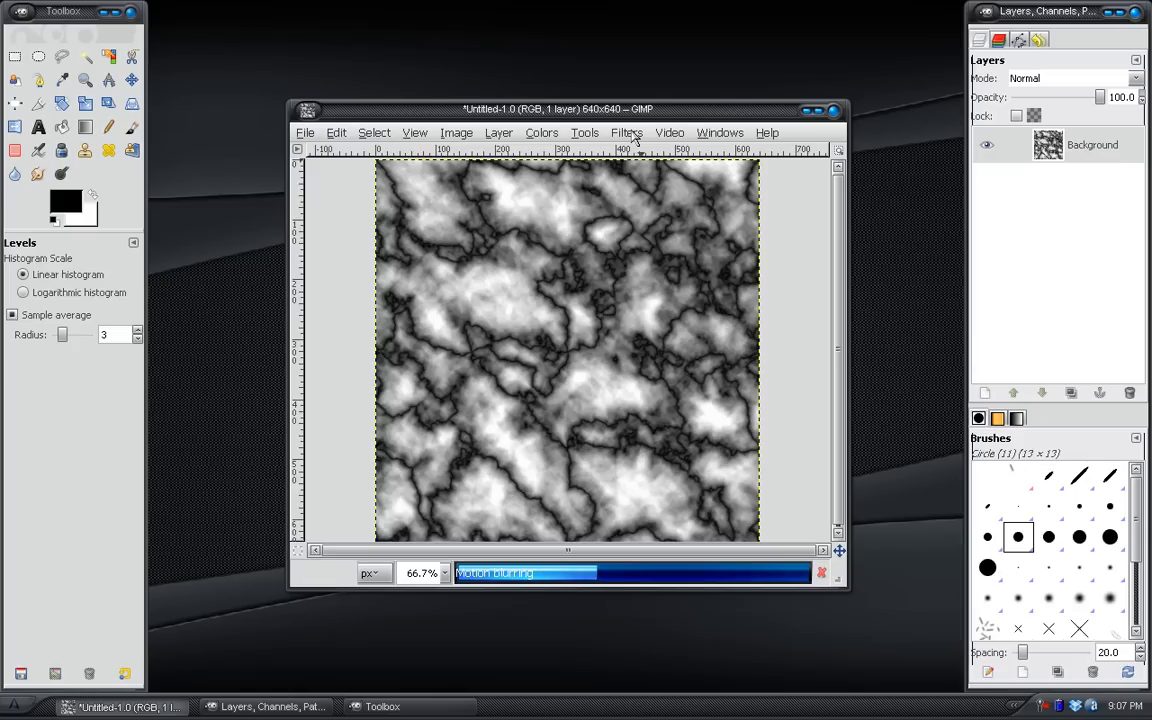
- Wait for the zoom blur to finish and enlarge the image window to view the streaks
{"action": "left_click", "coordinate": [626, 132]}
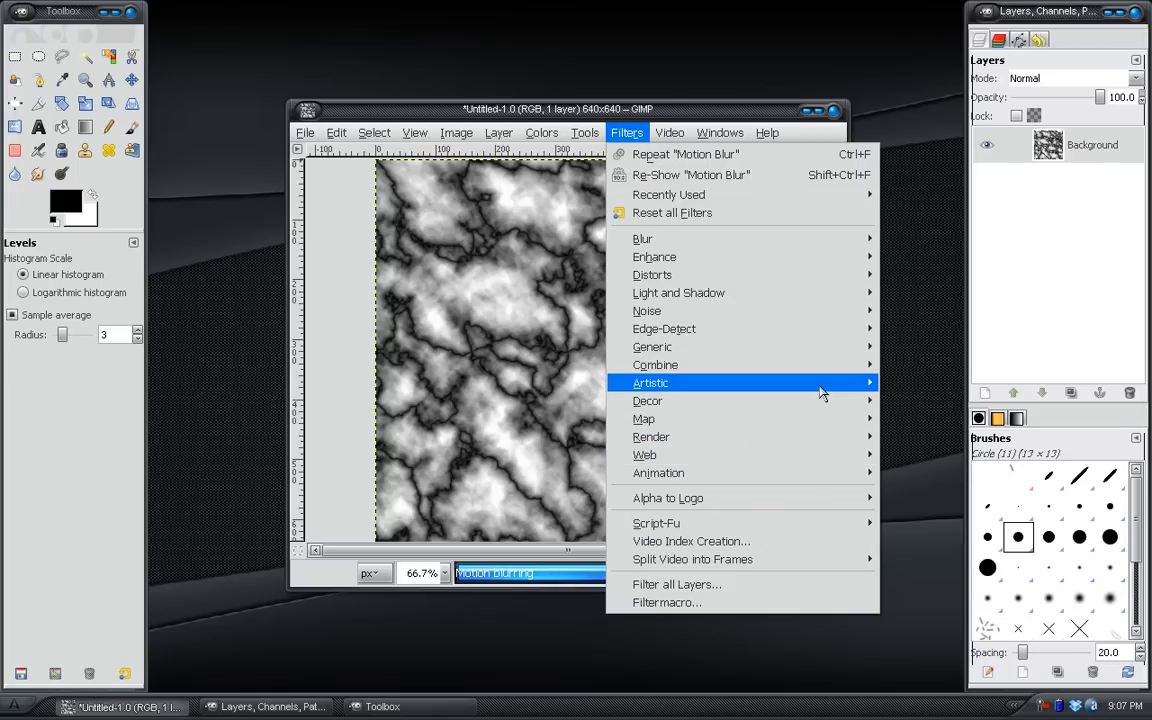
{"action": "mouse_move", "coordinate": [818, 293]}
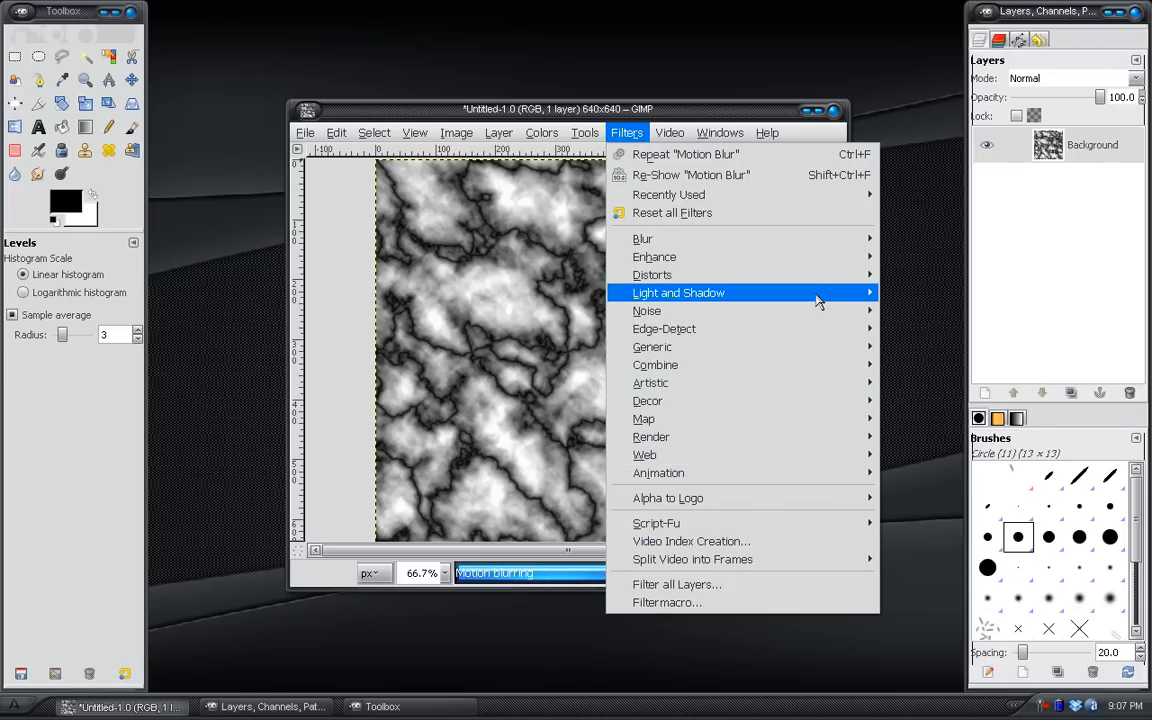
{"action": "mouse_move", "coordinate": [651, 274]}
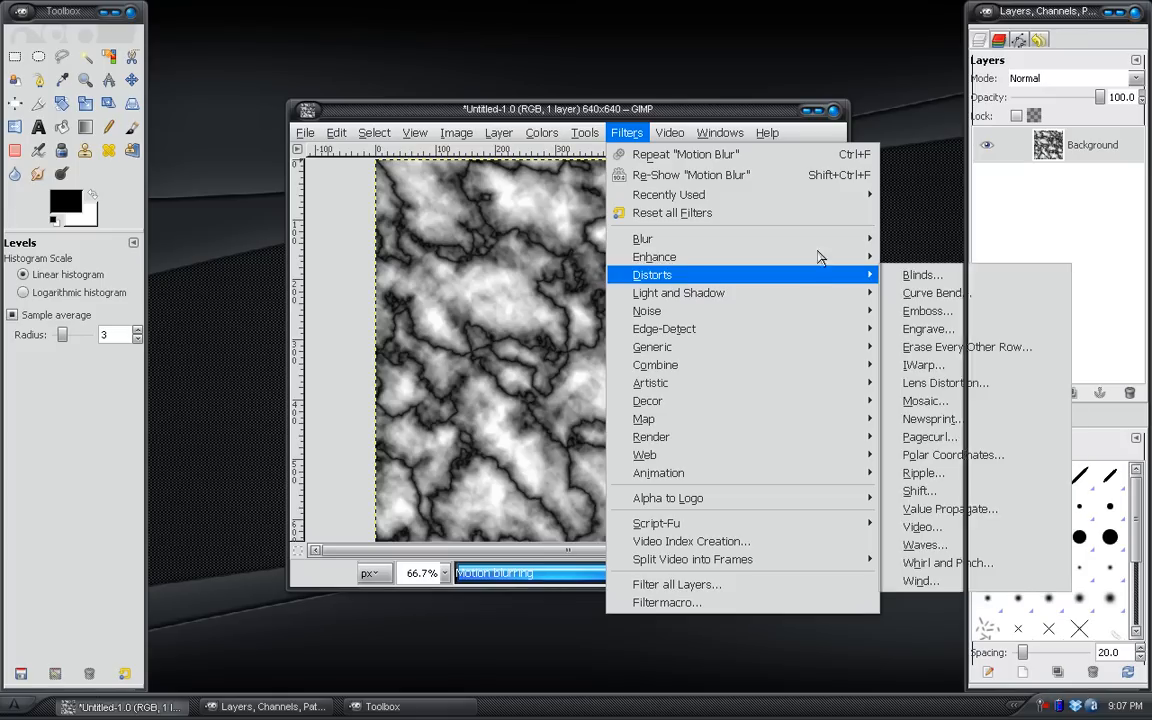
{"action": "mouse_move", "coordinate": [642, 238]}
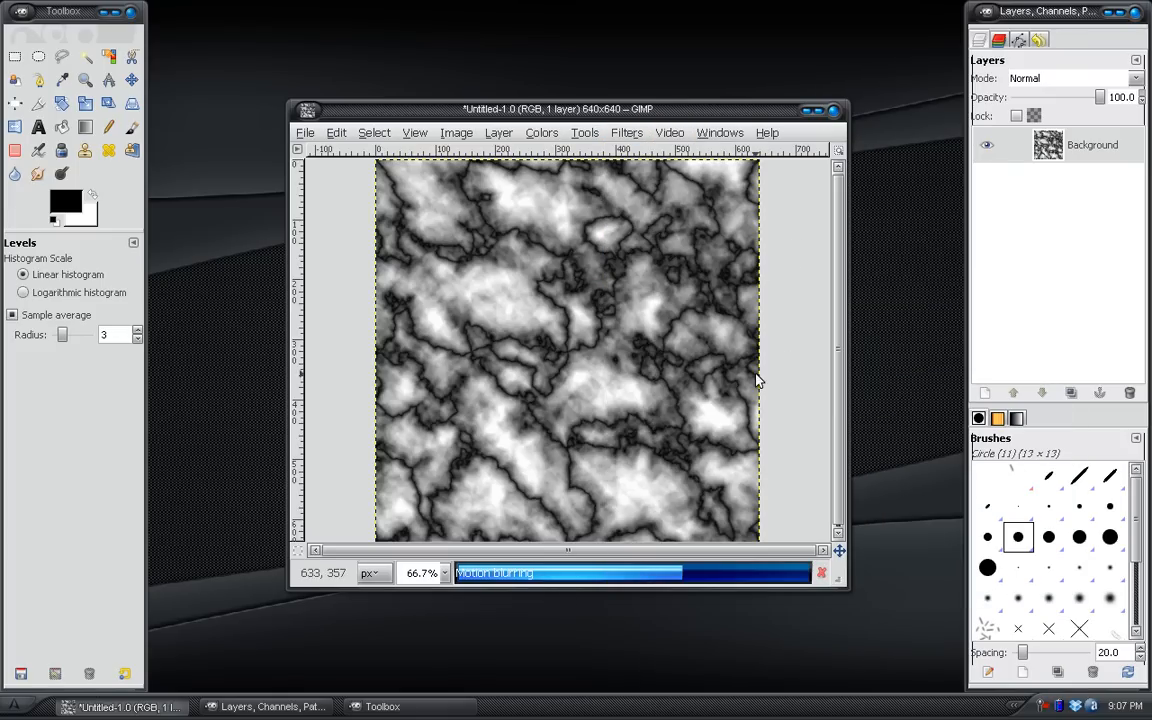
{"action": "mouse_move", "coordinate": [645, 408]}
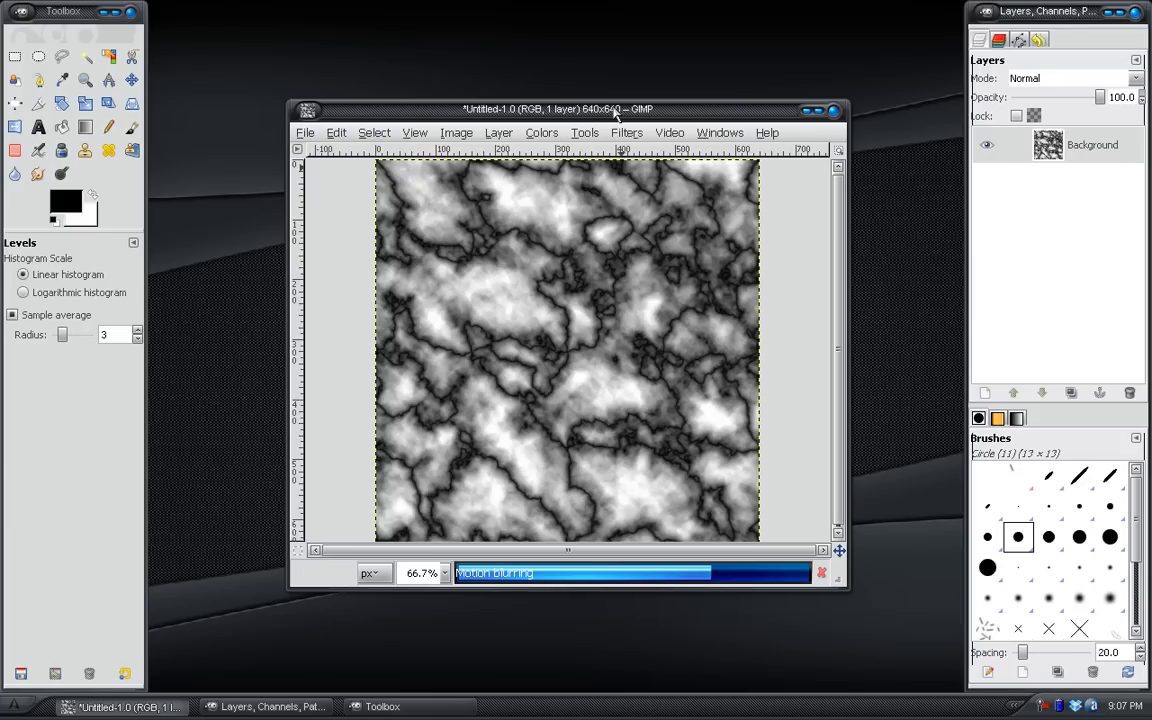
{"action": "left_click_drag", "start_coordinate": [558, 109], "coordinate": [440, 48]}
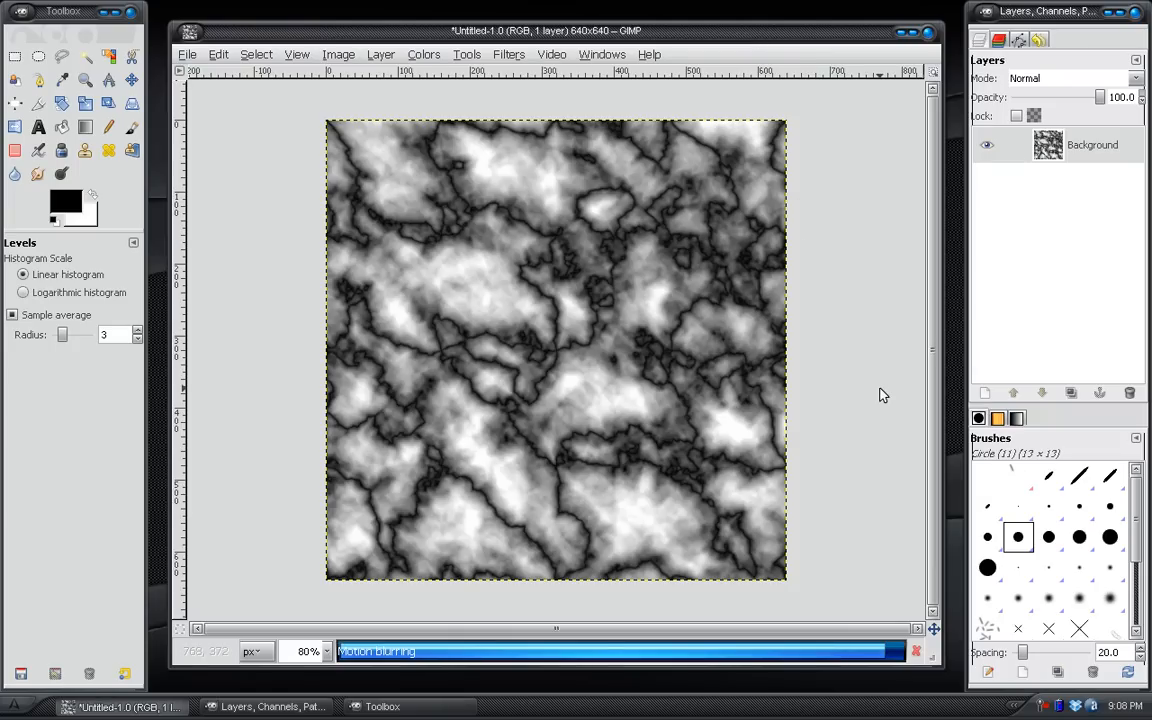
{"action": "mouse_move", "coordinate": [920, 520]}
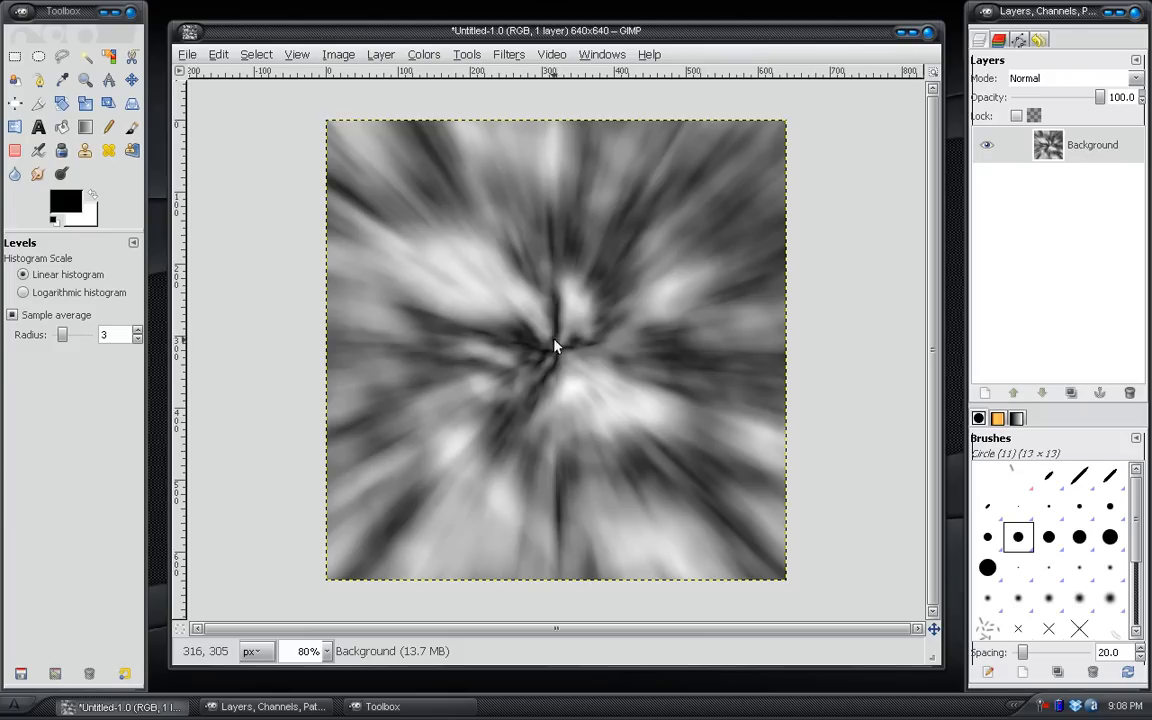
{"action": "mouse_move", "coordinate": [779, 111]}
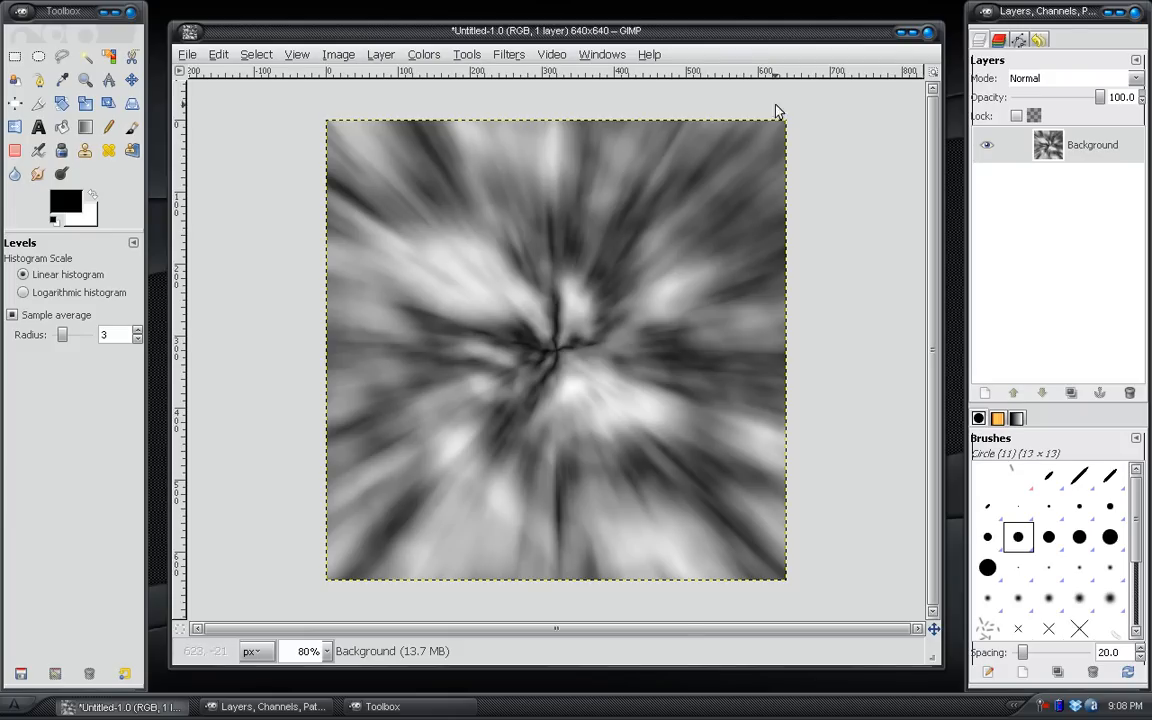
{"action": "mouse_move", "coordinate": [558, 350]}
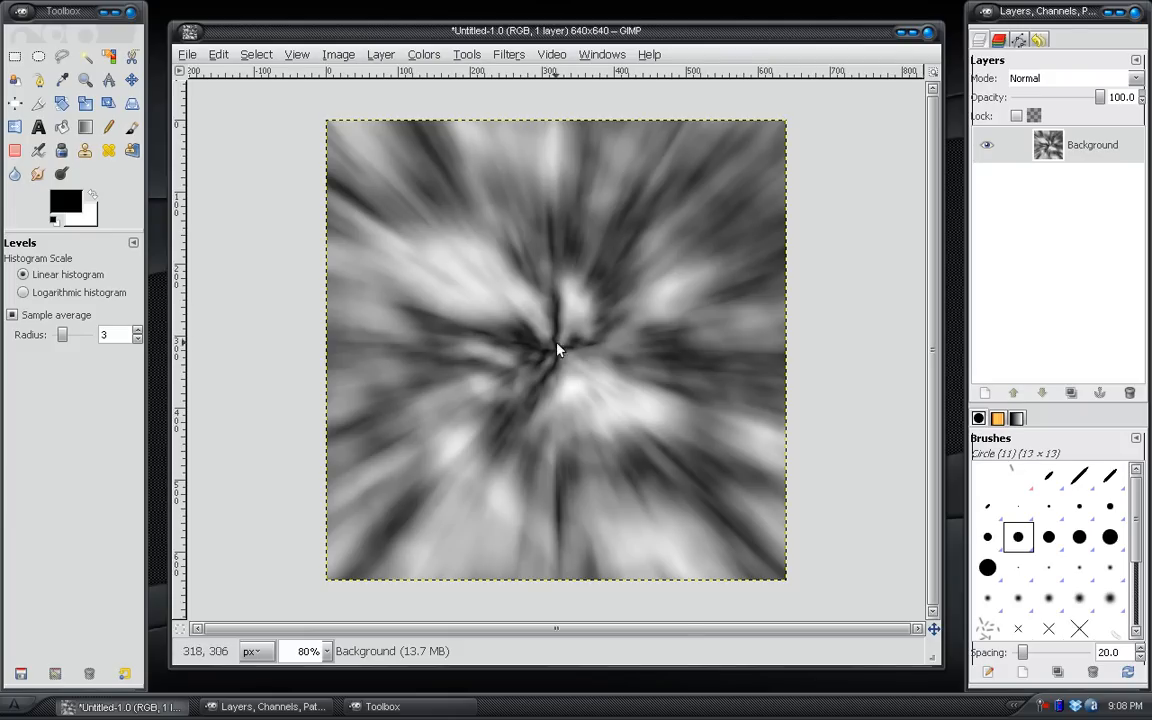
{"action": "mouse_move", "coordinate": [568, 355]}
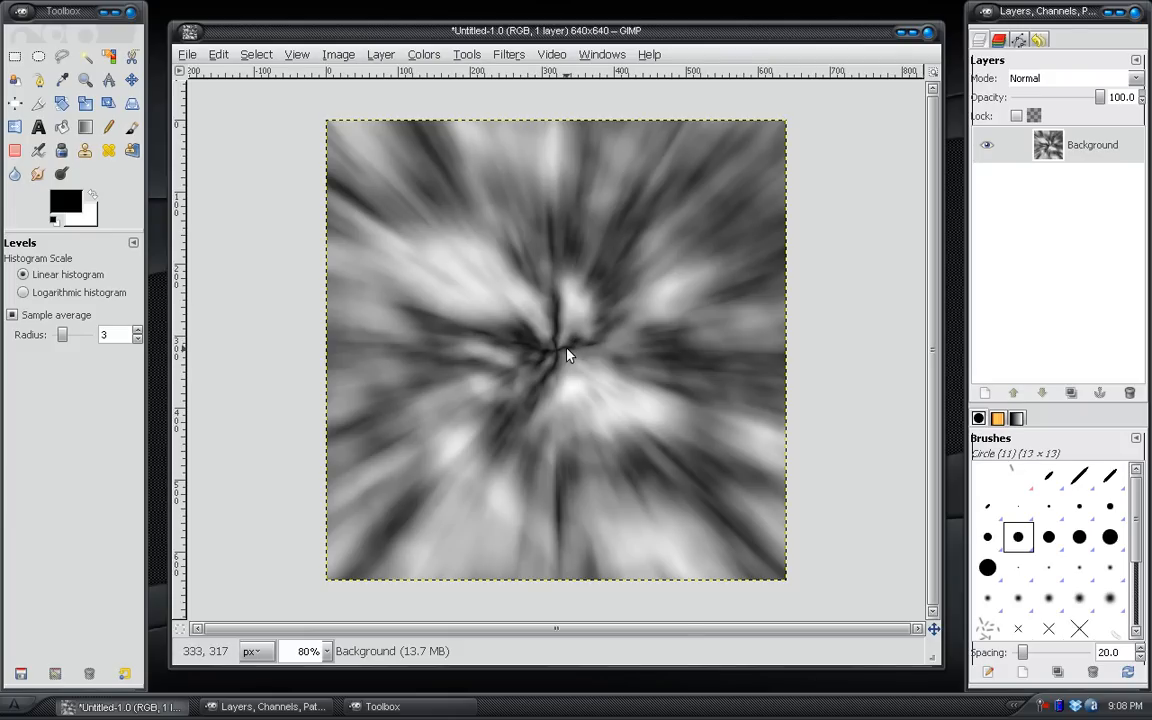
{"action": "mouse_move", "coordinate": [565, 315]}
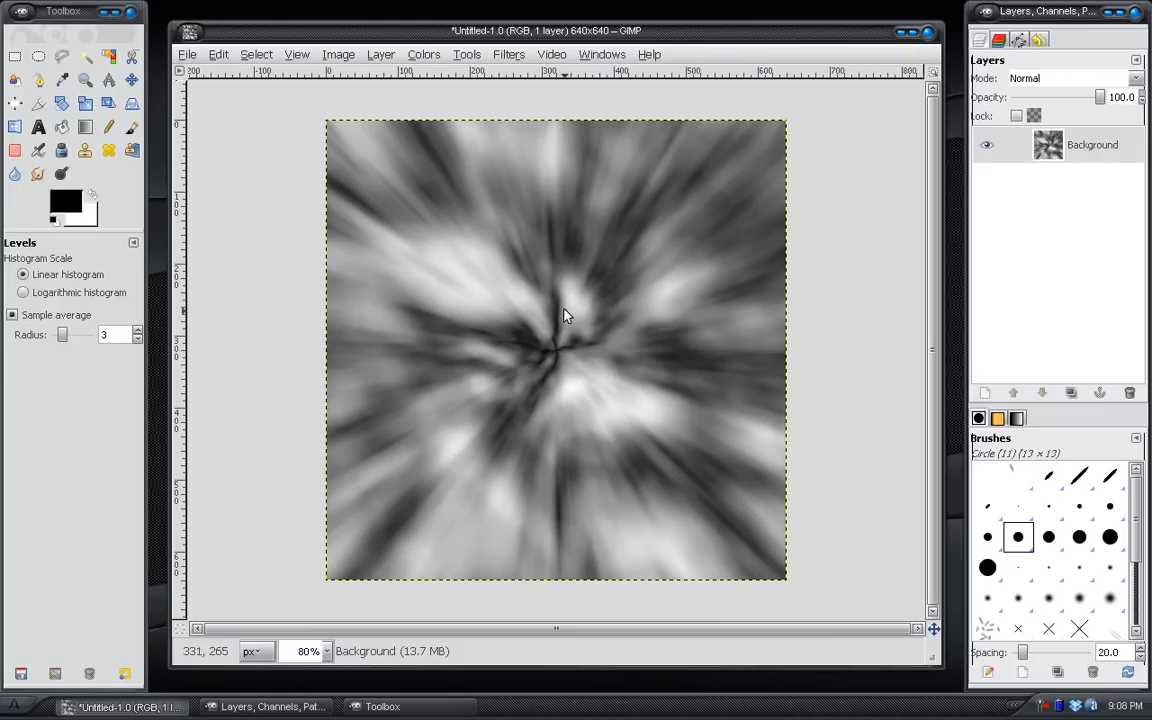
{"action": "mouse_move", "coordinate": [510, 58]}
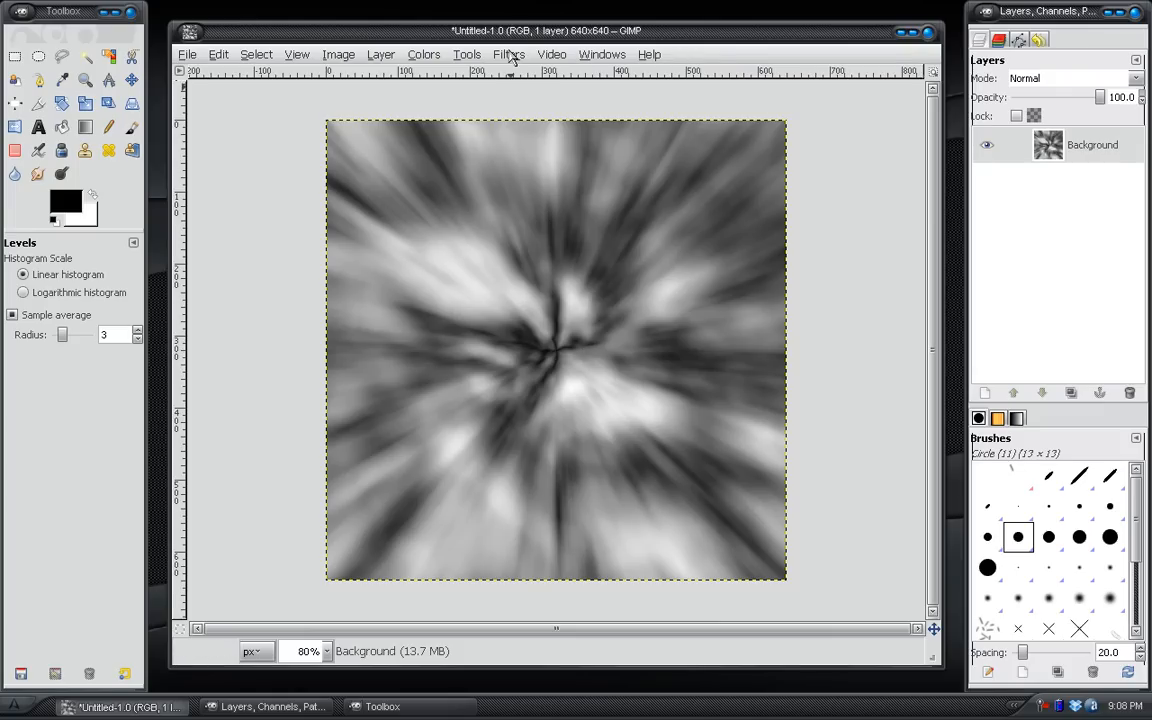
{"action": "left_click", "coordinate": [509, 54]}
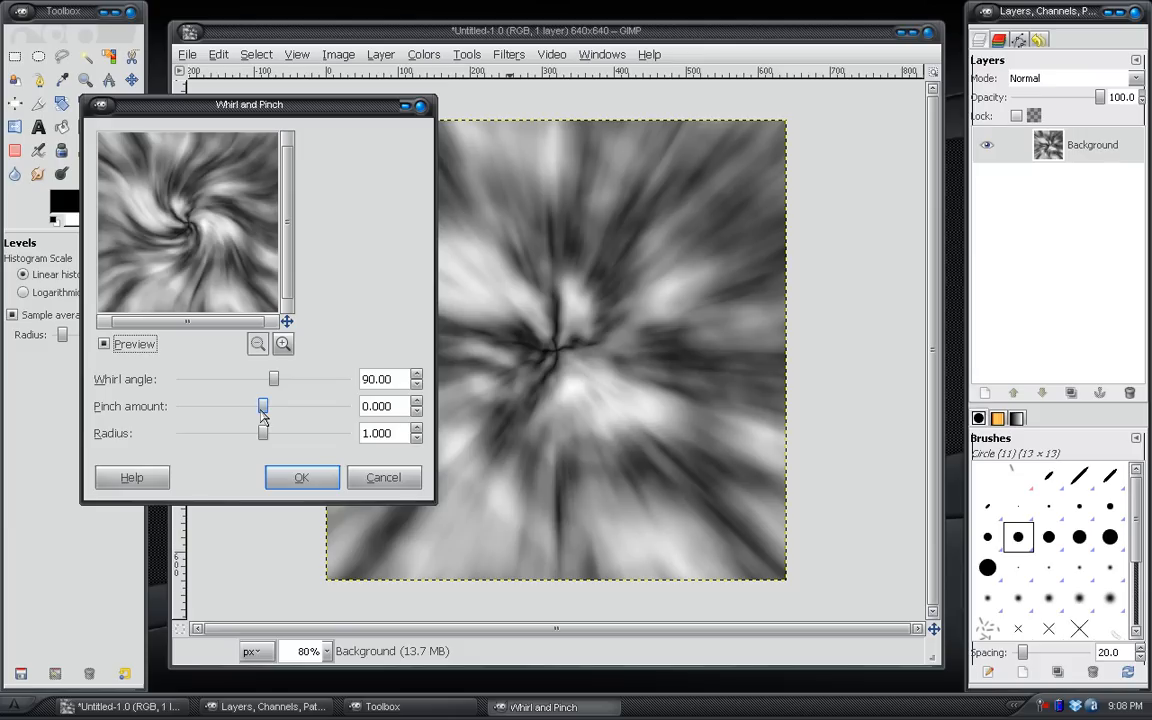
- Apply Whirl and Pinch with whirl angle about 160 and pinch back at 0
{"action": "left_click_drag", "start_coordinate": [263, 406], "coordinate": [283, 406]}
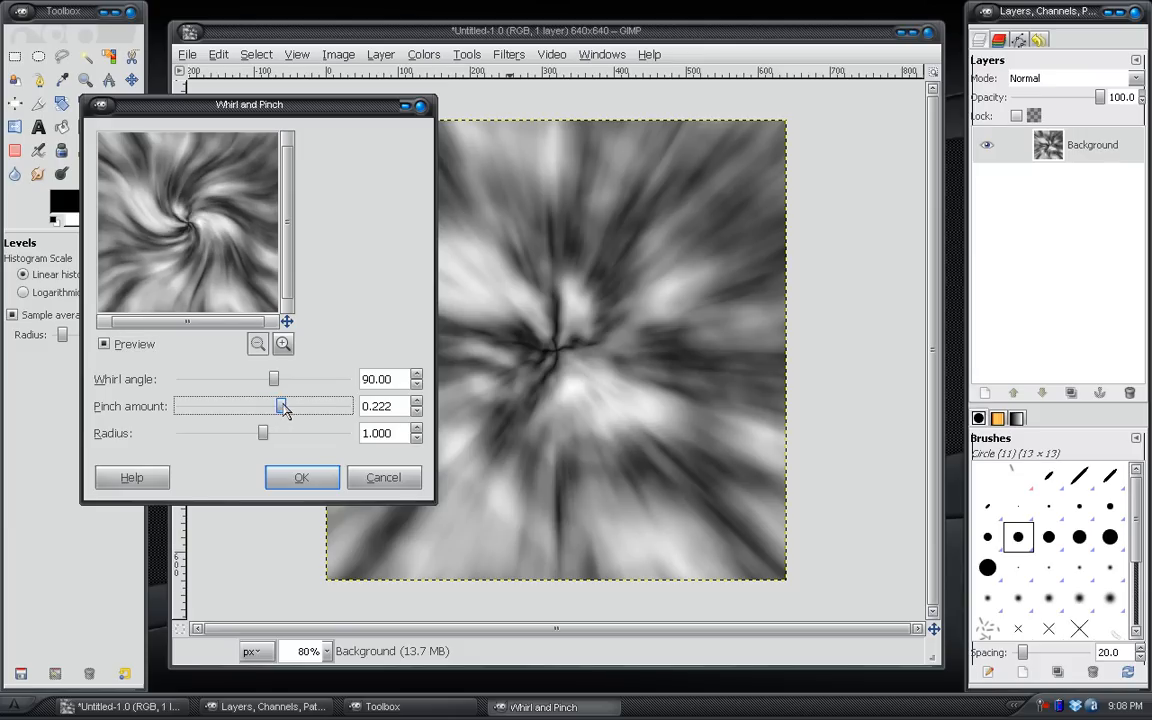
{"action": "left_click_drag", "start_coordinate": [283, 406], "coordinate": [332, 406]}
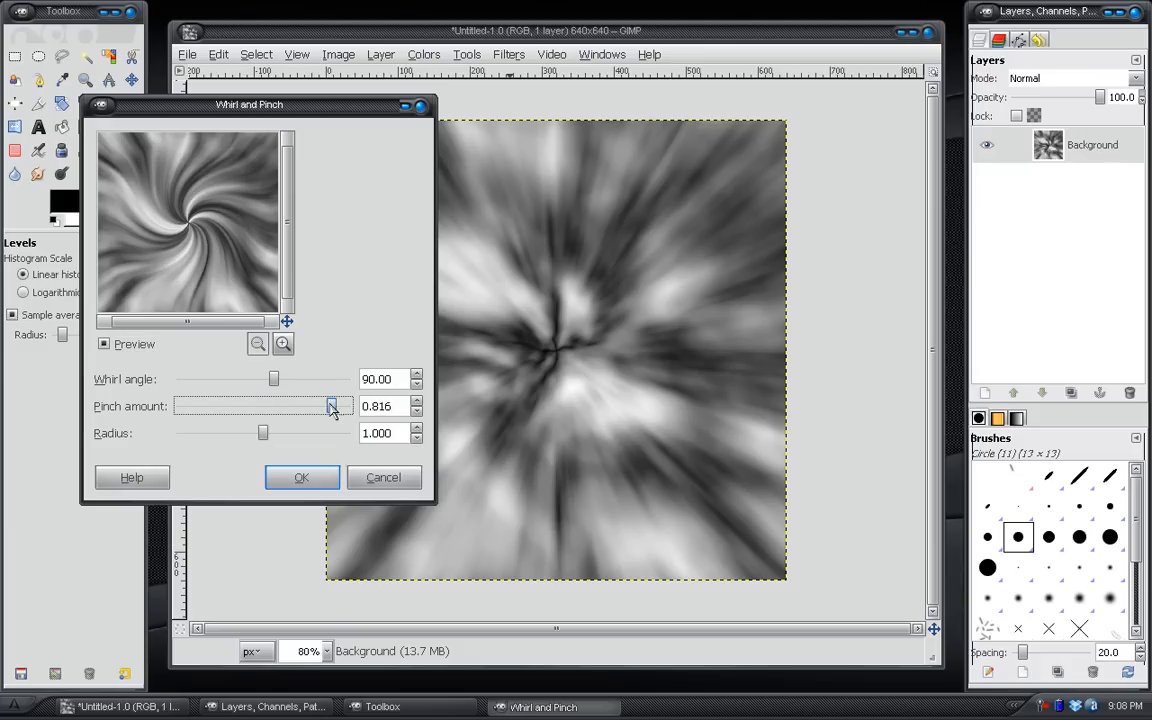
{"action": "left_click_drag", "start_coordinate": [330, 406], "coordinate": [271, 406]}
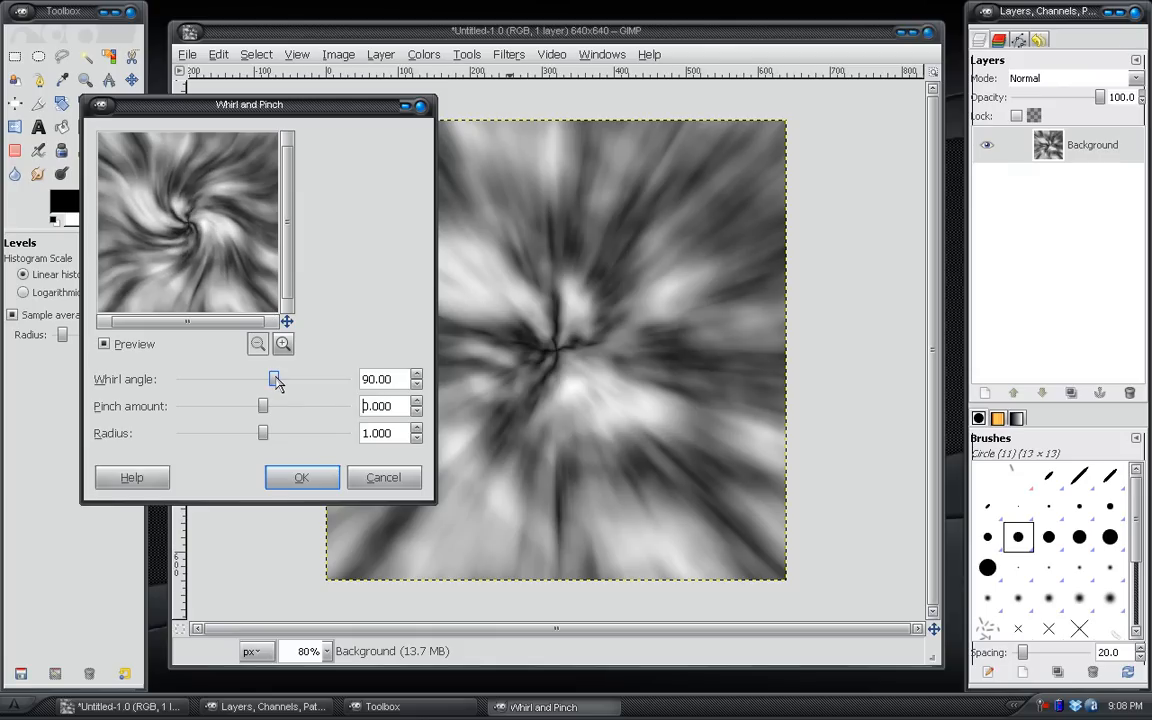
{"action": "left_click_drag", "start_coordinate": [272, 379], "coordinate": [285, 379]}
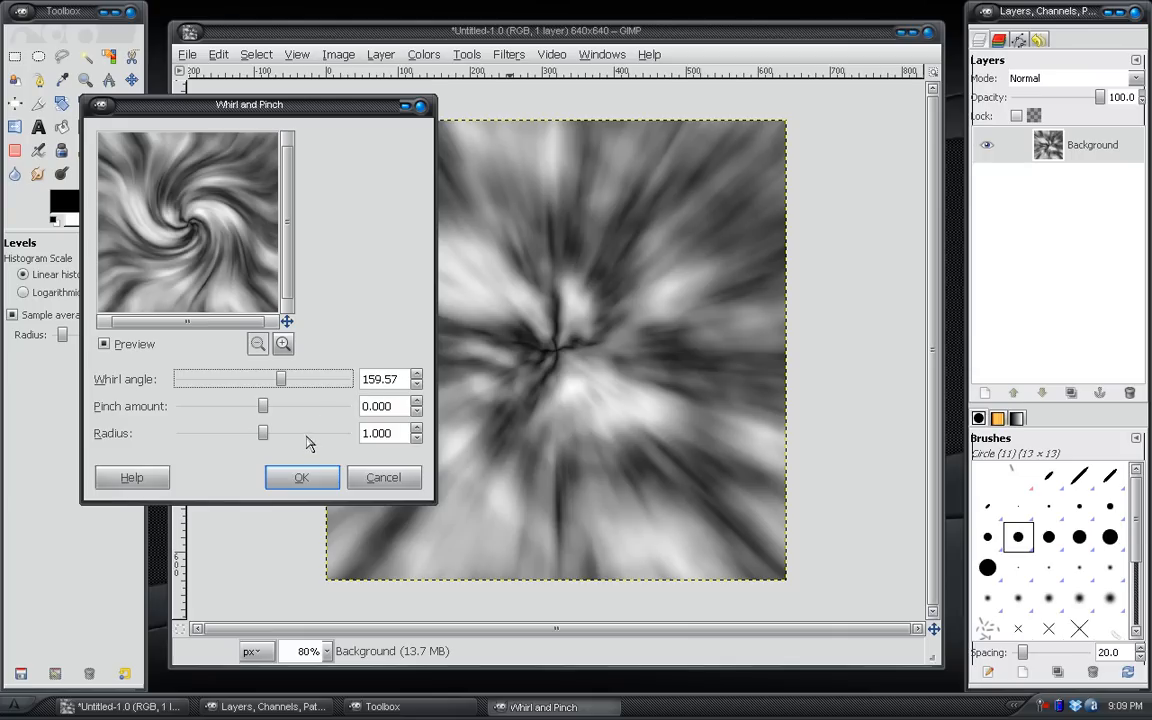
{"action": "left_click", "coordinate": [302, 477]}
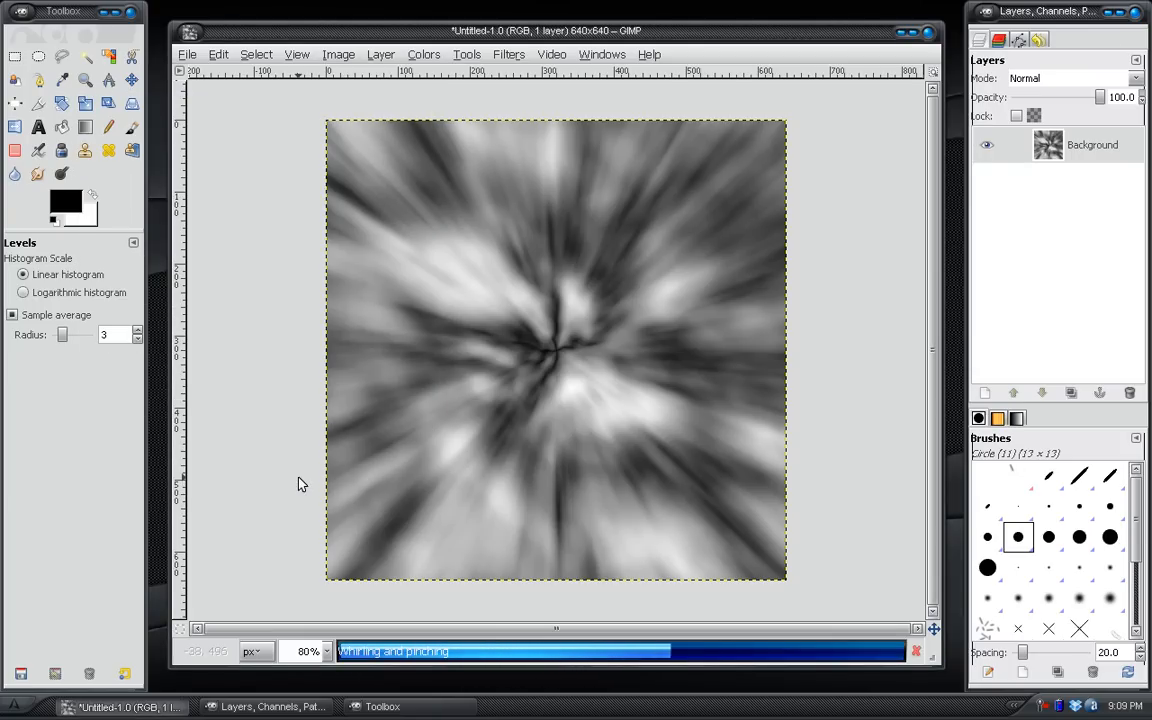
{"action": "mouse_move", "coordinate": [519, 409]}
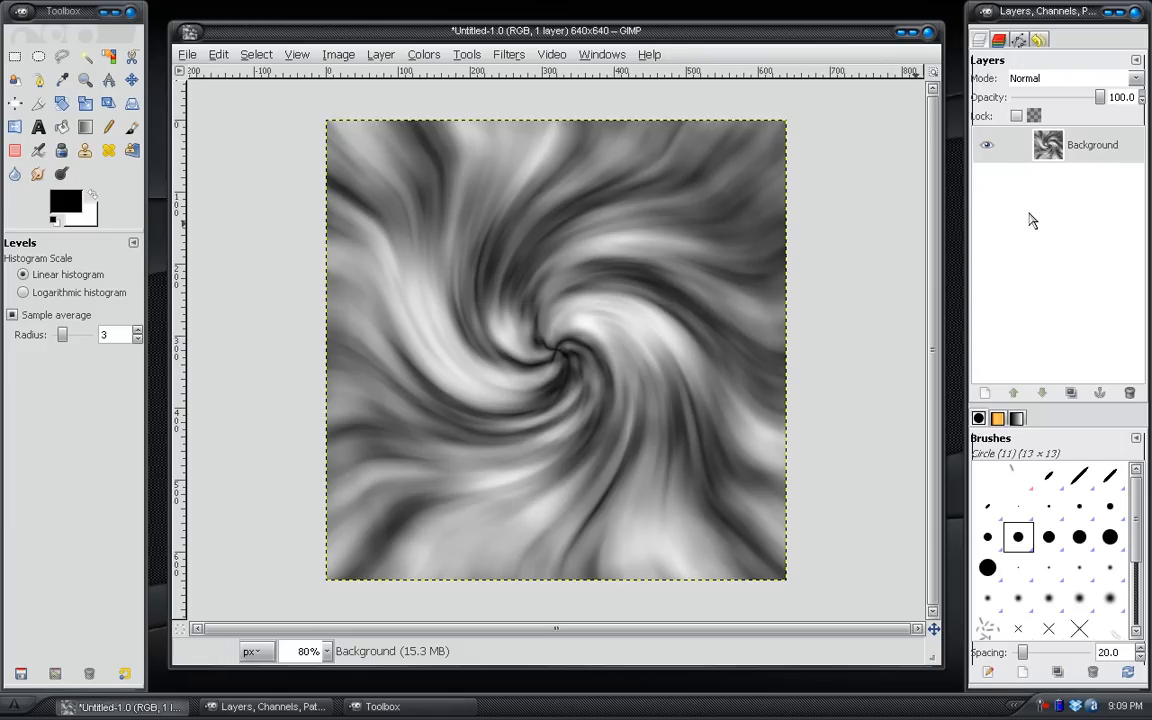
{"action": "mouse_move", "coordinate": [1087, 273]}
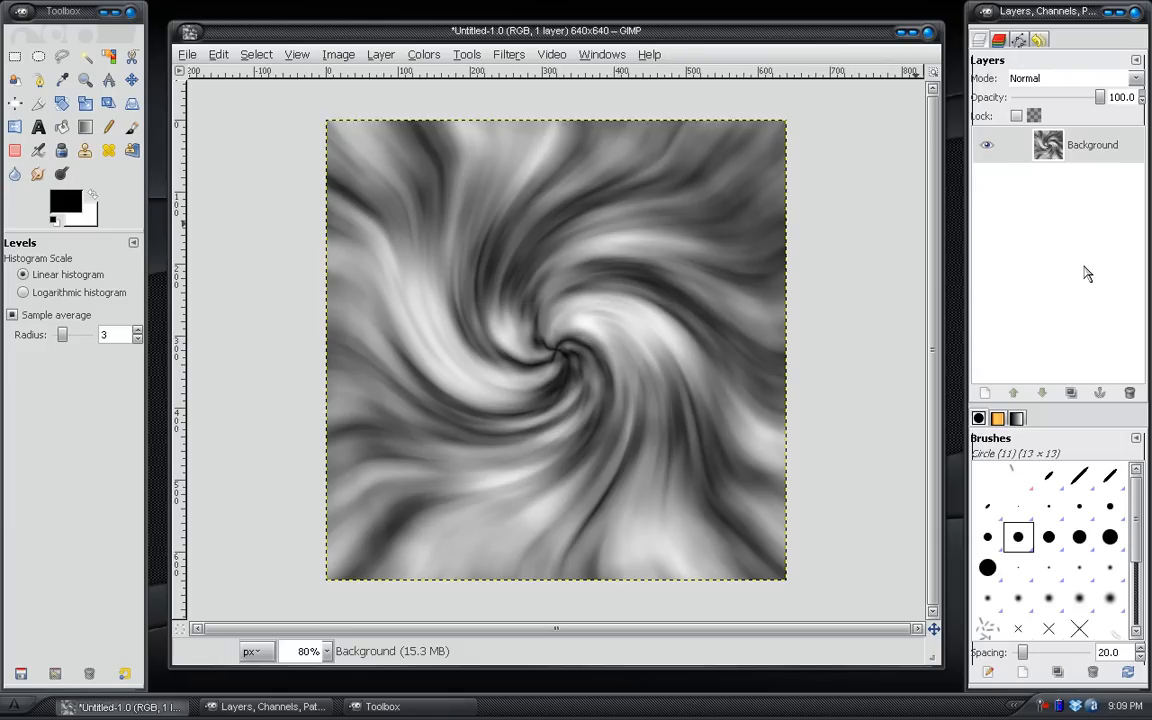
{"action": "mouse_move", "coordinate": [1070, 392]}
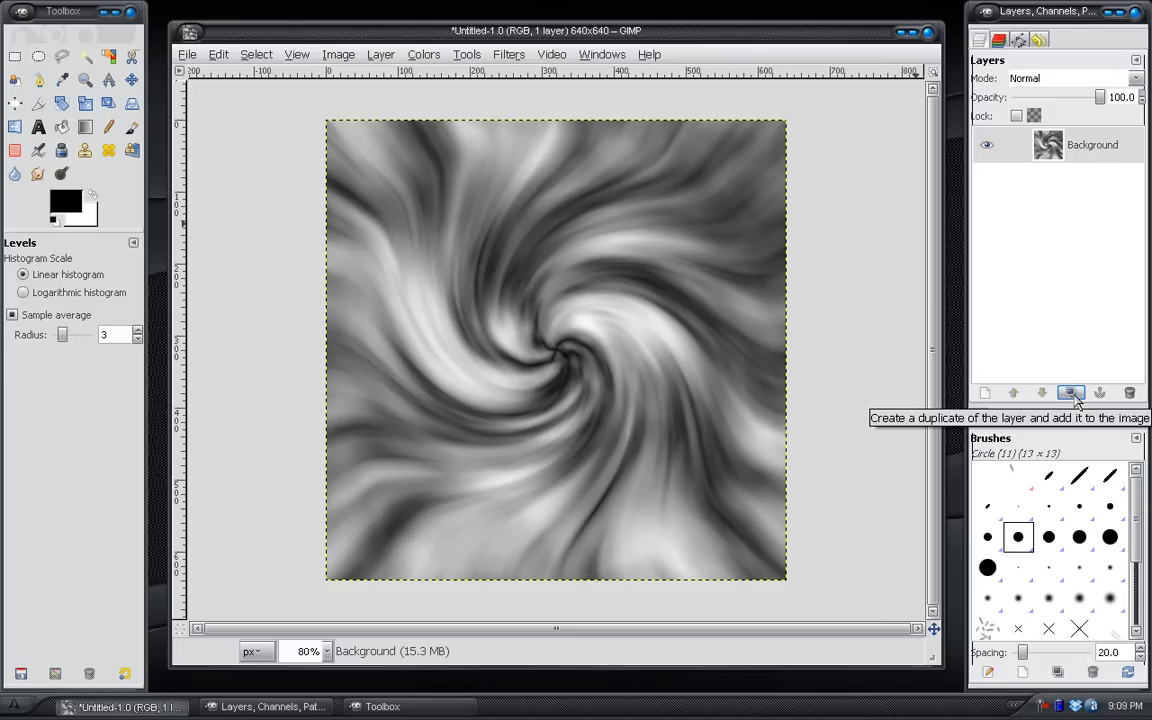
- Duplicate the swirled layer and set a reversed whirl angle of about -300 on the copy
{"action": "left_click", "coordinate": [1071, 392]}
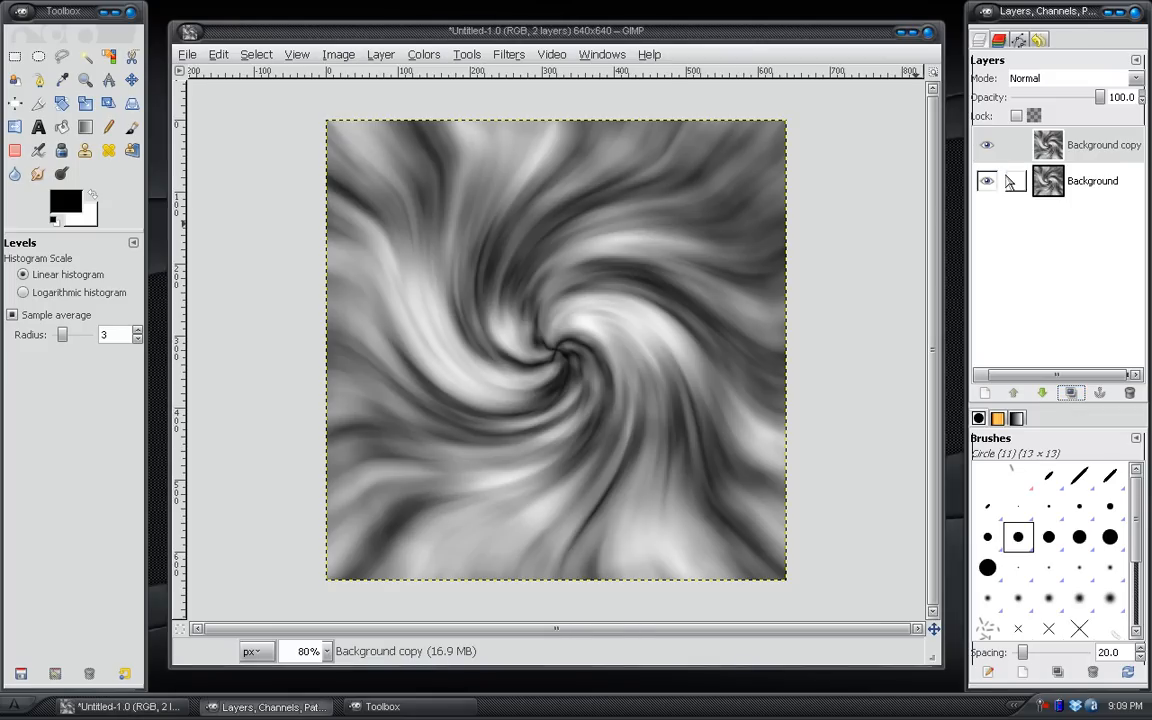
{"action": "left_click", "coordinate": [509, 54]}
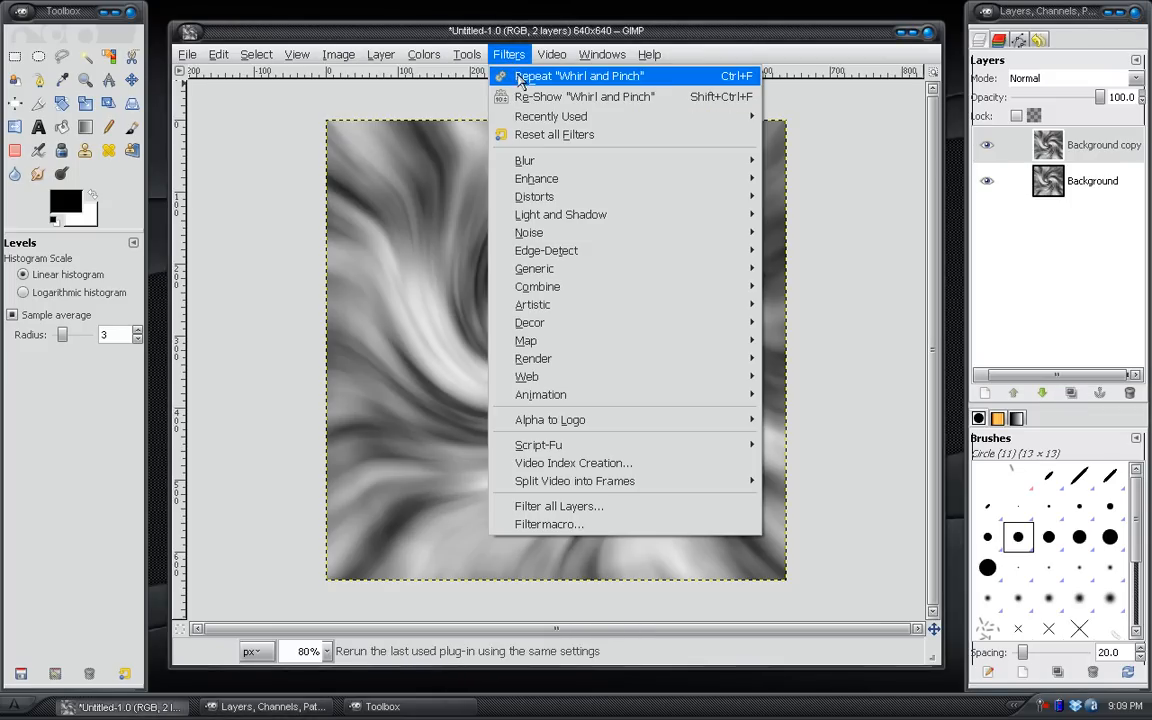
{"action": "mouse_move", "coordinate": [584, 96]}
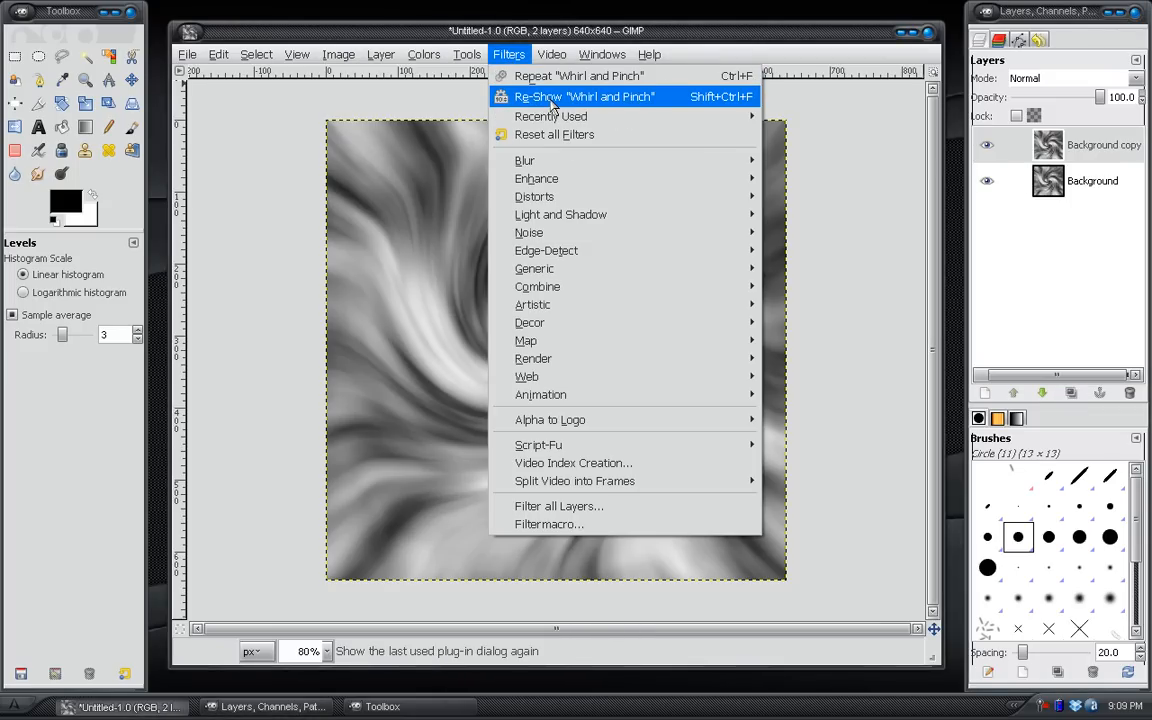
{"action": "left_click", "coordinate": [584, 96]}
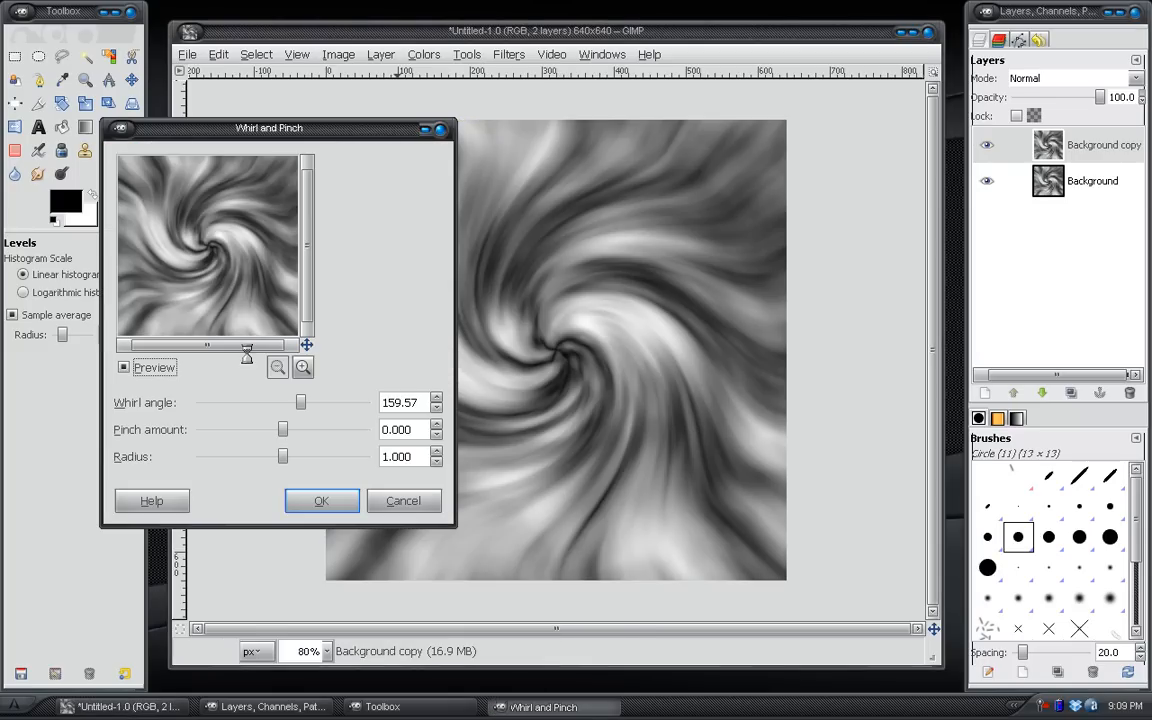
{"action": "left_click", "coordinate": [301, 402]}
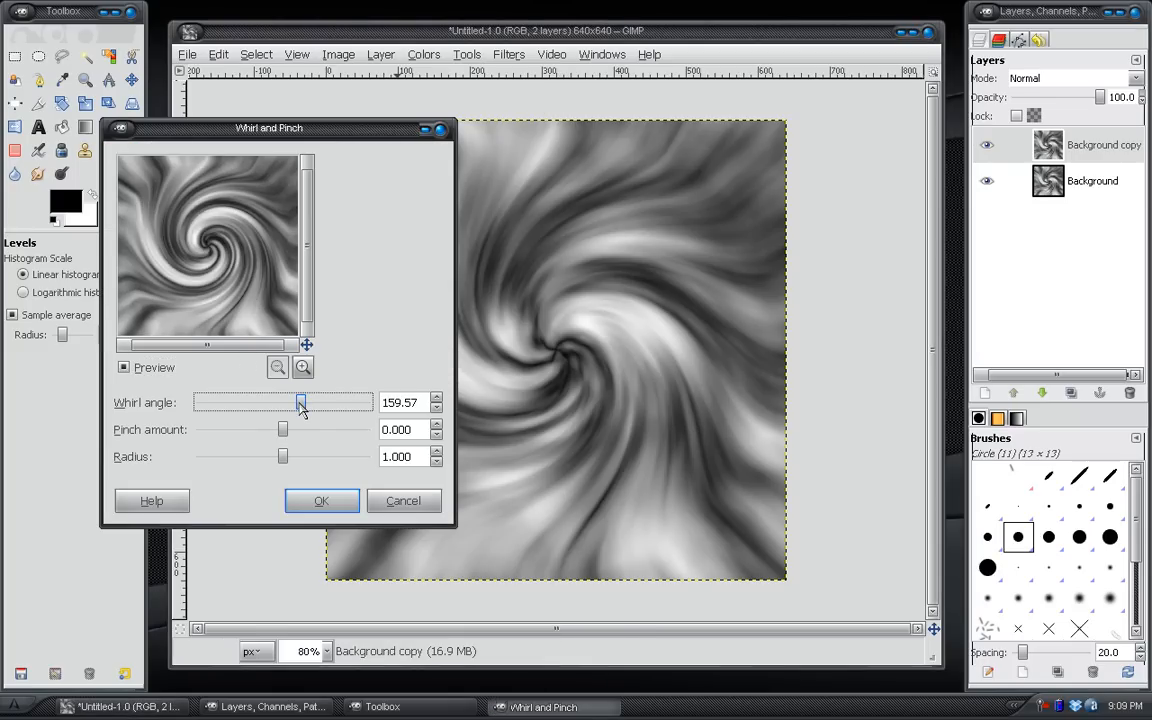
{"action": "left_click_drag", "start_coordinate": [301, 402], "coordinate": [274, 402]}
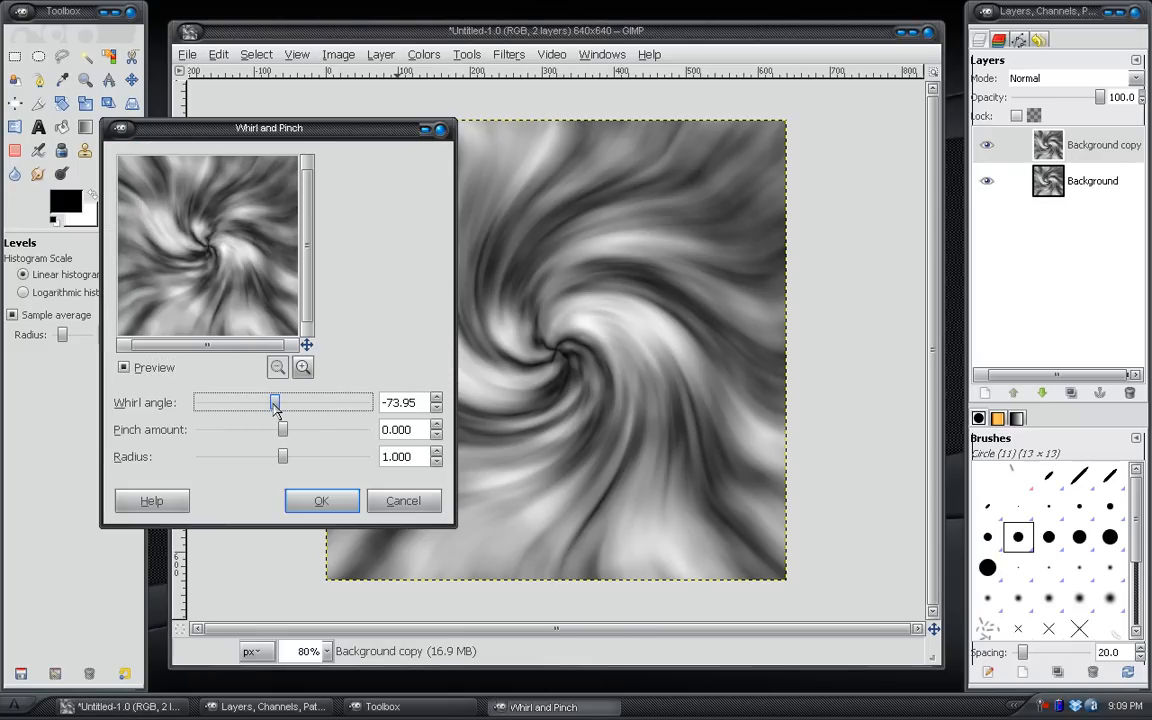
{"action": "left_click_drag", "start_coordinate": [275, 402], "coordinate": [268, 402]}
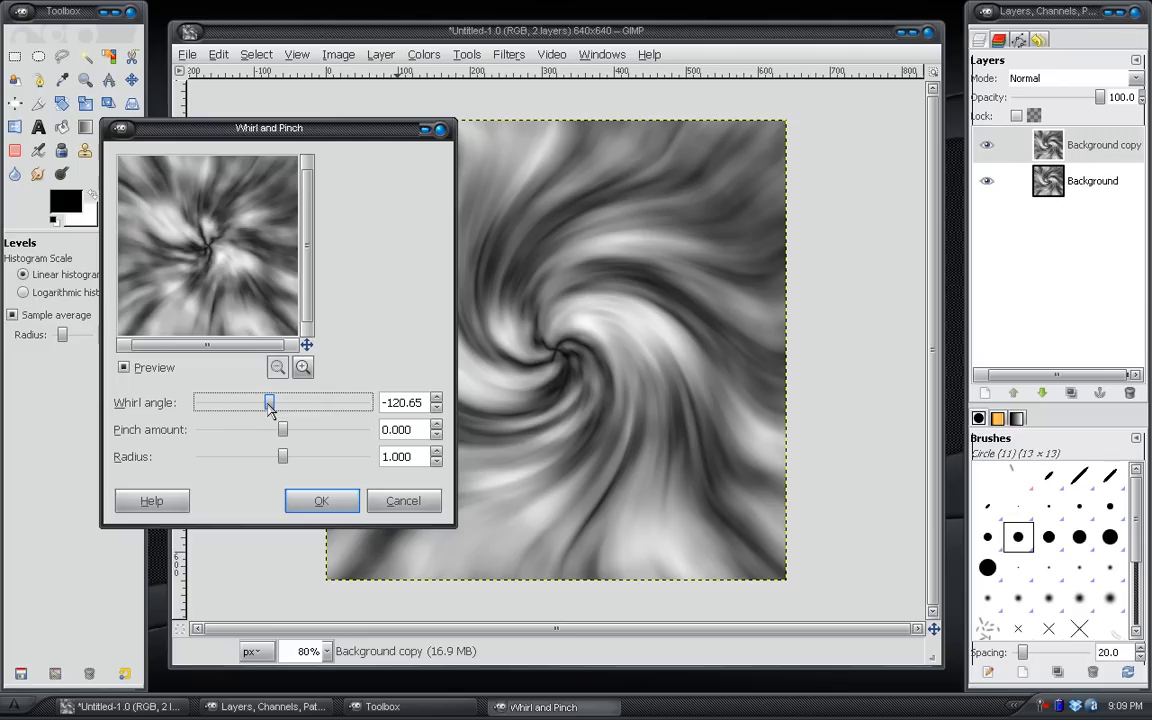
{"action": "left_click_drag", "start_coordinate": [268, 402], "coordinate": [249, 402]}
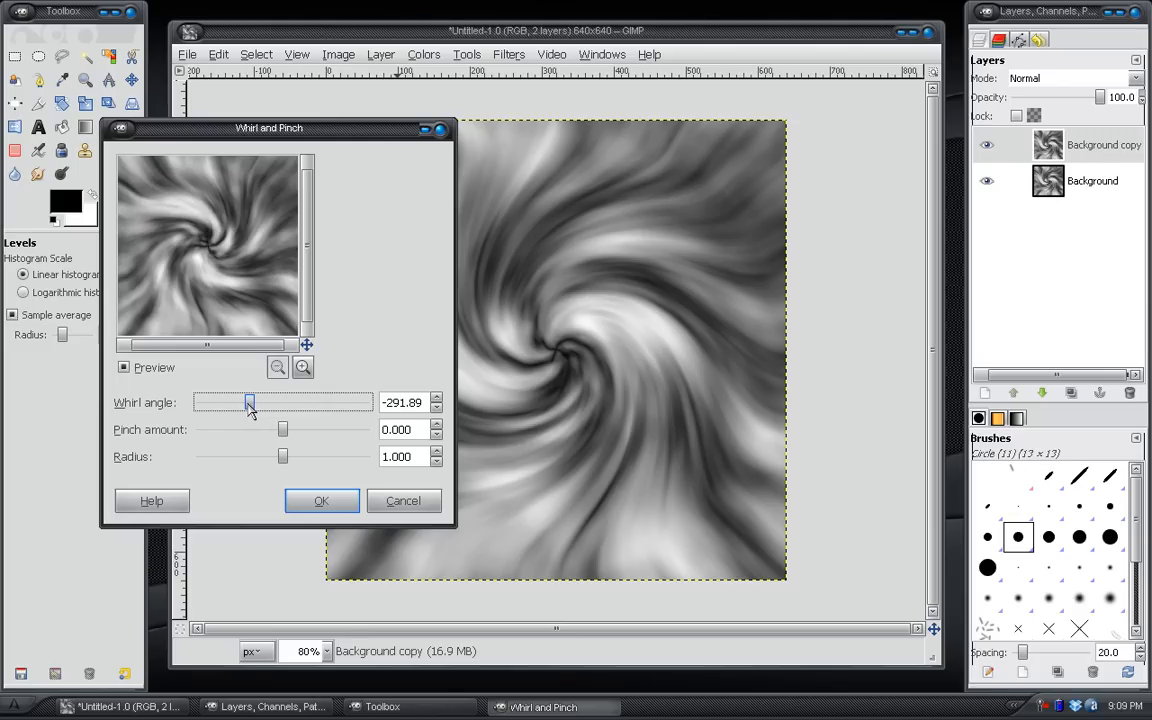
{"action": "left_click_drag", "start_coordinate": [249, 402], "coordinate": [244, 402]}
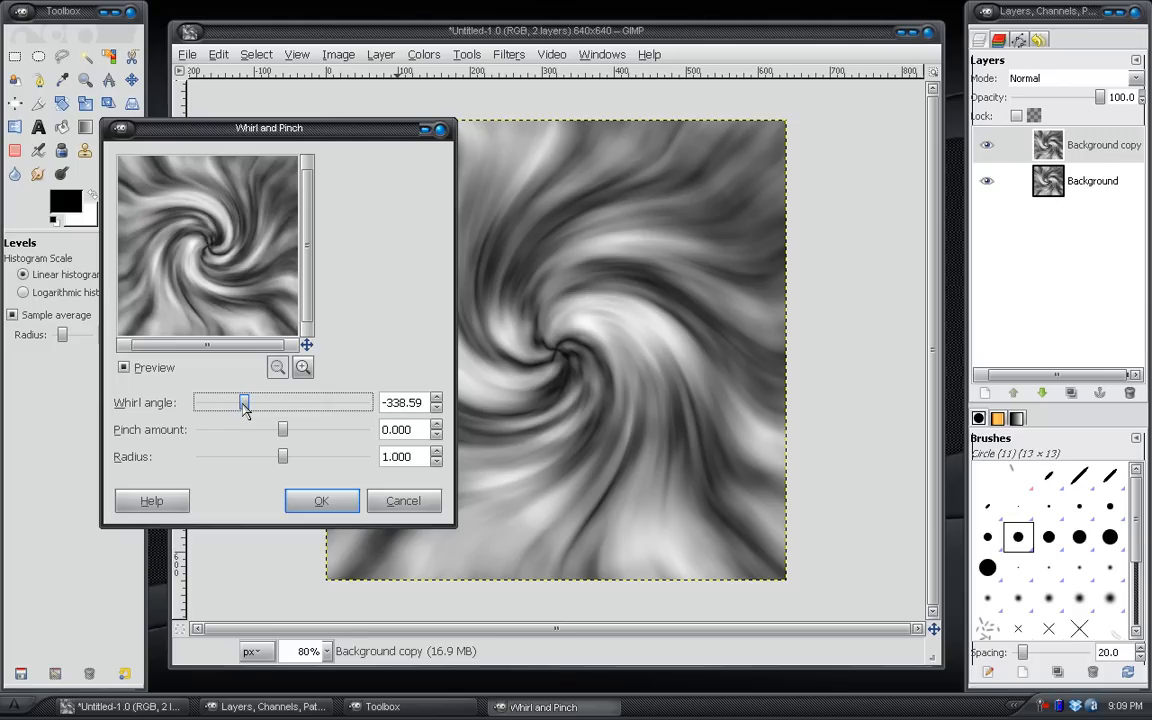
{"action": "left_click_drag", "start_coordinate": [244, 401], "coordinate": [248, 401]}
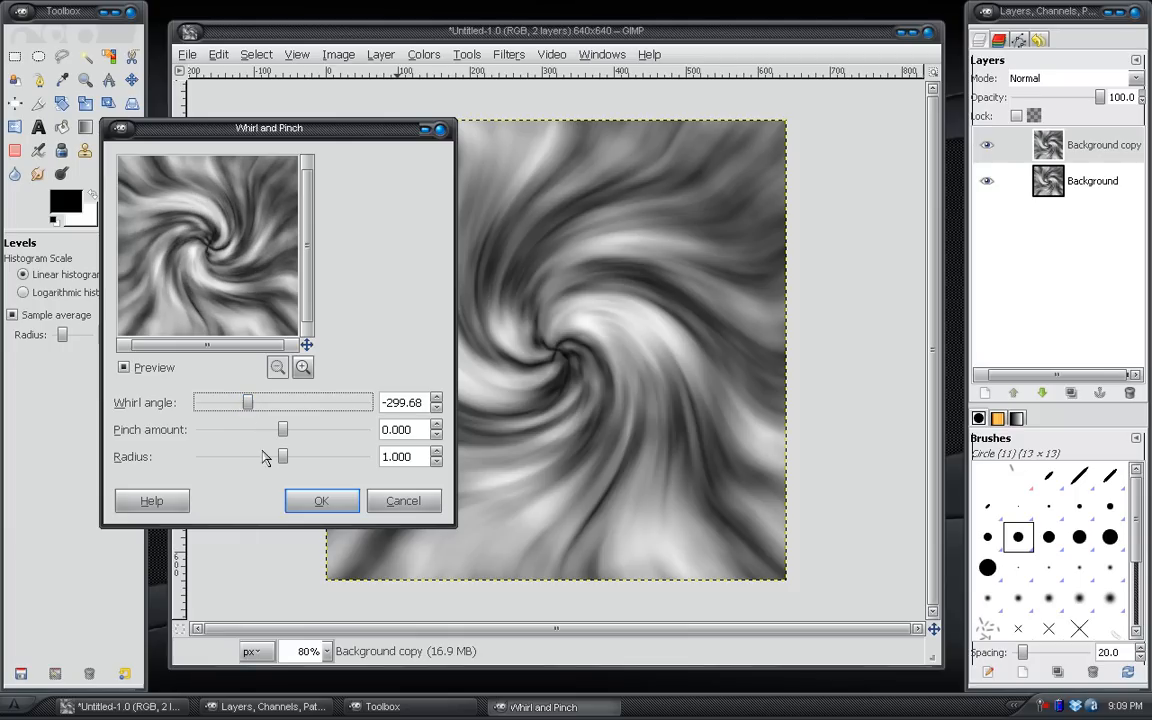
- Set whirl radius to 1.124 and pinch to 0.114, then apply the whirl
{"action": "left_click_drag", "start_coordinate": [281, 456], "coordinate": [285, 456]}
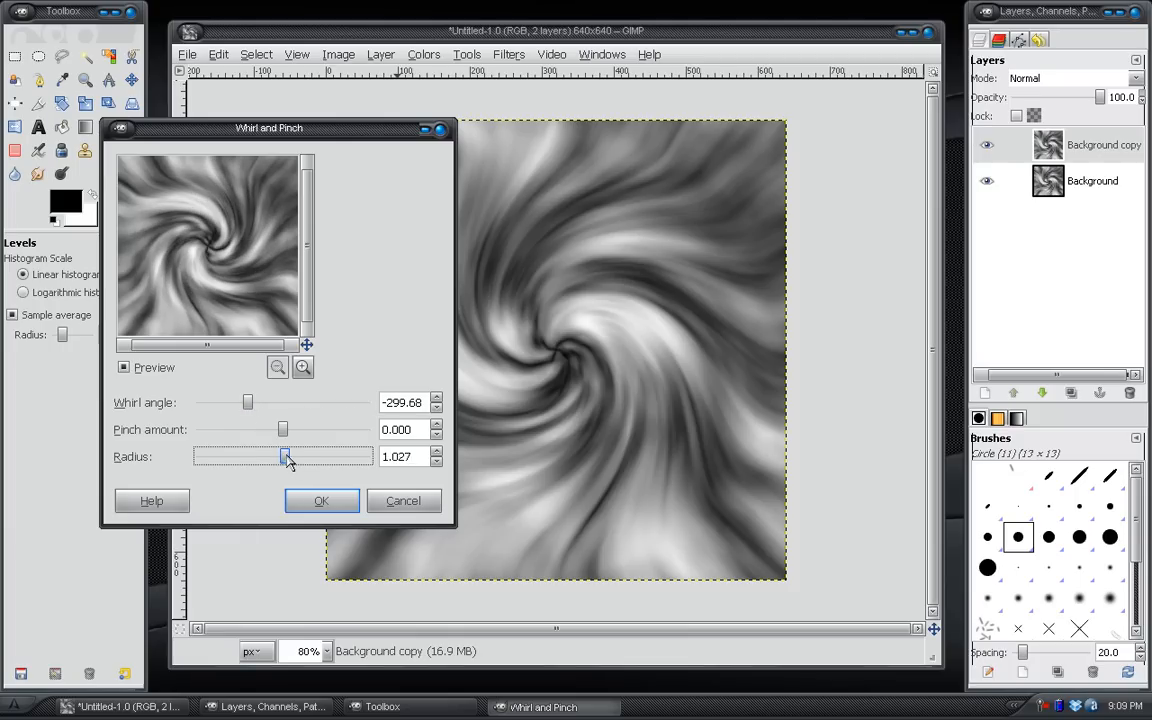
{"action": "left_click_drag", "start_coordinate": [285, 456], "coordinate": [293, 456]}
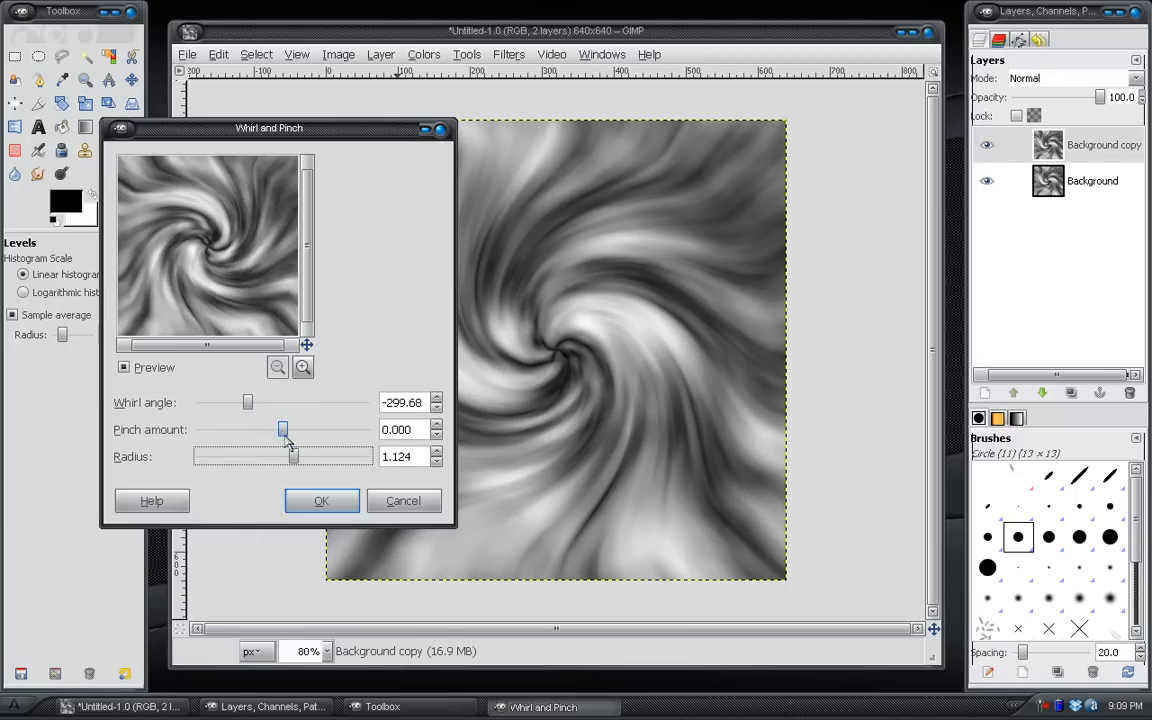
{"action": "left_click_drag", "start_coordinate": [283, 430], "coordinate": [271, 430]}
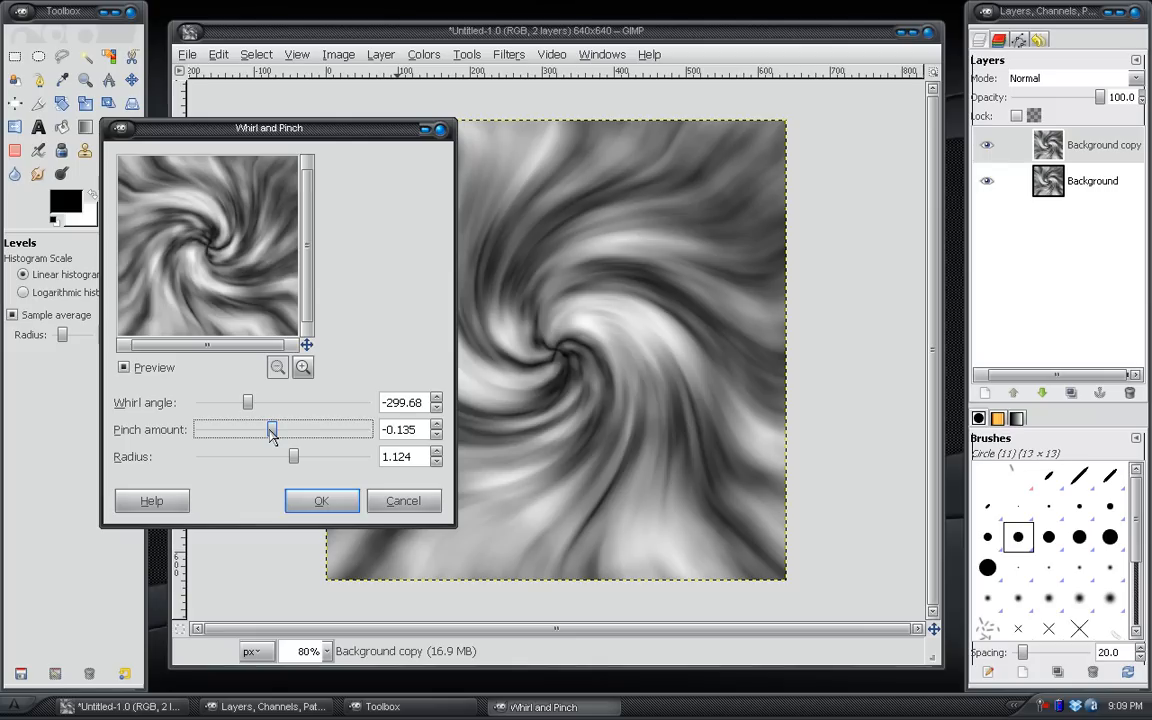
{"action": "left_click_drag", "start_coordinate": [271, 429], "coordinate": [291, 429]}
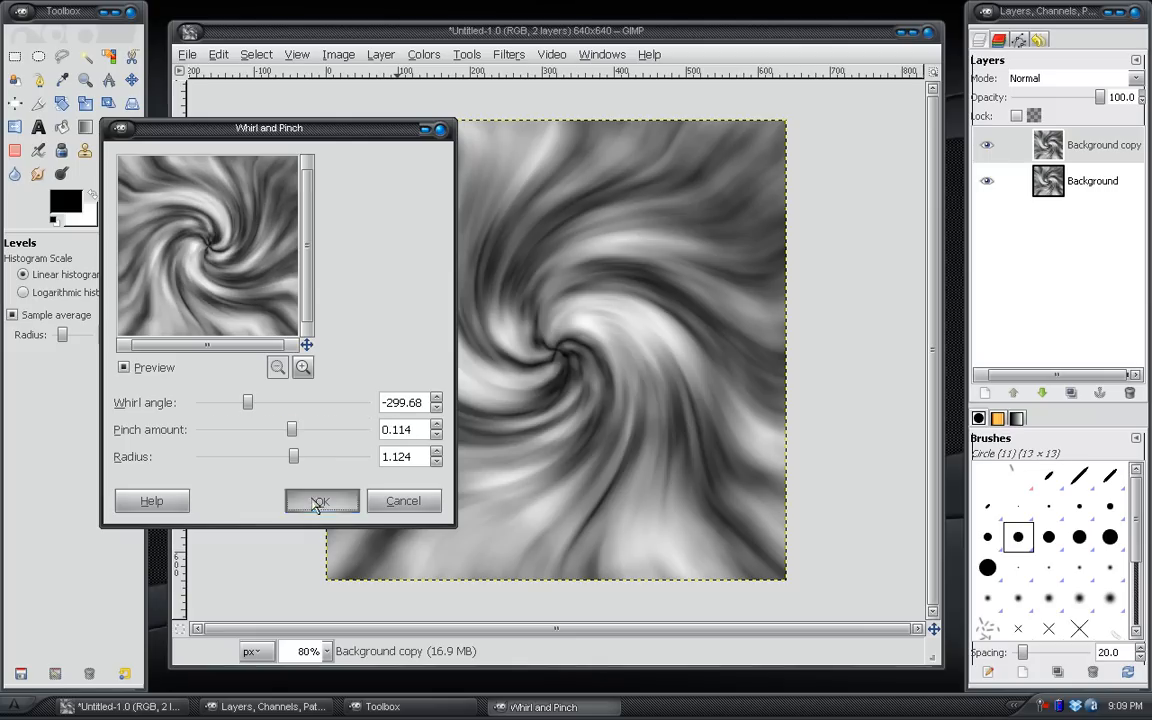
{"action": "left_click", "coordinate": [321, 501]}
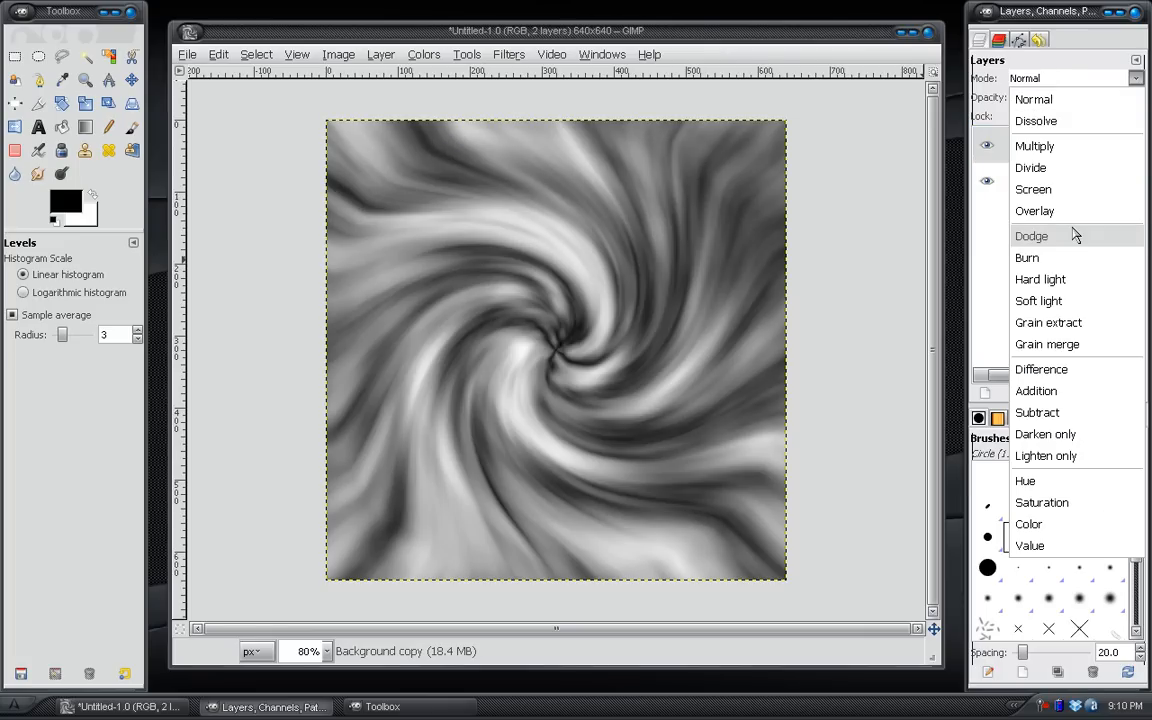
- Set the top whirled copy's layer mode to Lighten only
{"action": "left_click", "coordinate": [1046, 455]}
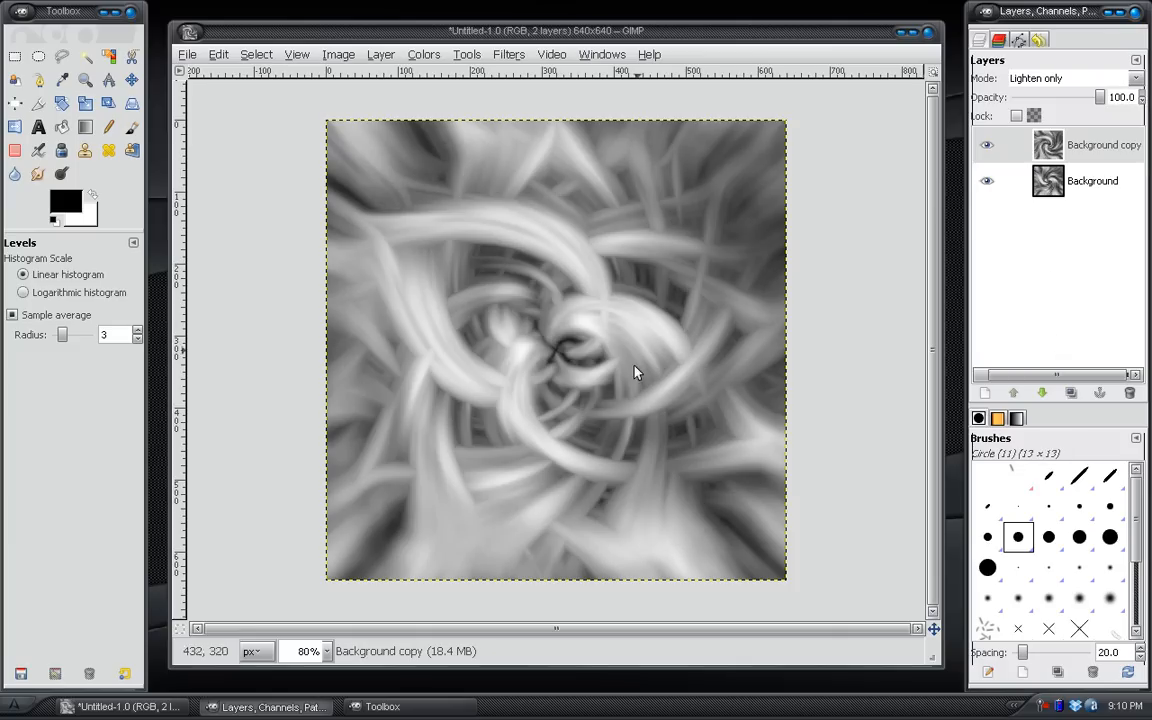
{"action": "mouse_move", "coordinate": [588, 400]}
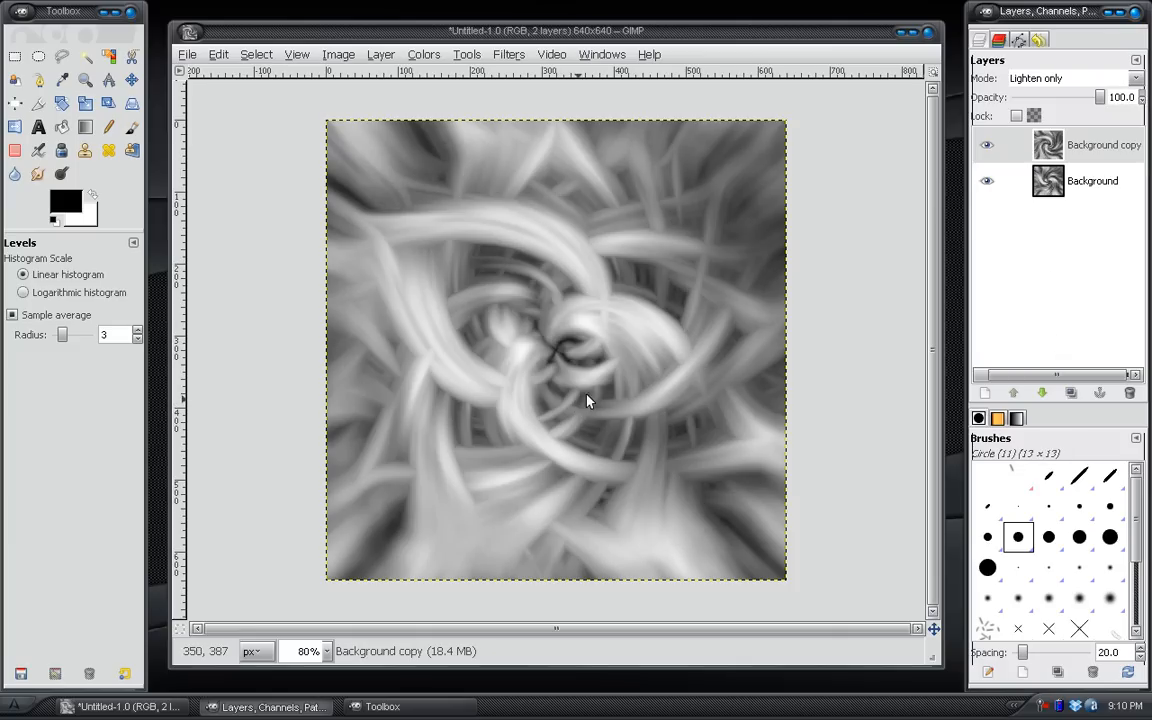
- Select the Background layer and bring up its layer menu to flatten the image
{"action": "left_click", "coordinate": [987, 181]}
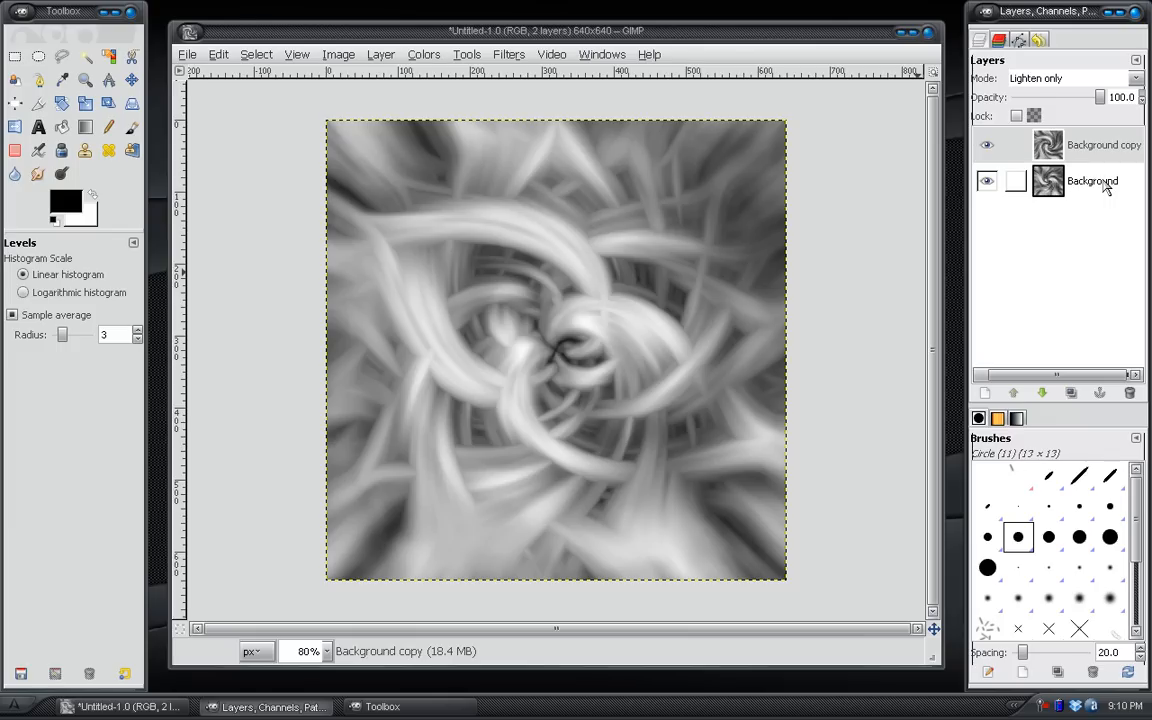
{"action": "right_click", "coordinate": [1092, 181]}
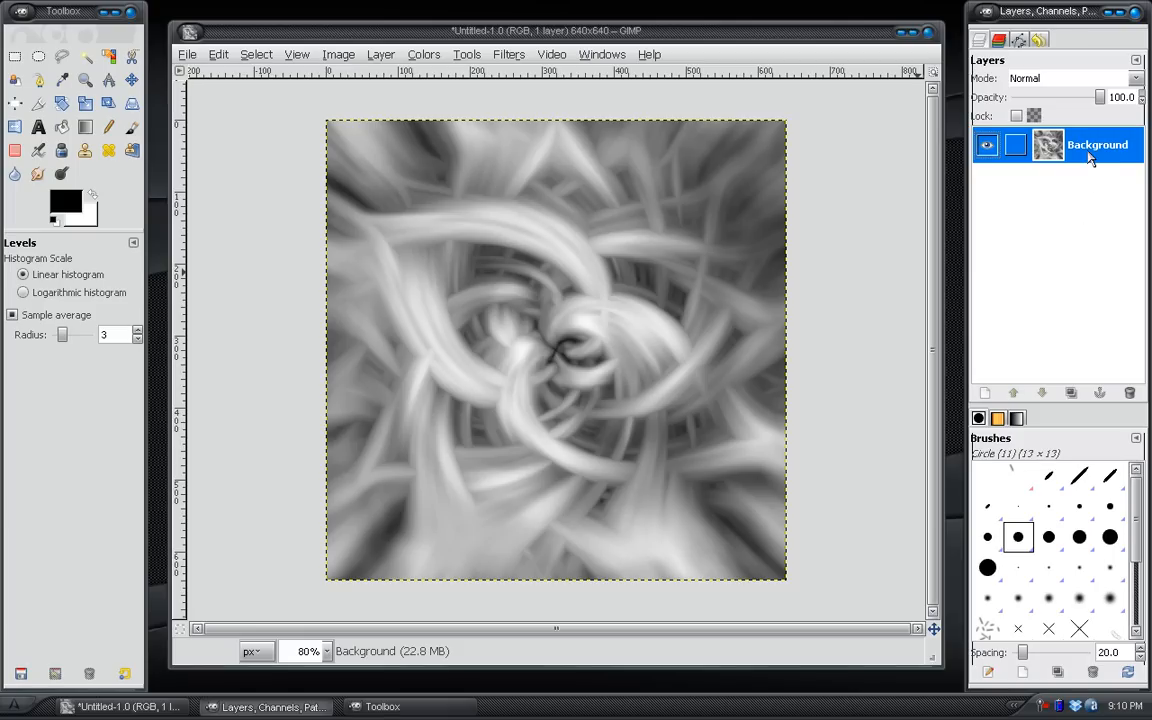
{"action": "mouse_move", "coordinate": [1098, 162]}
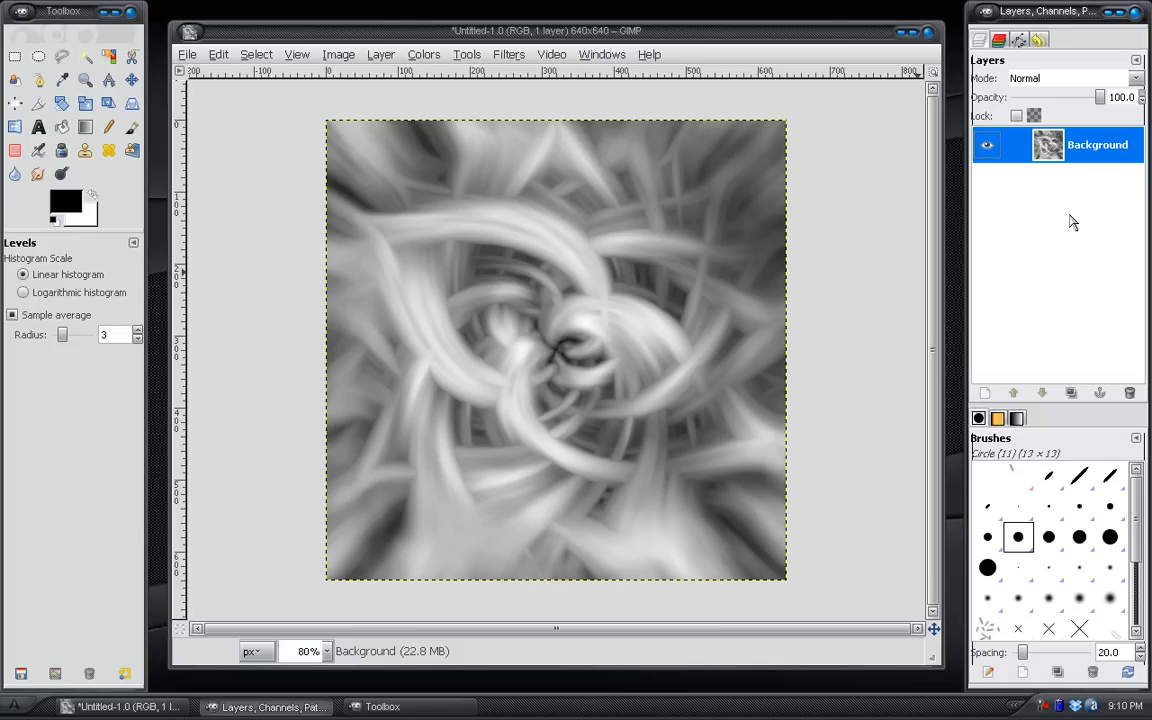
{"action": "mouse_move", "coordinate": [1053, 222]}
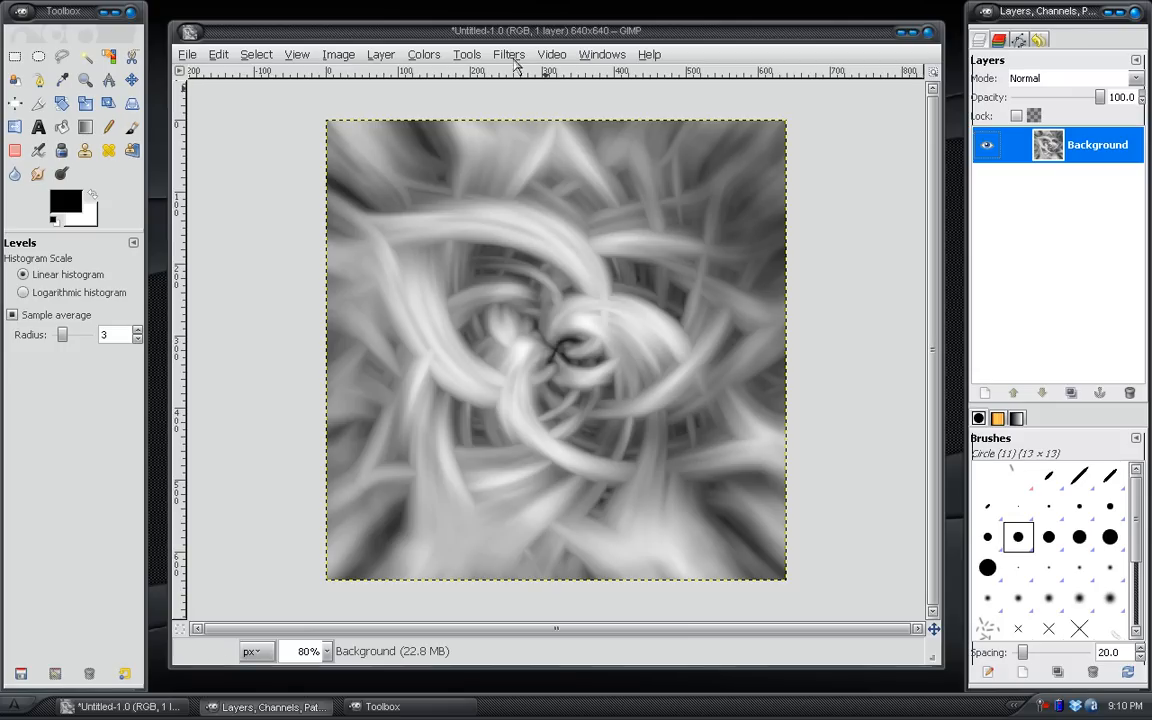
- Re-run the last Whirl and Pinch filter on the merged Background swirl layer
{"action": "left_click", "coordinate": [509, 54]}
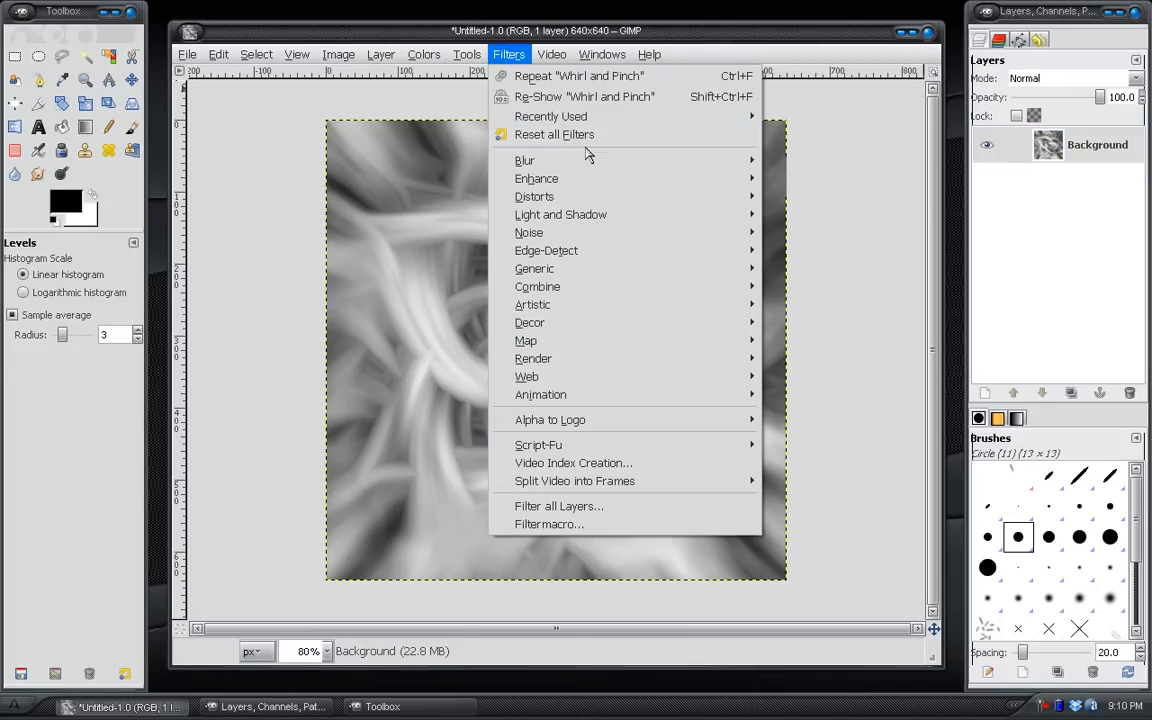
{"action": "mouse_move", "coordinate": [578, 76]}
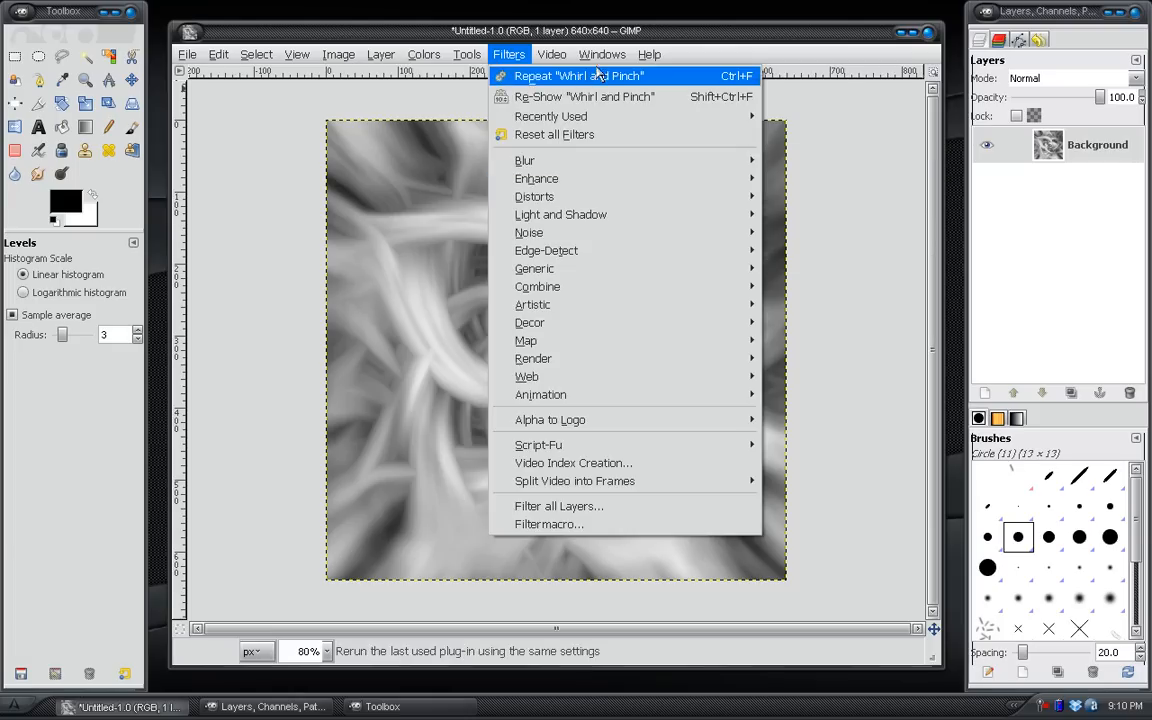
{"action": "left_click", "coordinate": [579, 76]}
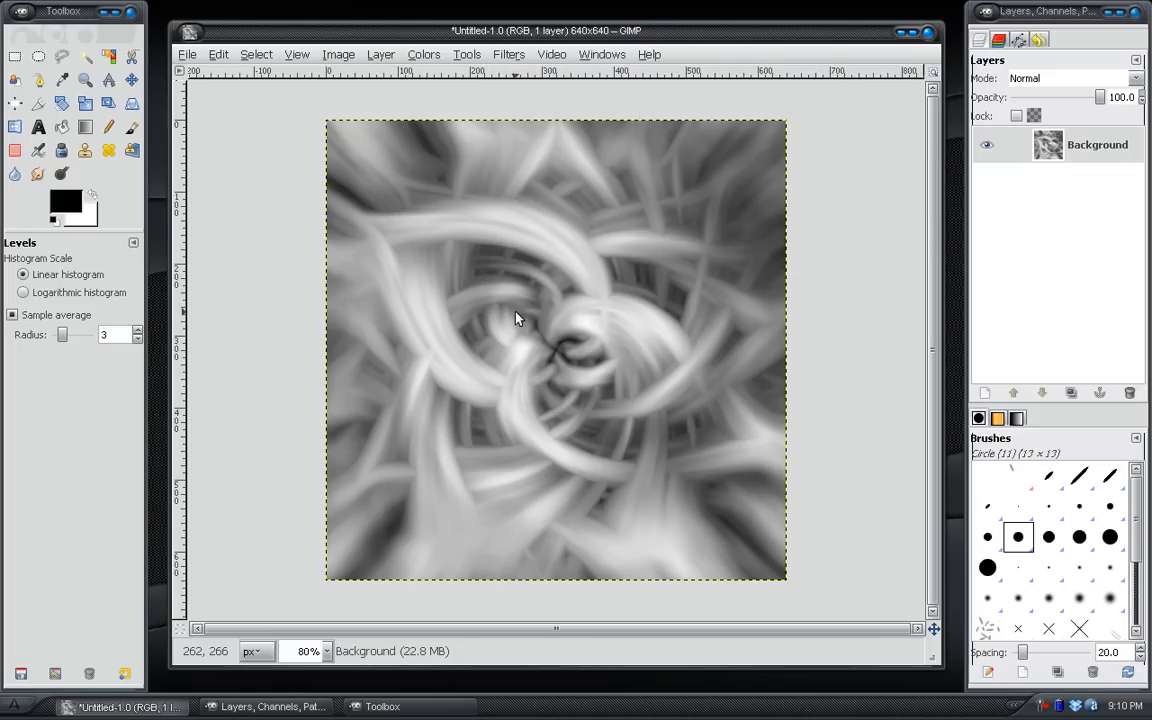
{"action": "mouse_move", "coordinate": [605, 319]}
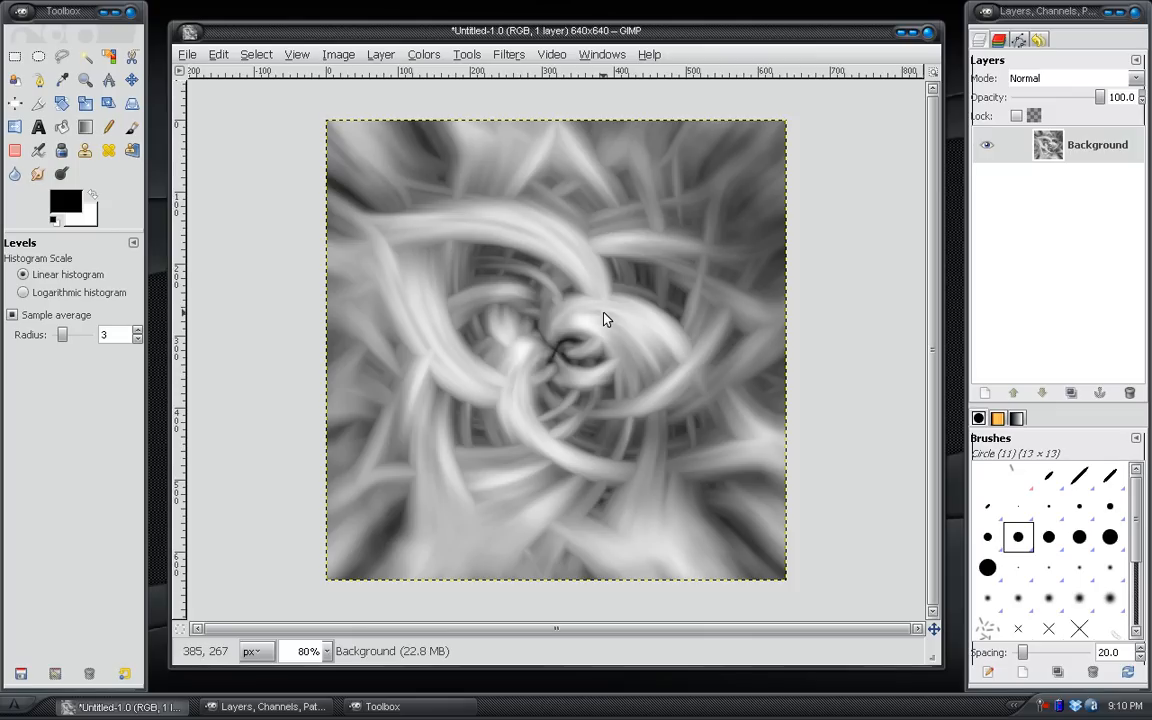
{"action": "mouse_move", "coordinate": [500, 360]}
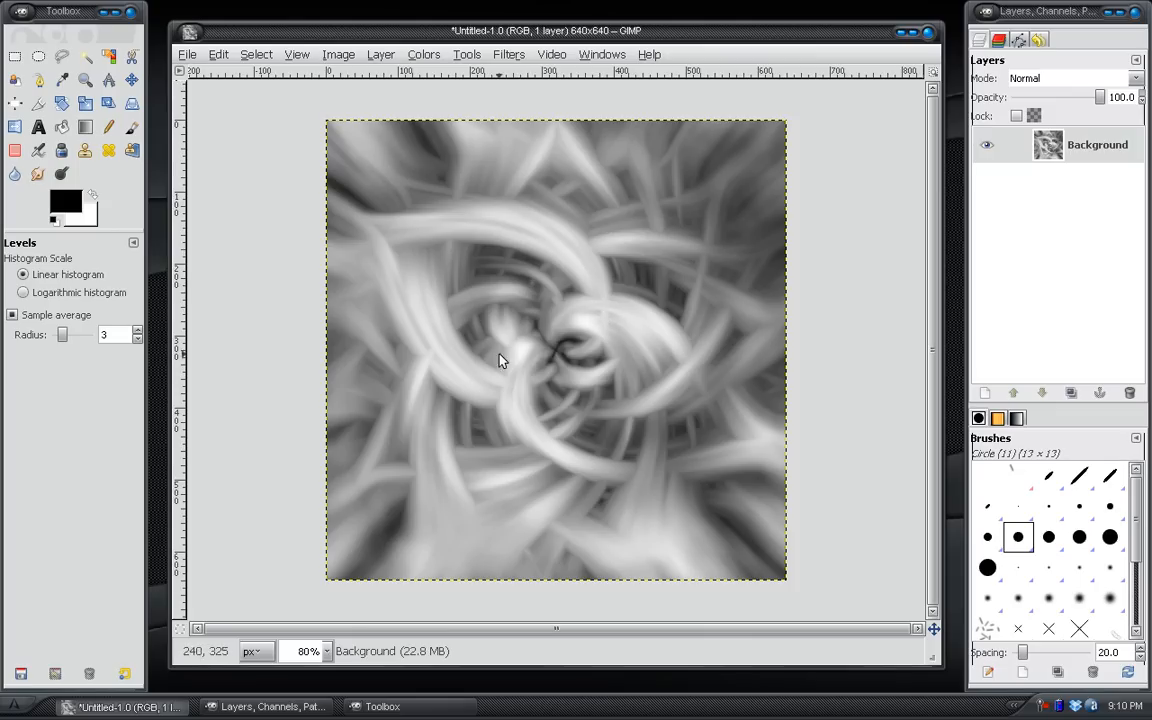
{"action": "mouse_move", "coordinate": [485, 230]}
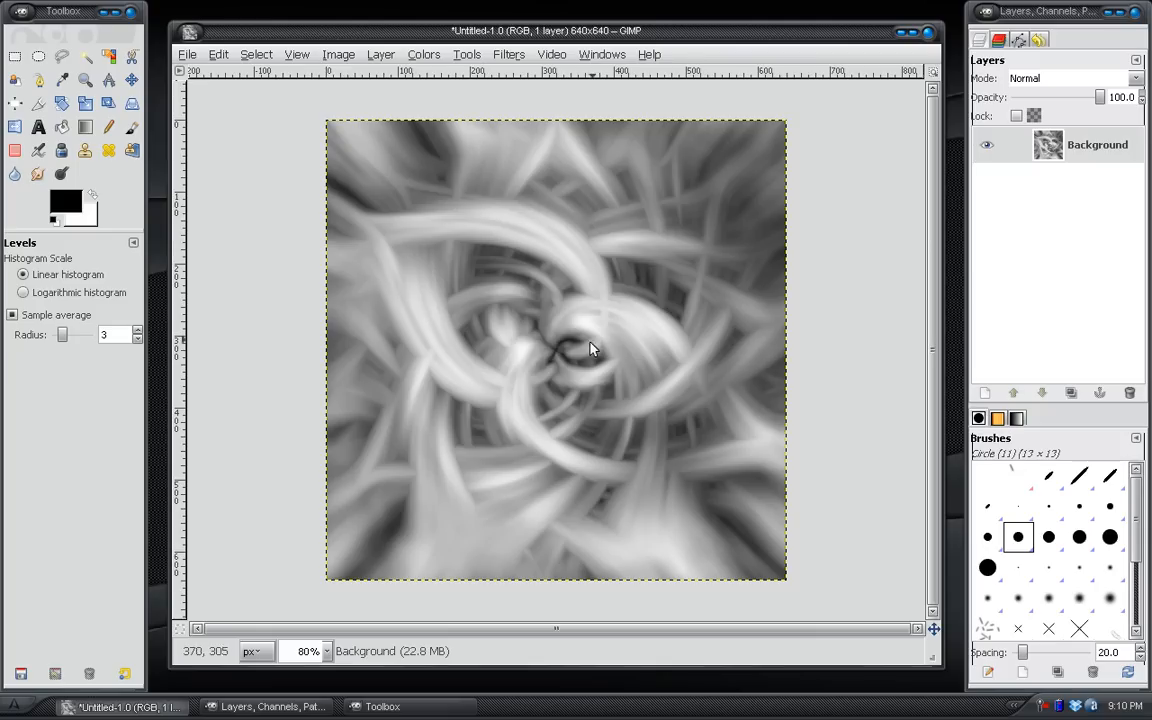
{"action": "mouse_move", "coordinate": [545, 268]}
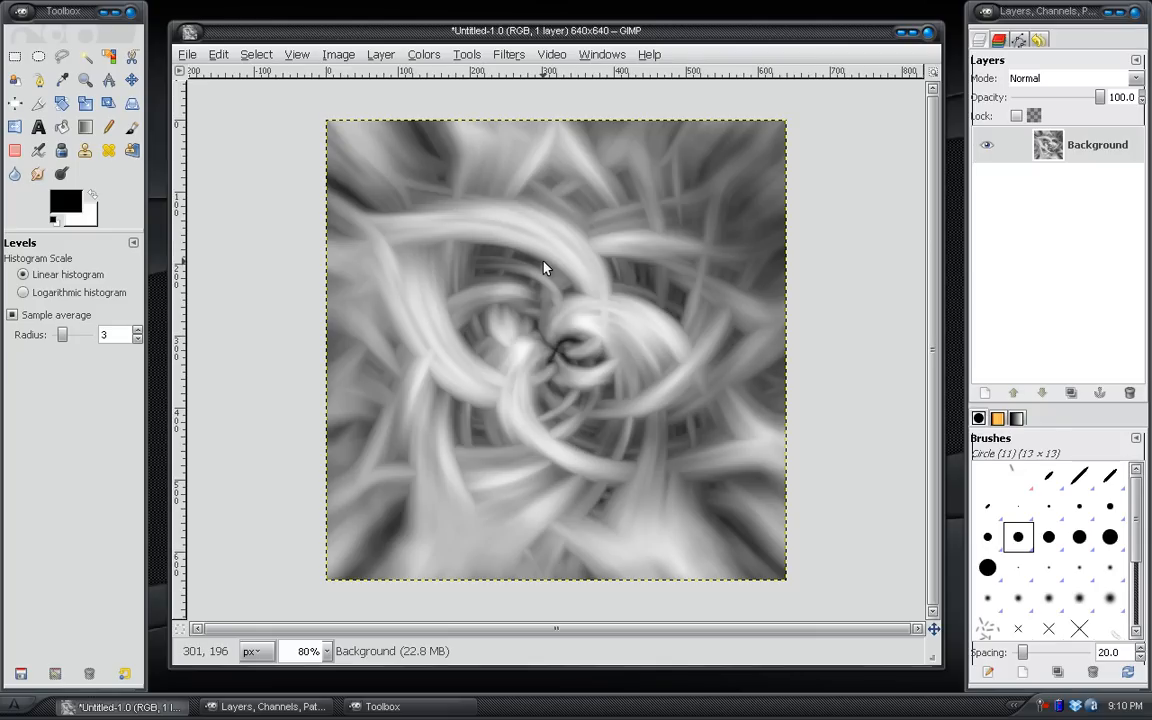
{"action": "mouse_move", "coordinate": [490, 112]}
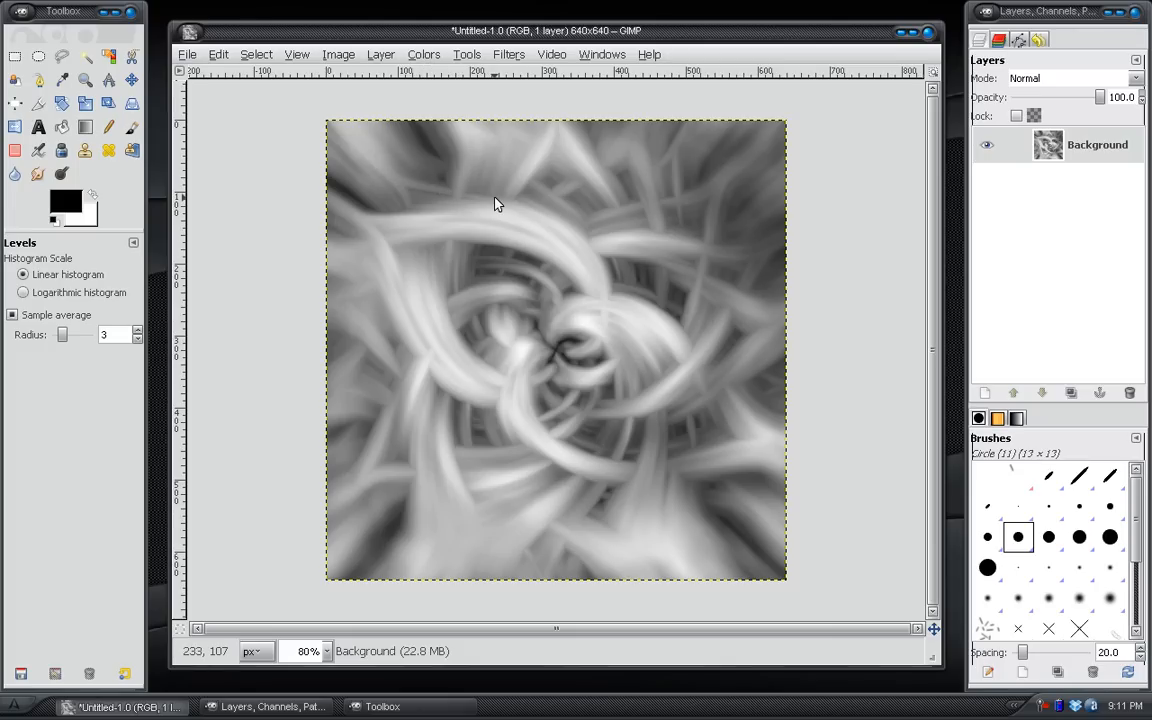
{"action": "mouse_move", "coordinate": [425, 148]}
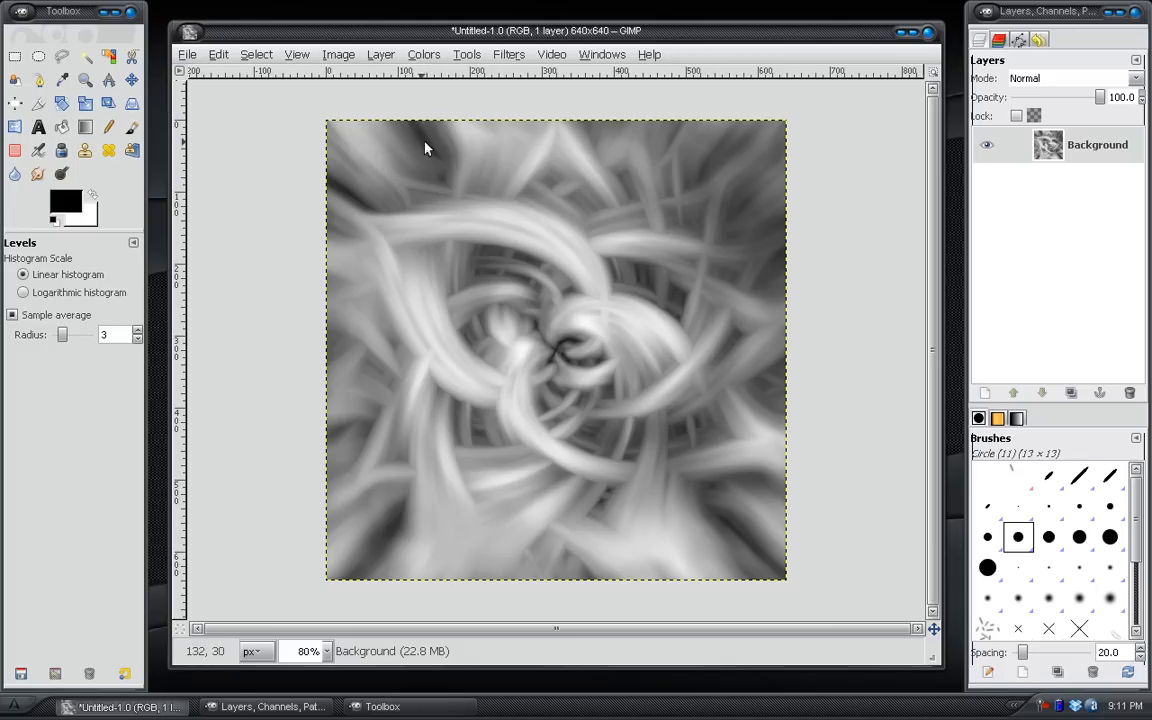
{"action": "mouse_move", "coordinate": [445, 78]}
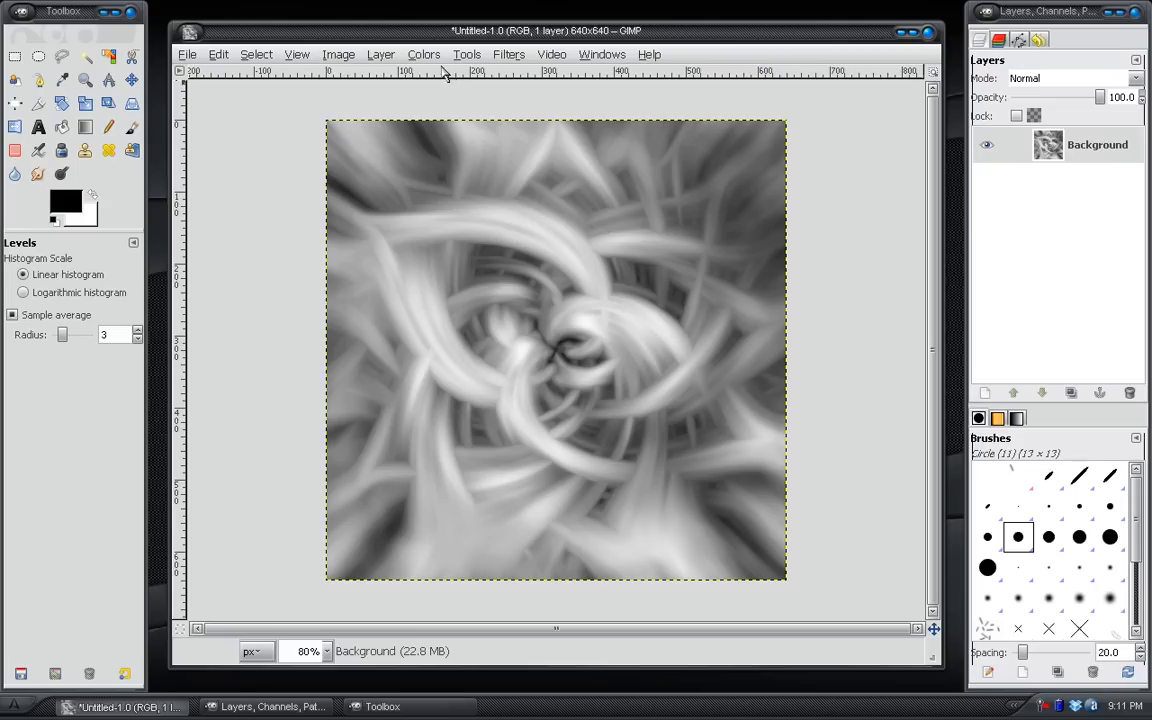
- In Curves, bend the Blue channel curve, add an S-shaped Value curve, and apply
{"action": "left_click", "coordinate": [423, 54]}
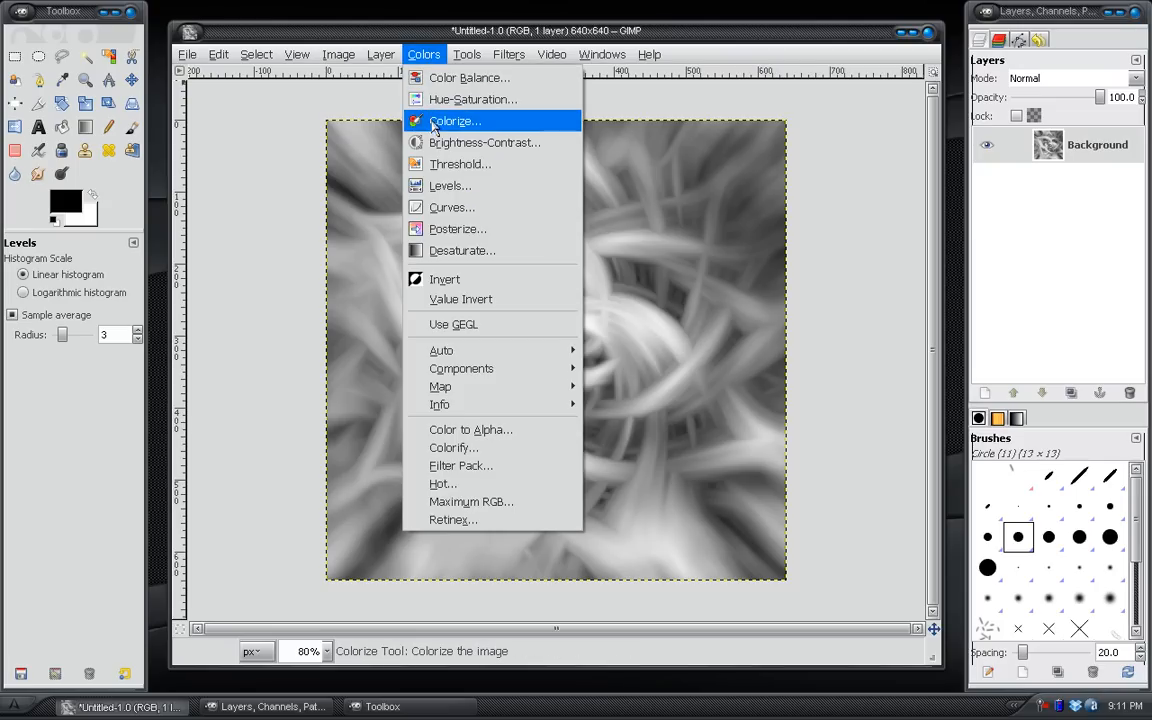
{"action": "mouse_move", "coordinate": [451, 207]}
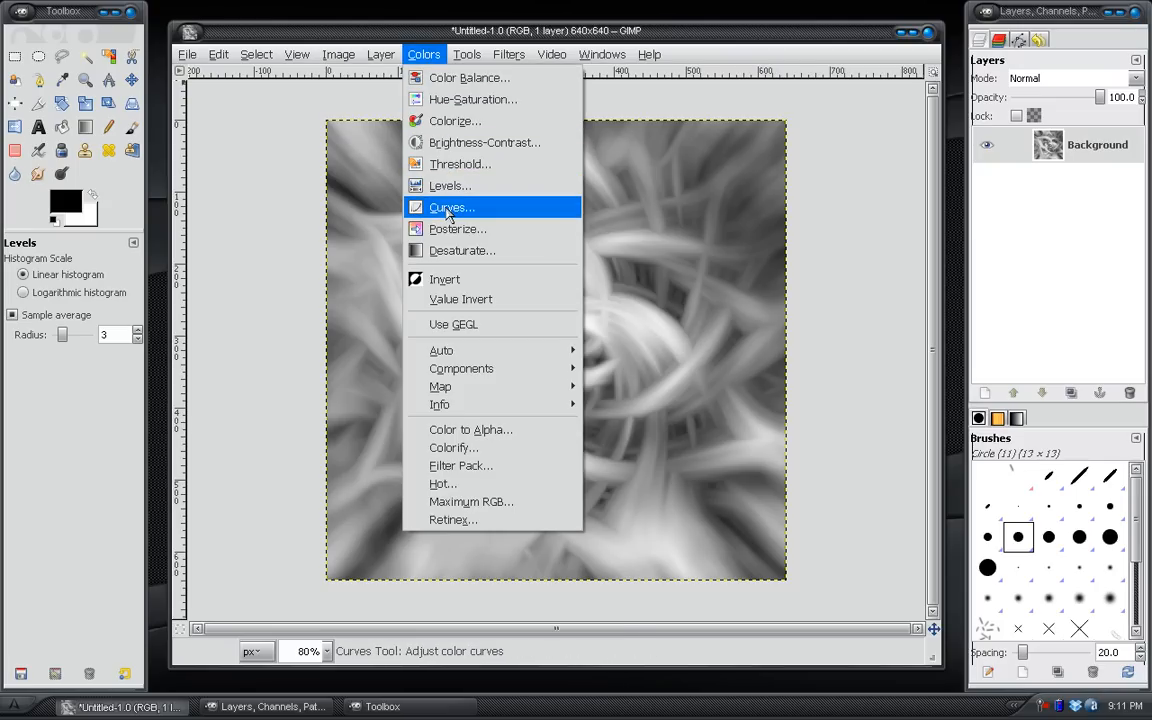
{"action": "left_click", "coordinate": [451, 207]}
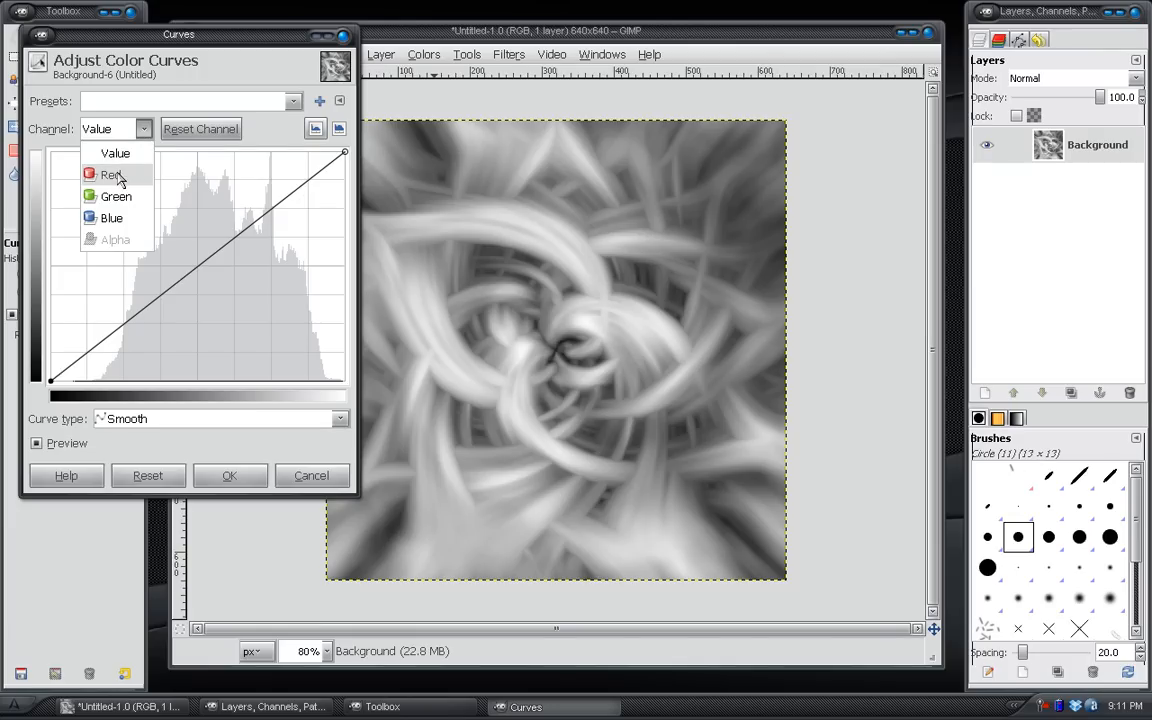
{"action": "left_click", "coordinate": [111, 218]}
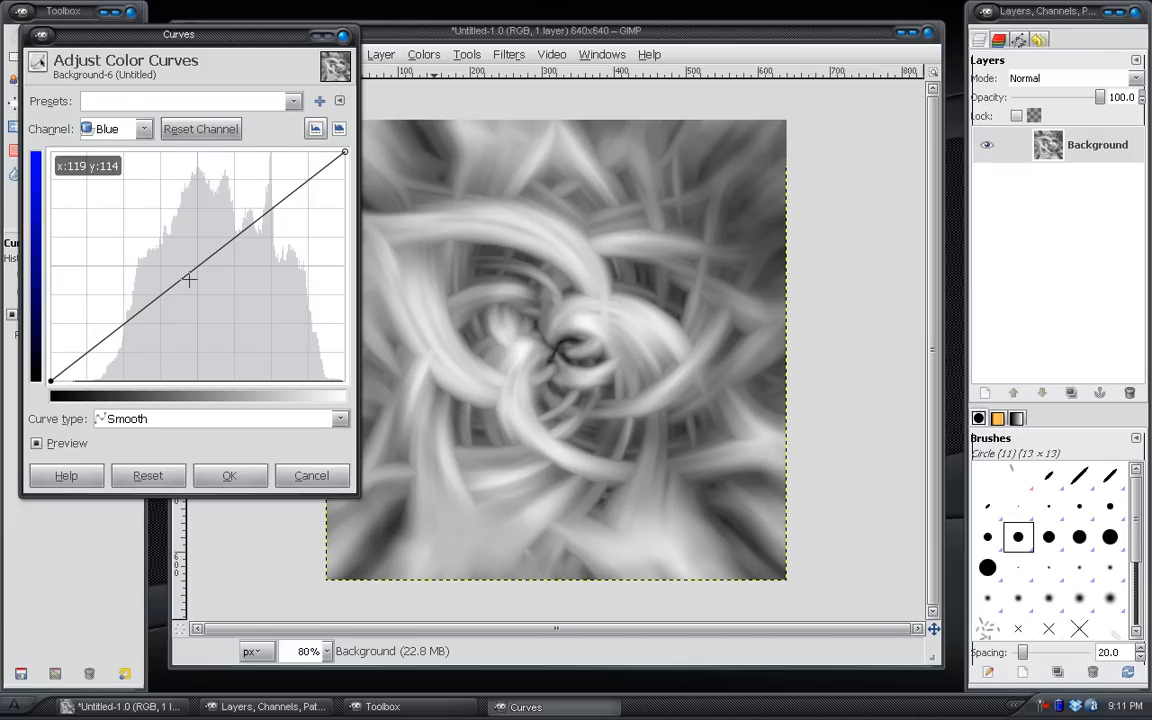
{"action": "left_click_drag", "start_coordinate": [210, 280], "coordinate": [288, 348]}
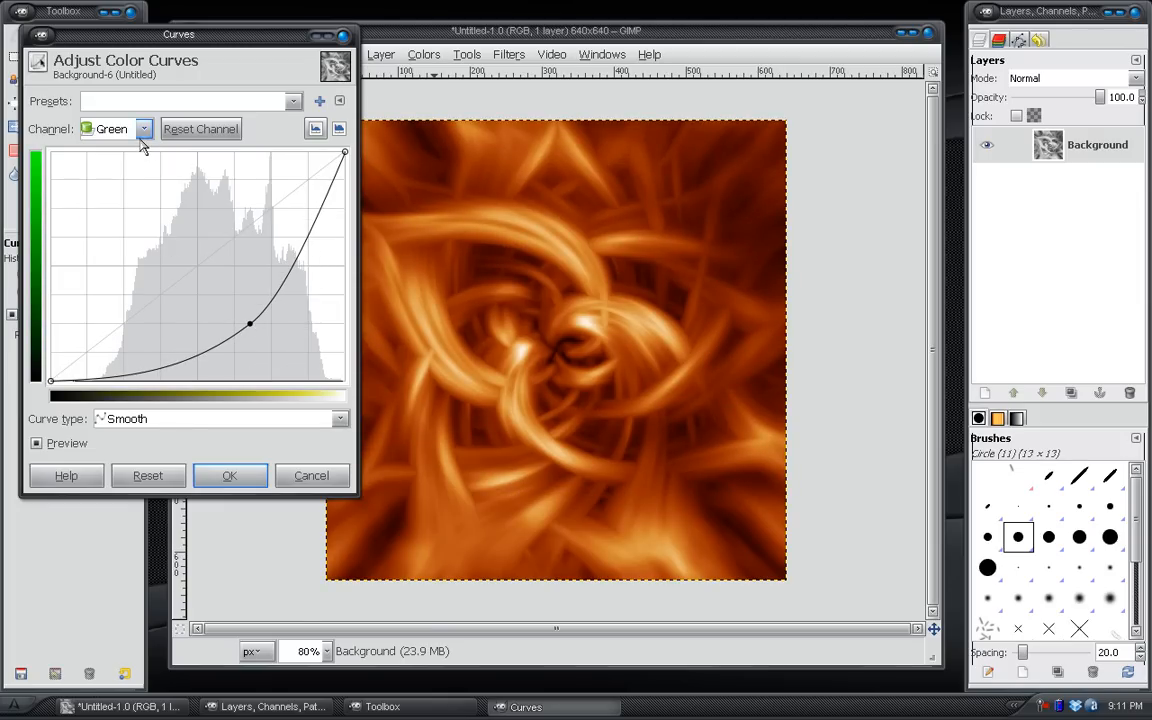
{"action": "left_click", "coordinate": [143, 128]}
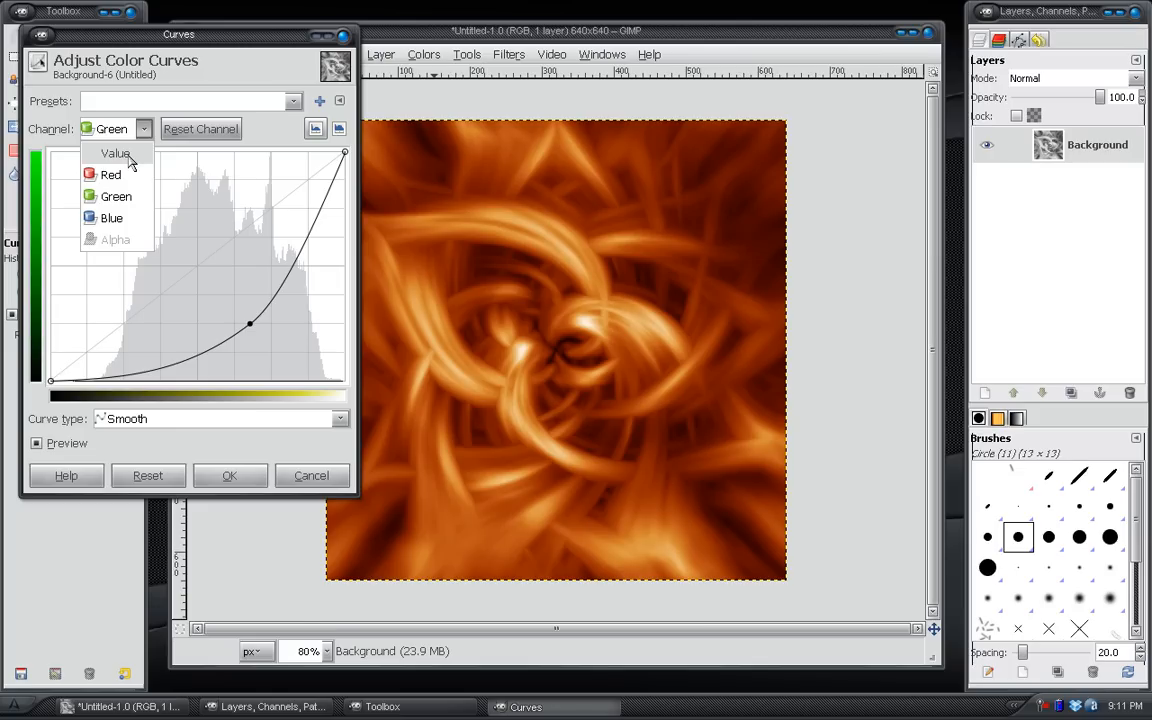
{"action": "left_click", "coordinate": [116, 153]}
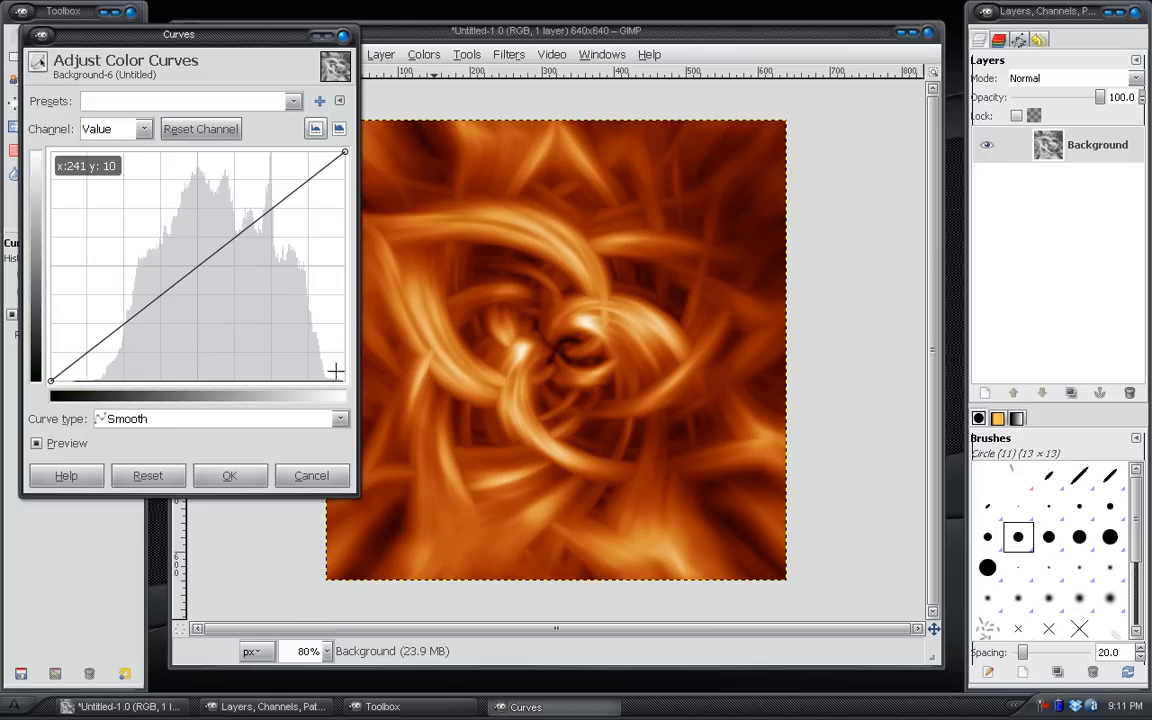
{"action": "mouse_move", "coordinate": [155, 186]}
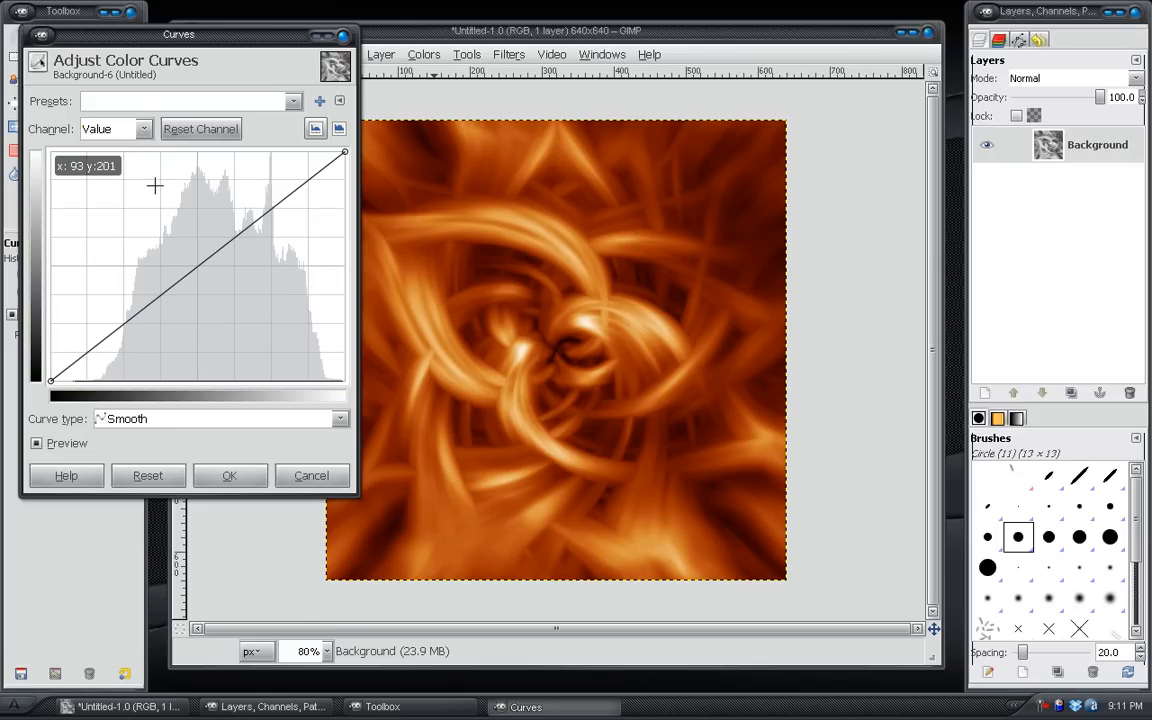
{"action": "left_click_drag", "start_coordinate": [155, 187], "coordinate": [257, 191]}
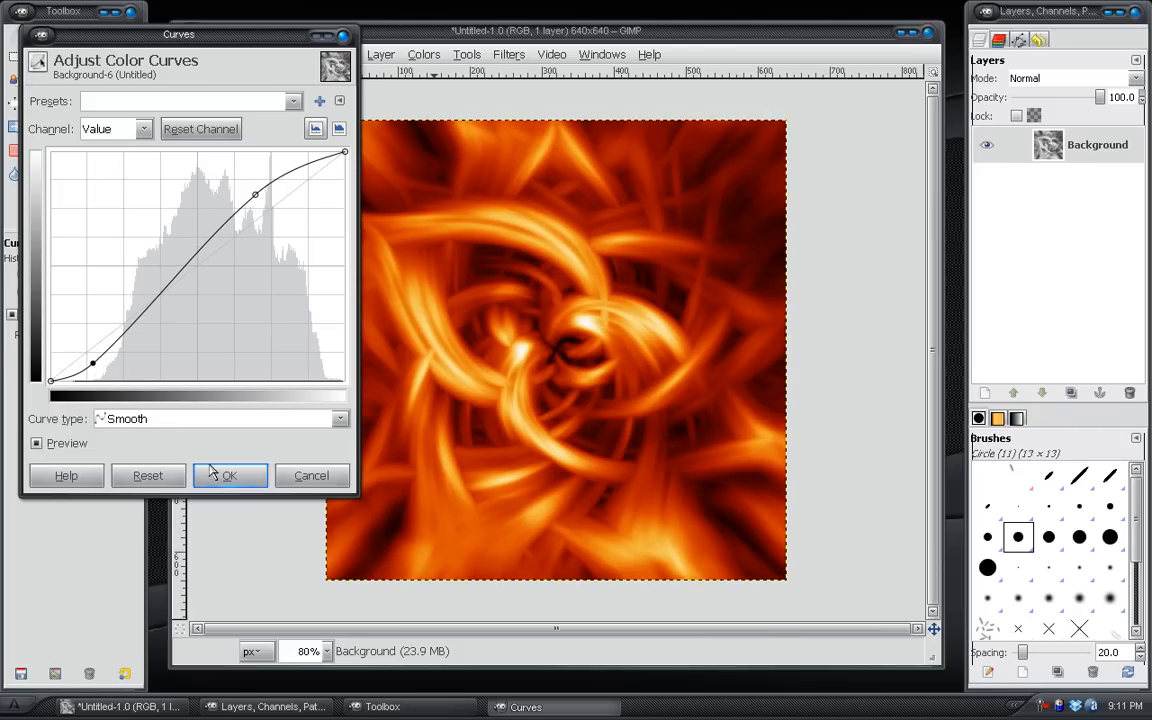
{"action": "left_click", "coordinate": [229, 475]}
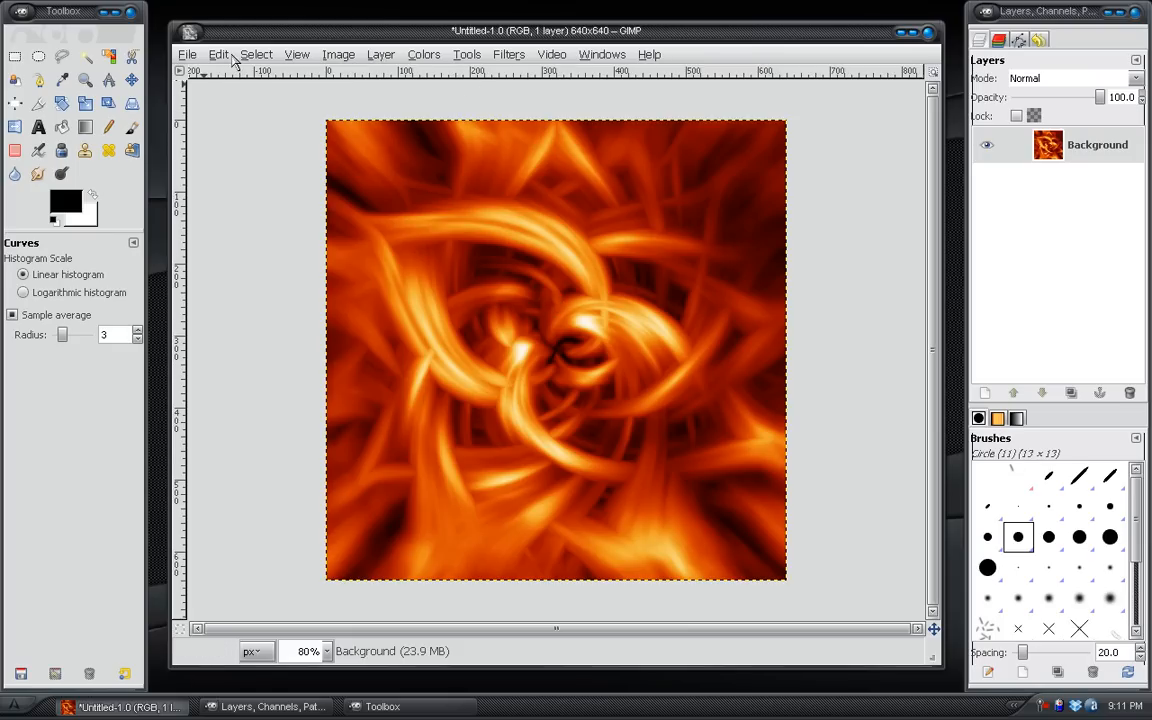
- Invert the vortex colours, then preview Curves edits on the Green and Value channels
{"action": "left_click", "coordinate": [424, 54]}
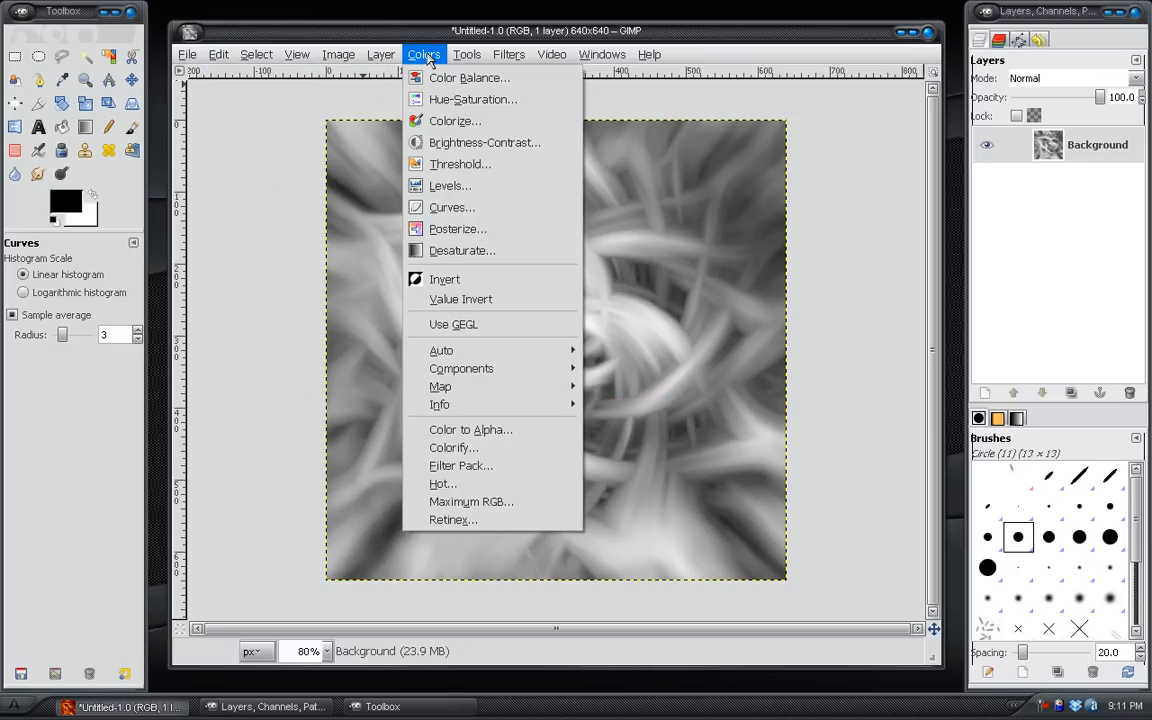
{"action": "left_click", "coordinate": [381, 54]}
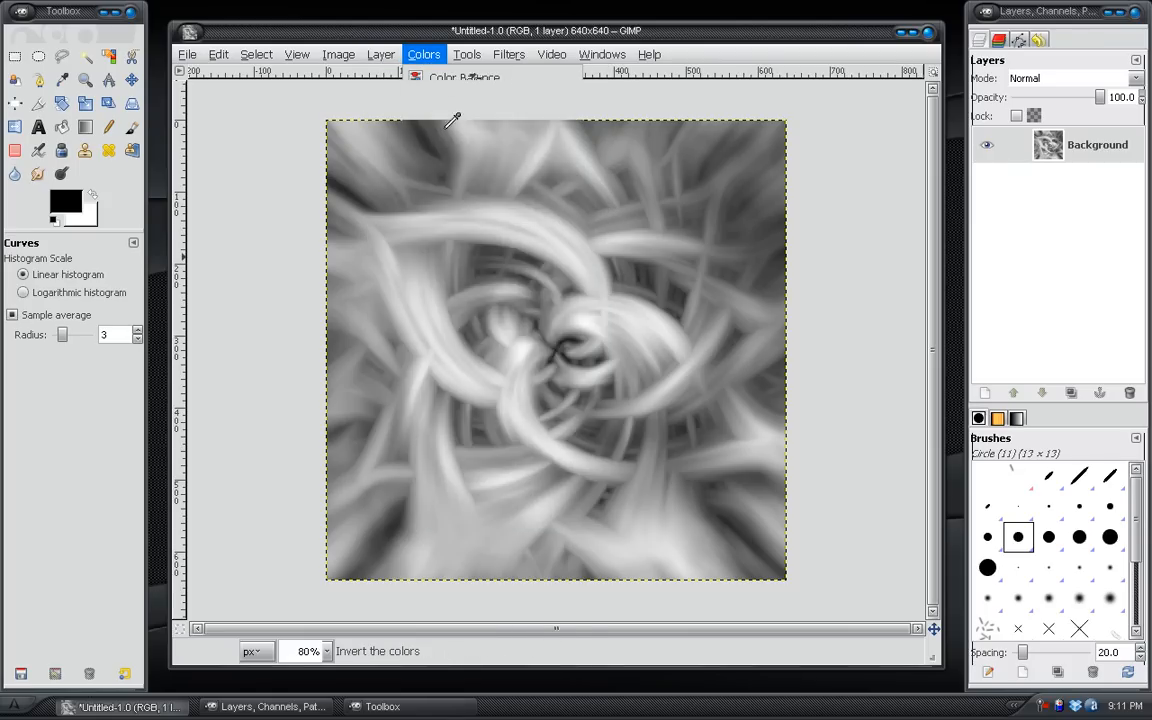
{"action": "left_click", "coordinate": [423, 54]}
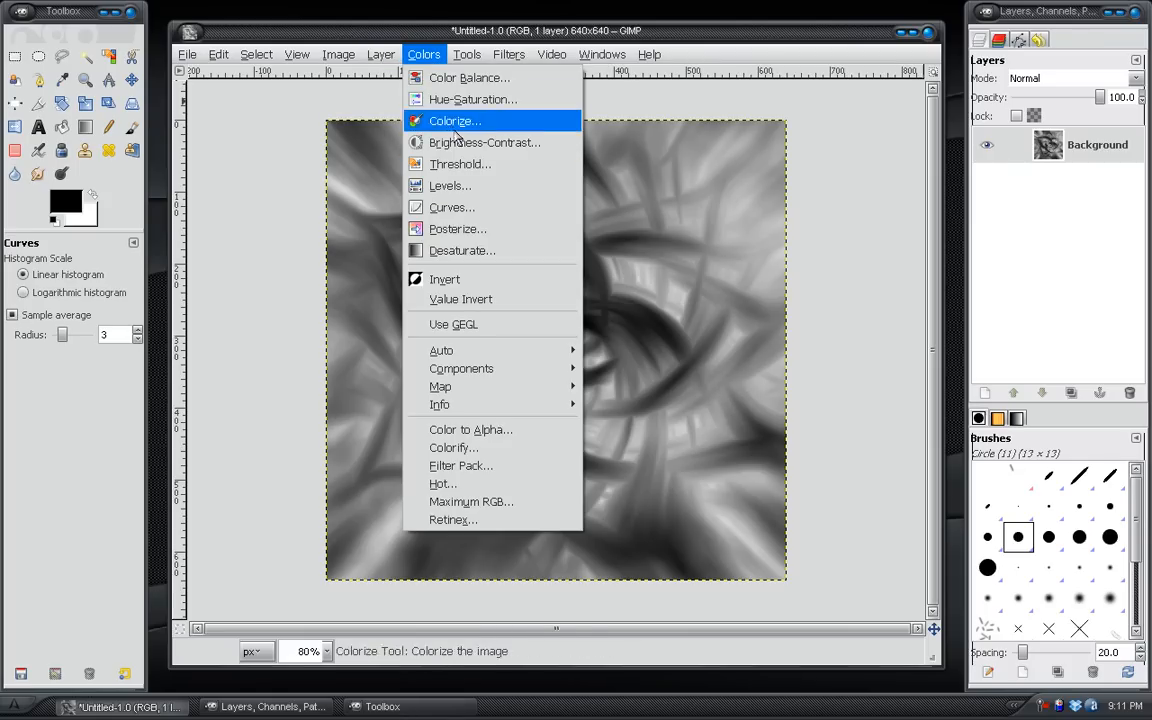
{"action": "mouse_move", "coordinate": [451, 207]}
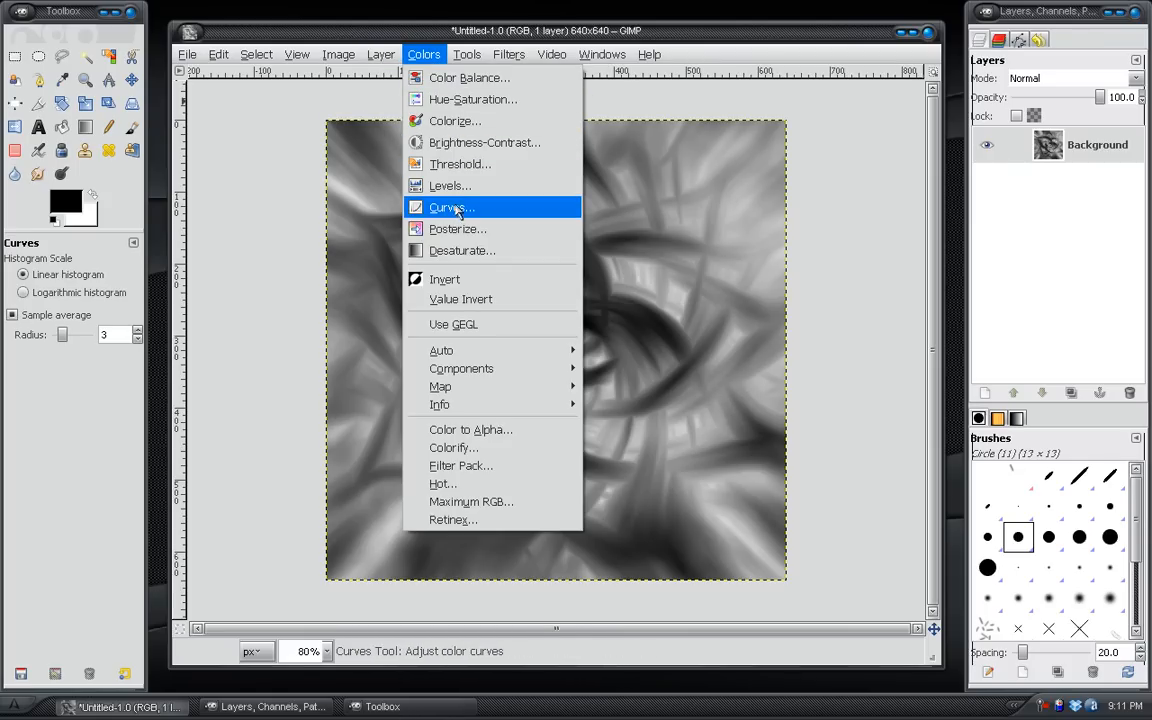
{"action": "left_click", "coordinate": [448, 207]}
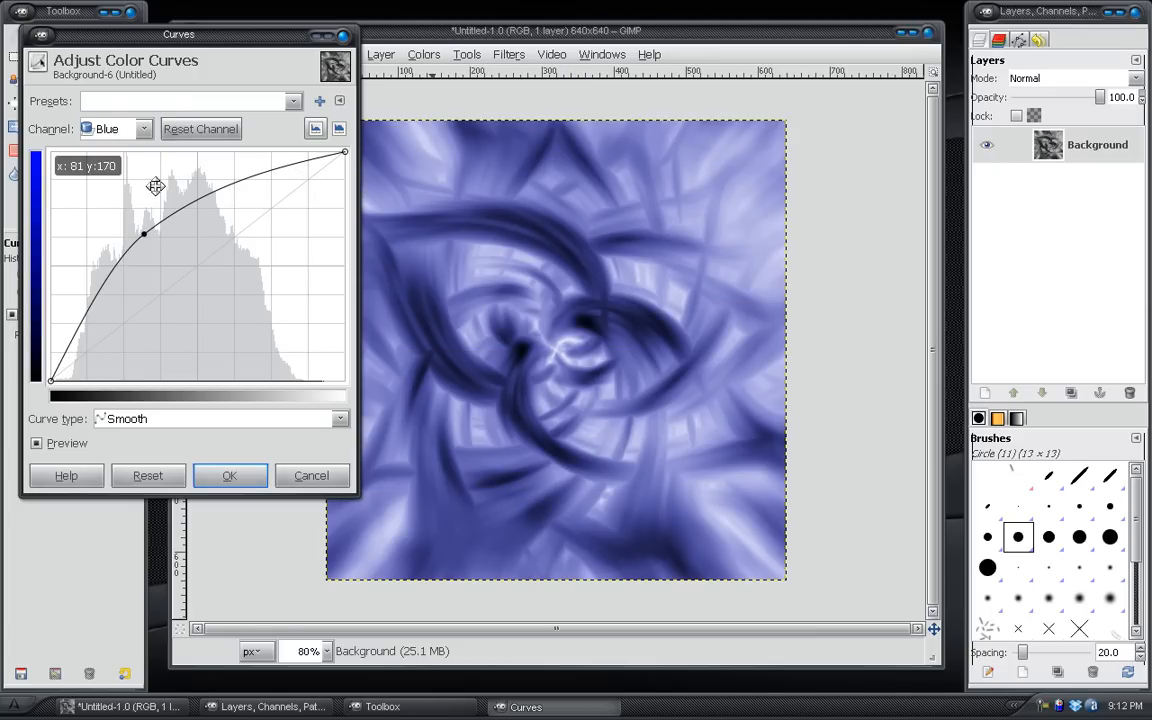
{"action": "left_click", "coordinate": [115, 128]}
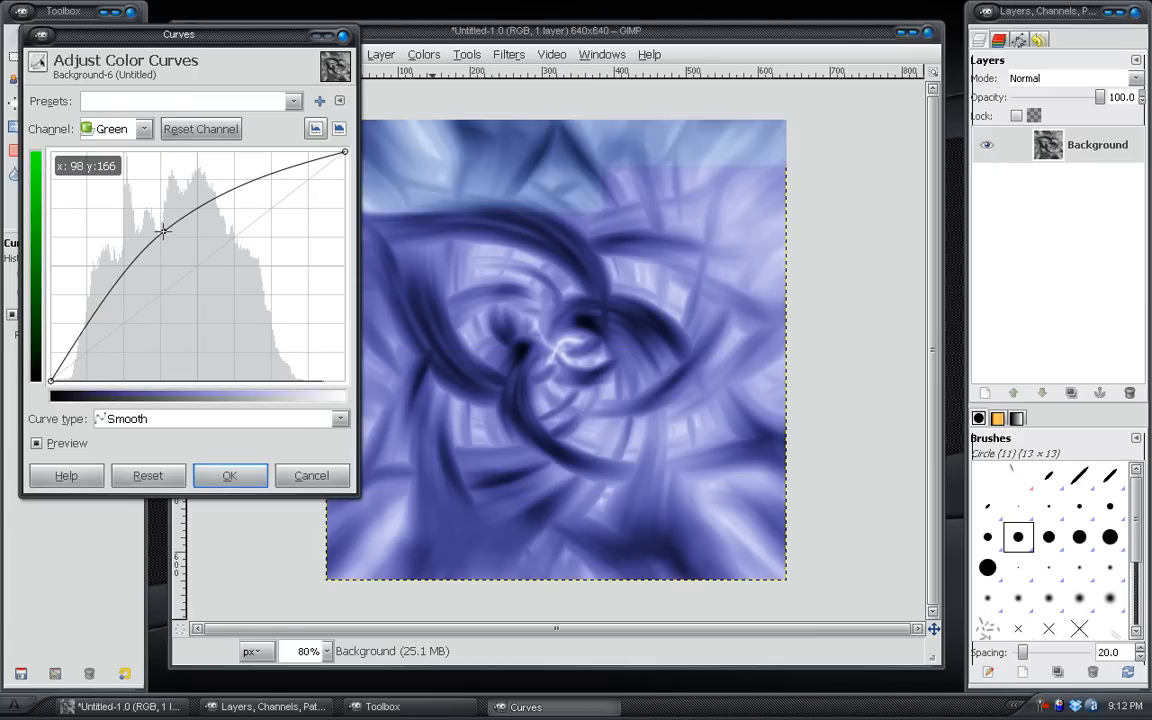
{"action": "left_click", "coordinate": [143, 128]}
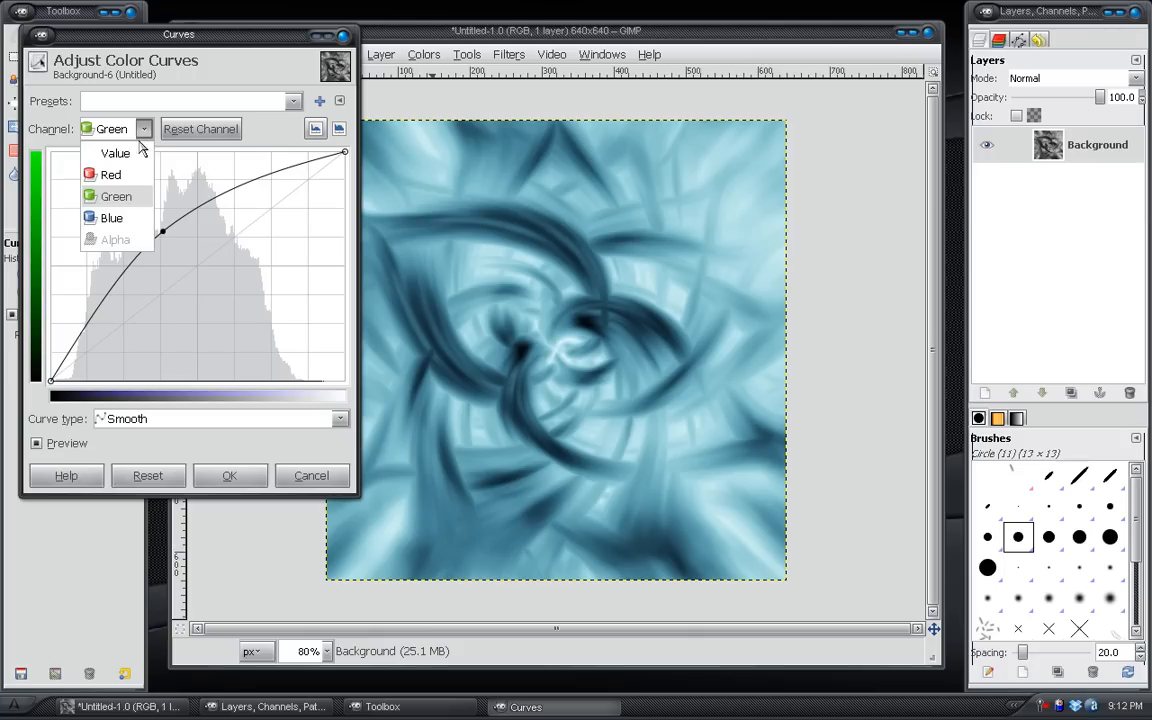
{"action": "left_click", "coordinate": [115, 152]}
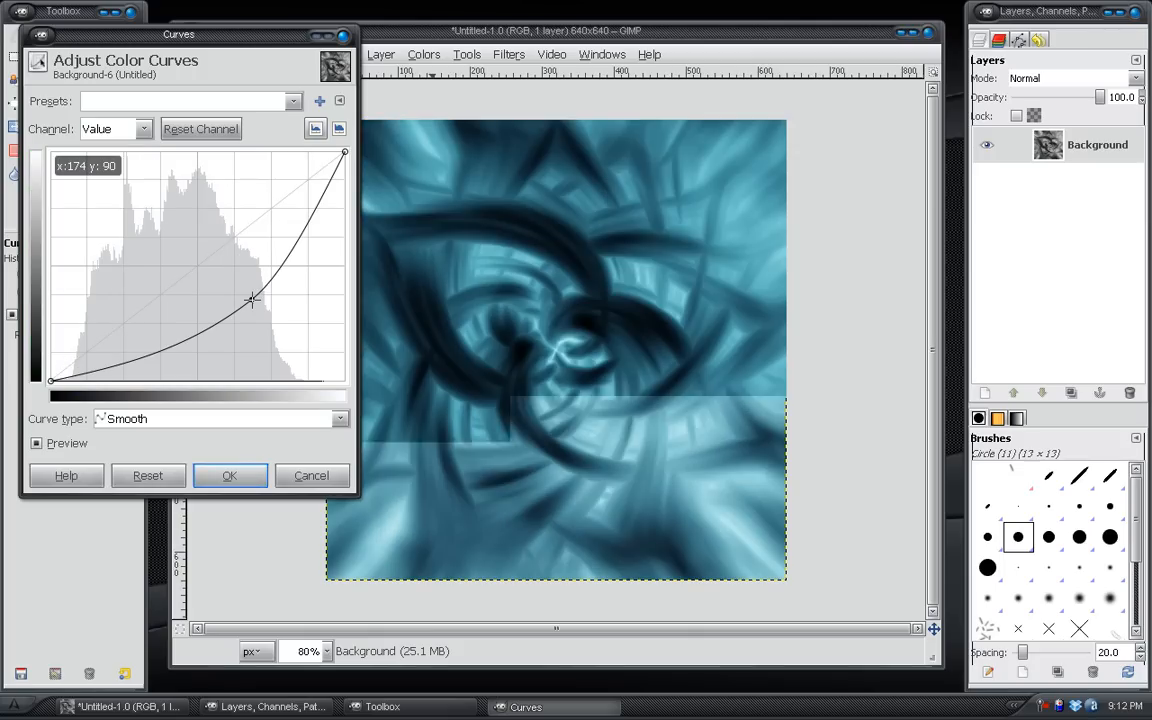
{"action": "left_click_drag", "start_coordinate": [250, 300], "coordinate": [227, 290]}
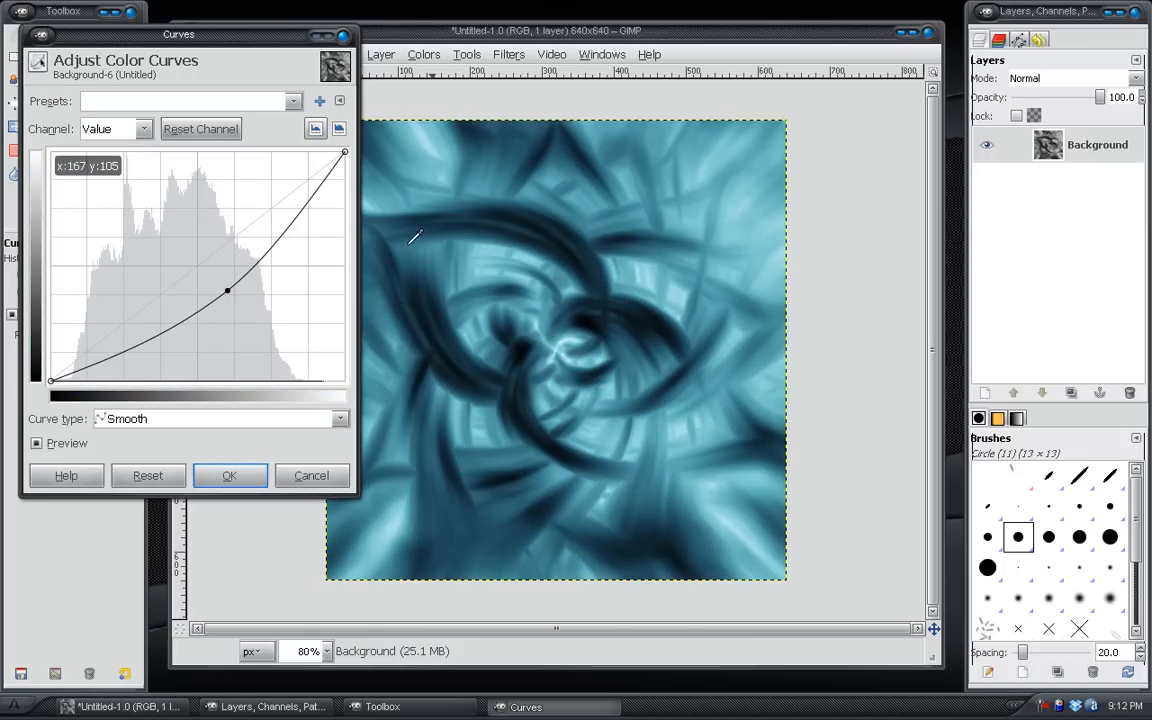
{"action": "mouse_move", "coordinate": [405, 208]}
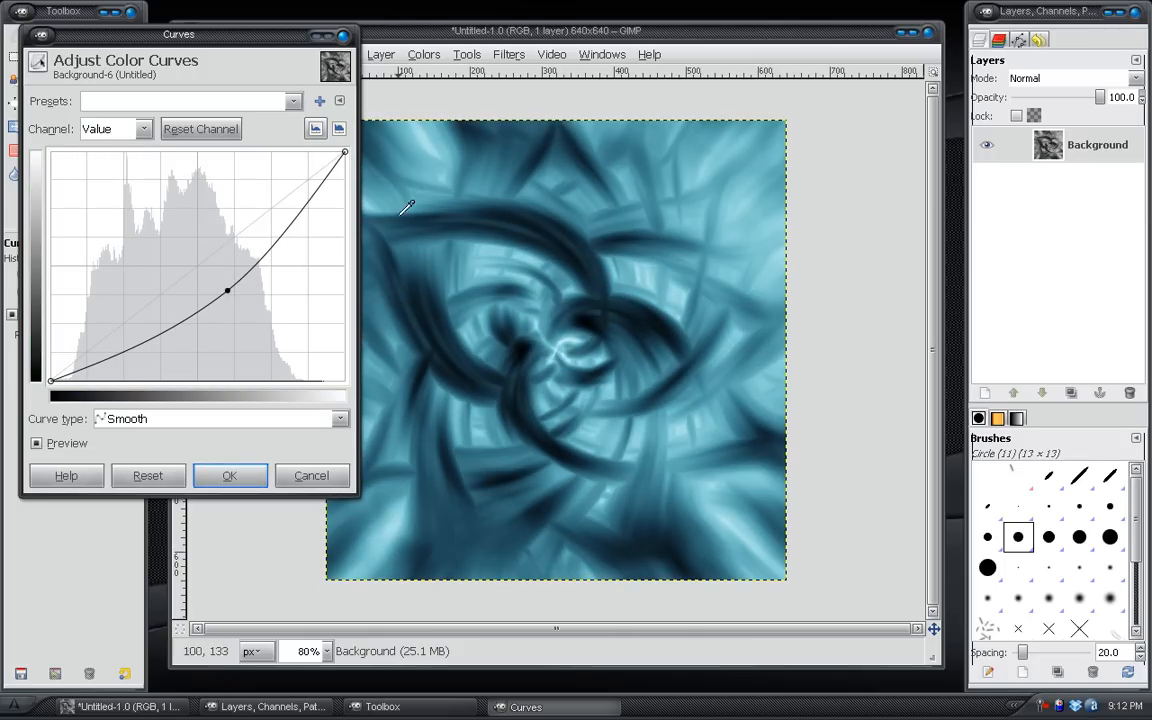
{"action": "mouse_move", "coordinate": [547, 343]}
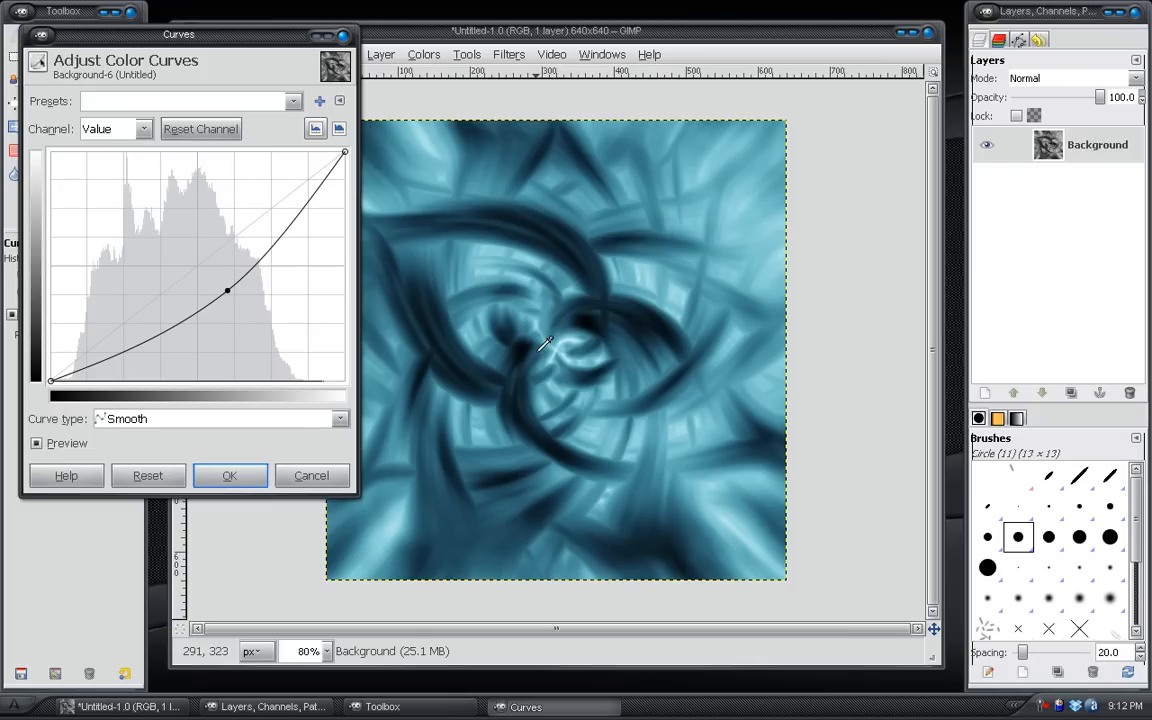
{"action": "mouse_move", "coordinate": [650, 293]}
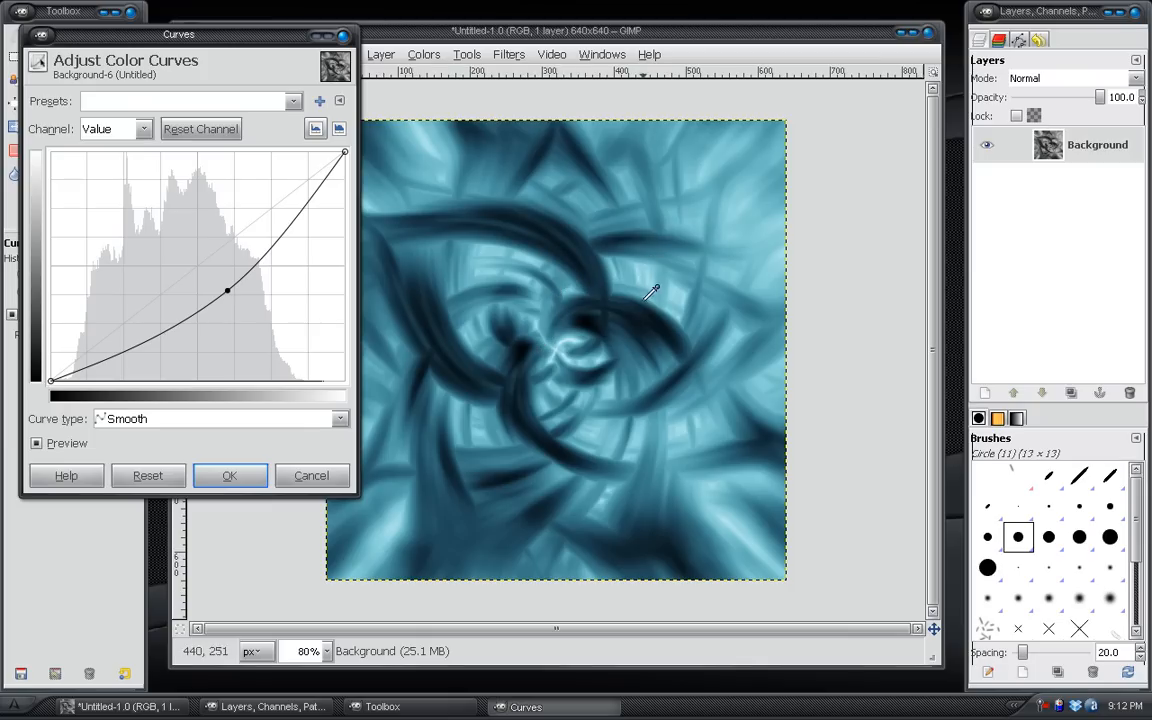
{"action": "mouse_move", "coordinate": [530, 220]}
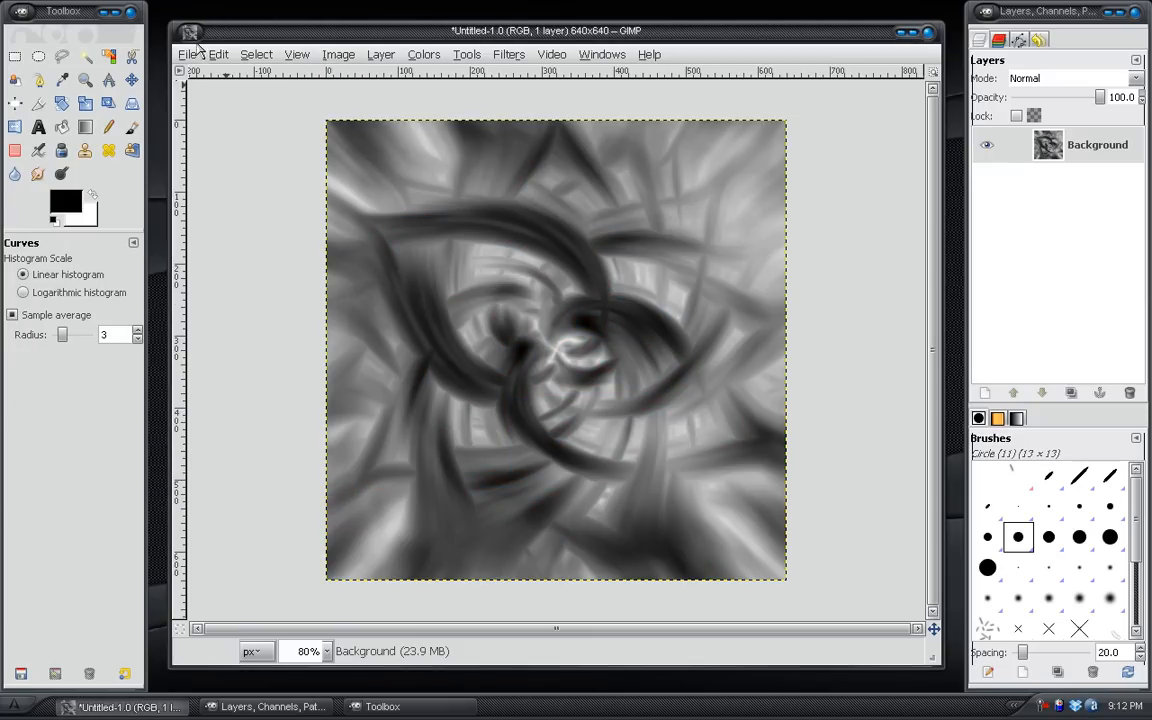
- Undo Invert to restore the light grey strands on a dark background
{"action": "left_click", "coordinate": [218, 54]}
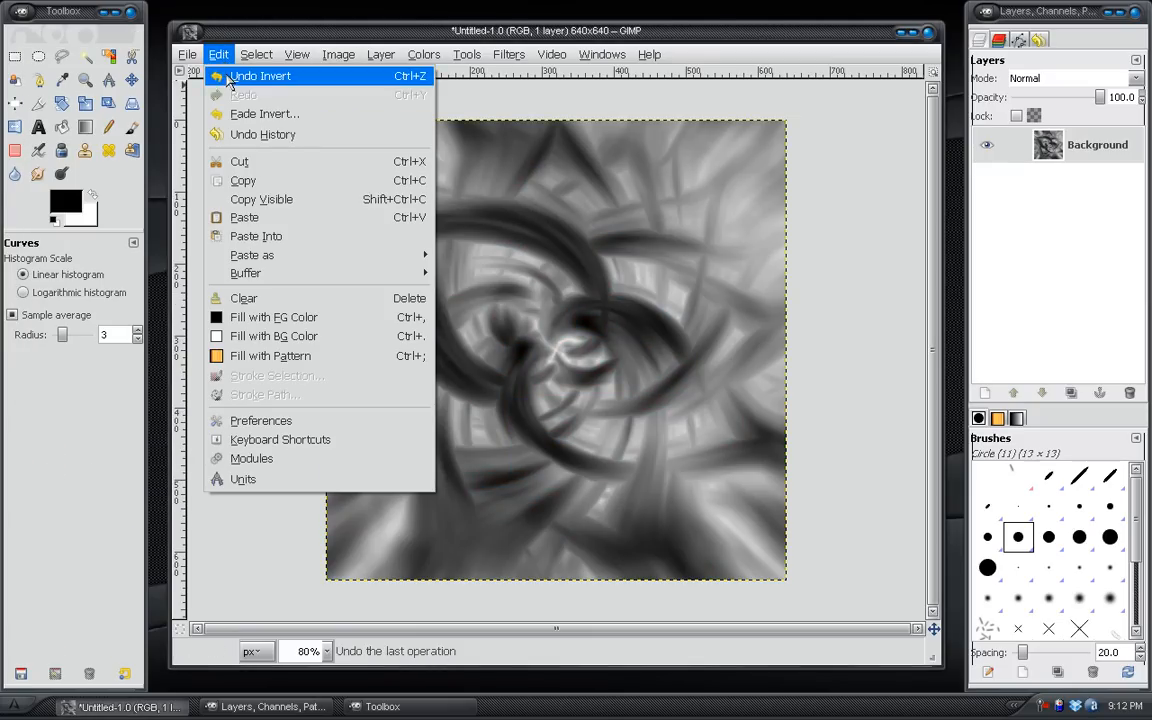
{"action": "left_click", "coordinate": [260, 75]}
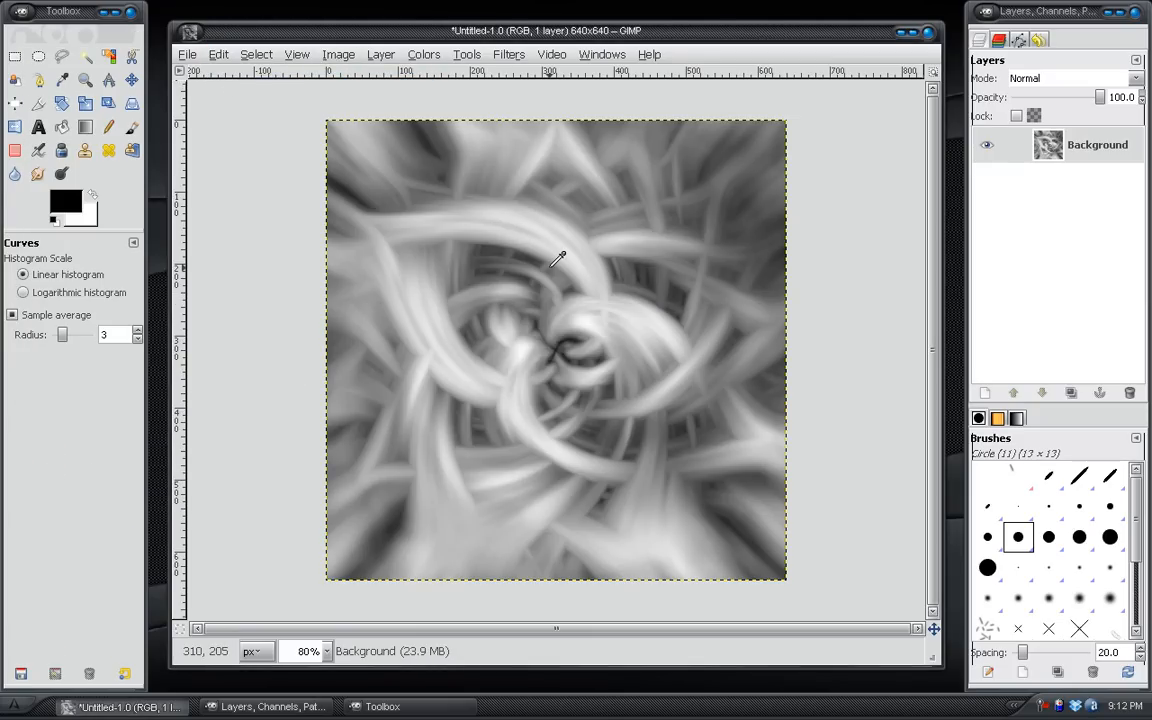
{"action": "mouse_move", "coordinate": [572, 127]}
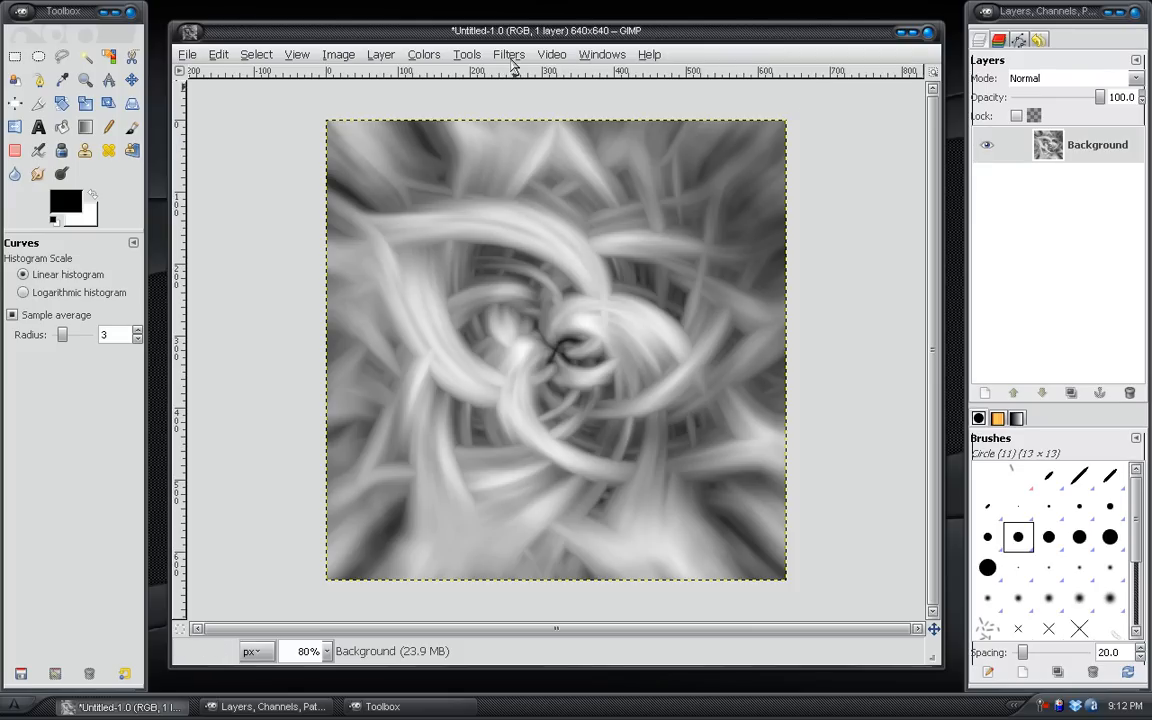
{"action": "mouse_move", "coordinate": [650, 270]}
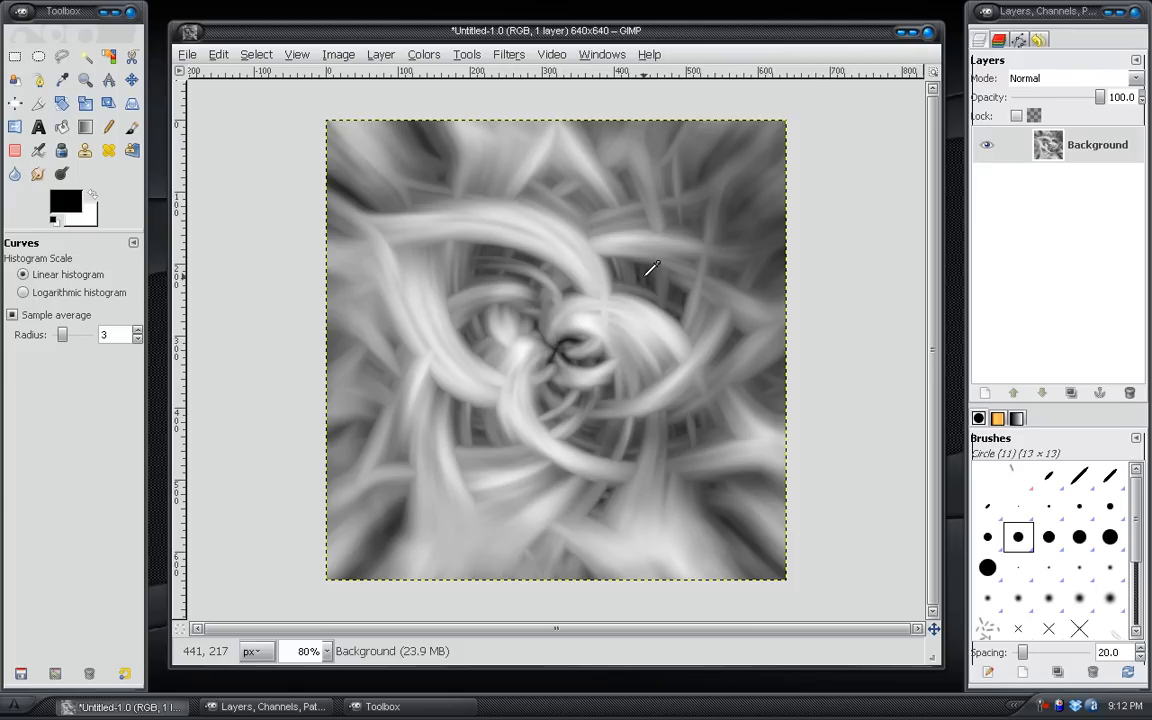
{"action": "mouse_move", "coordinate": [335, 140]}
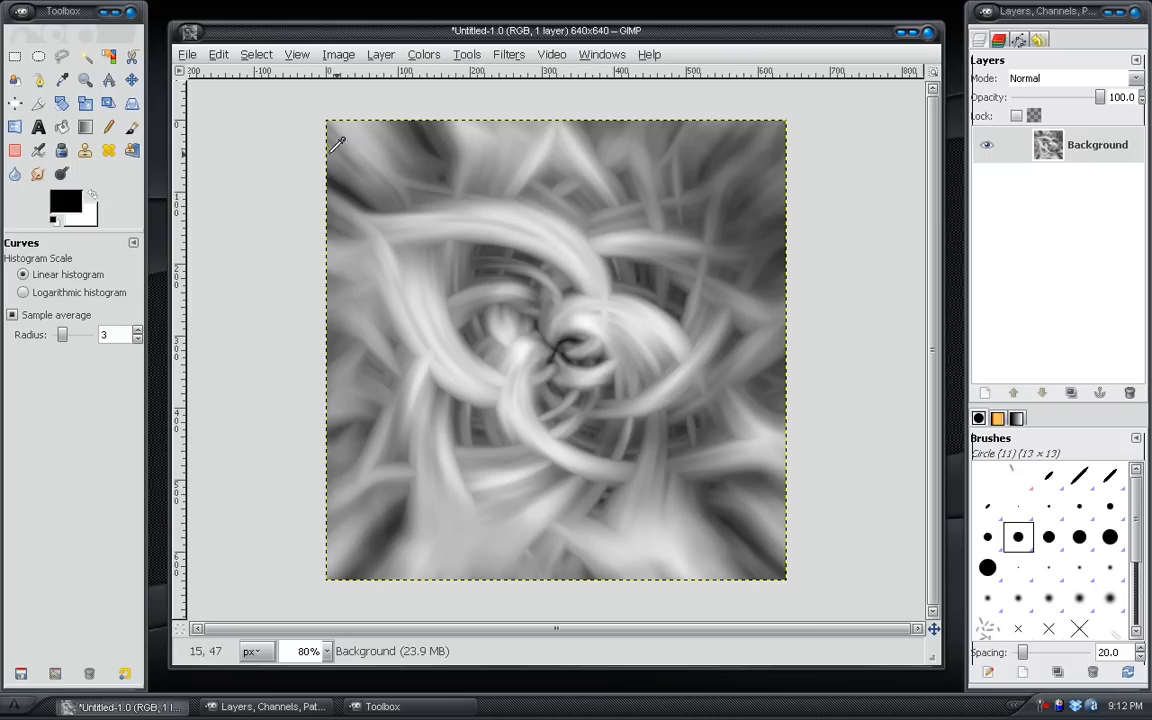
{"action": "mouse_move", "coordinate": [557, 225]}
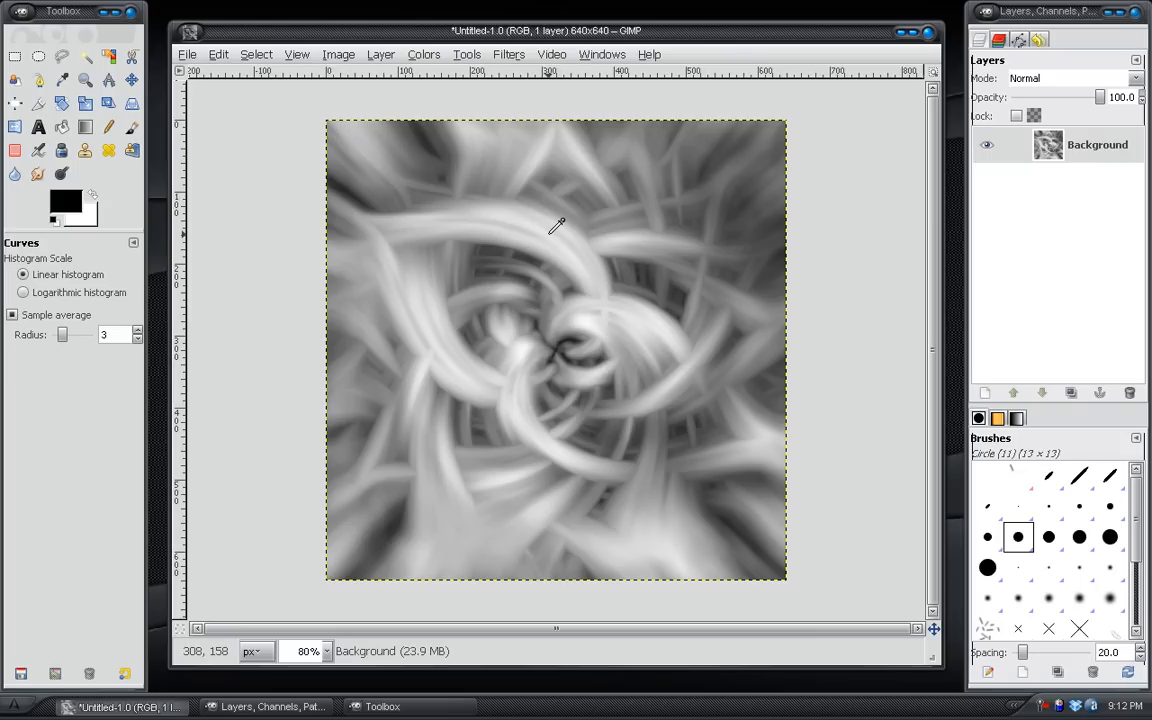
{"action": "mouse_move", "coordinate": [697, 195]}
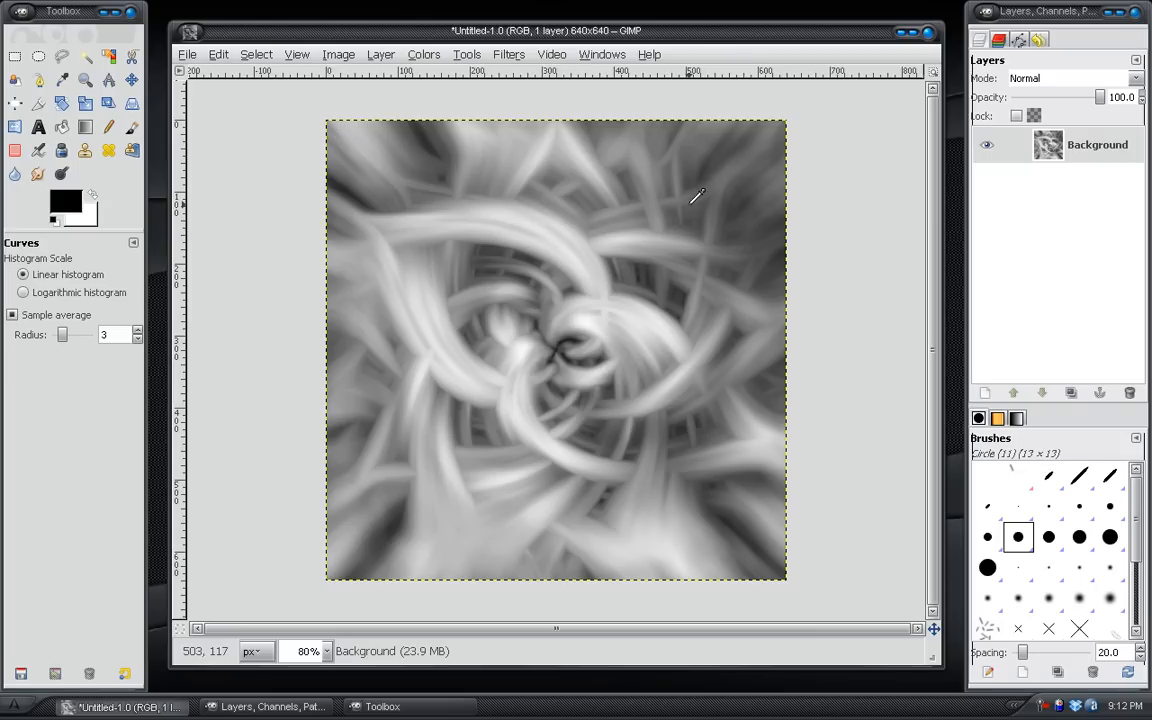
{"action": "mouse_move", "coordinate": [568, 316]}
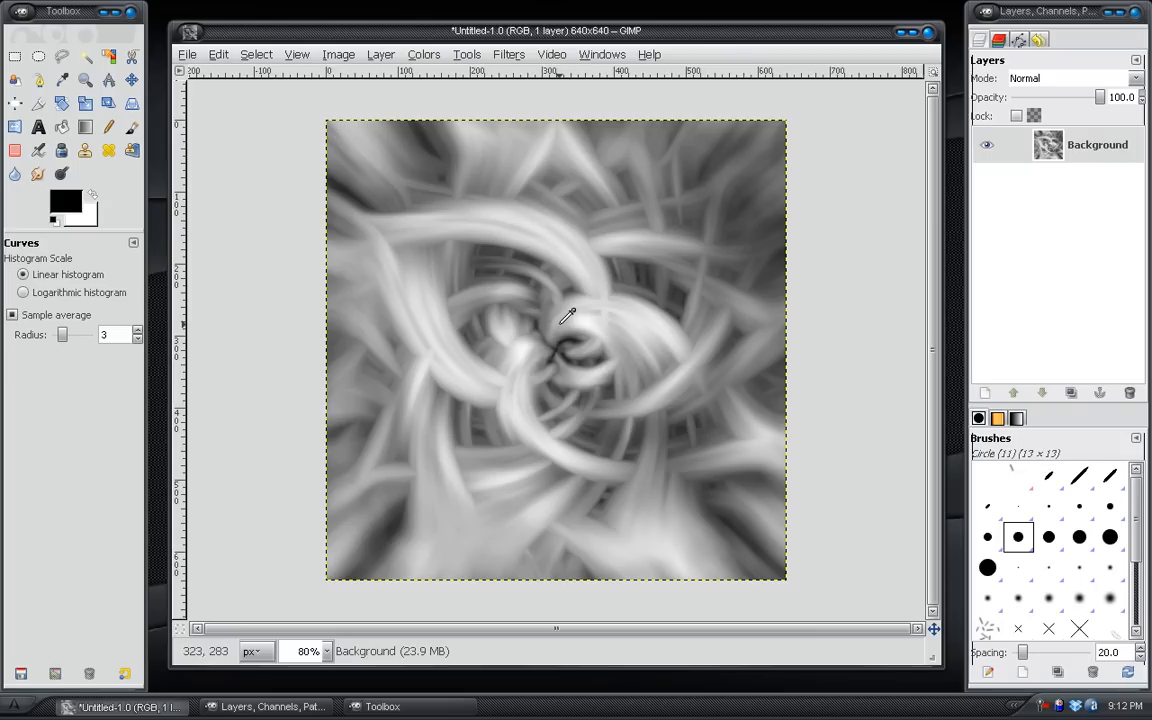